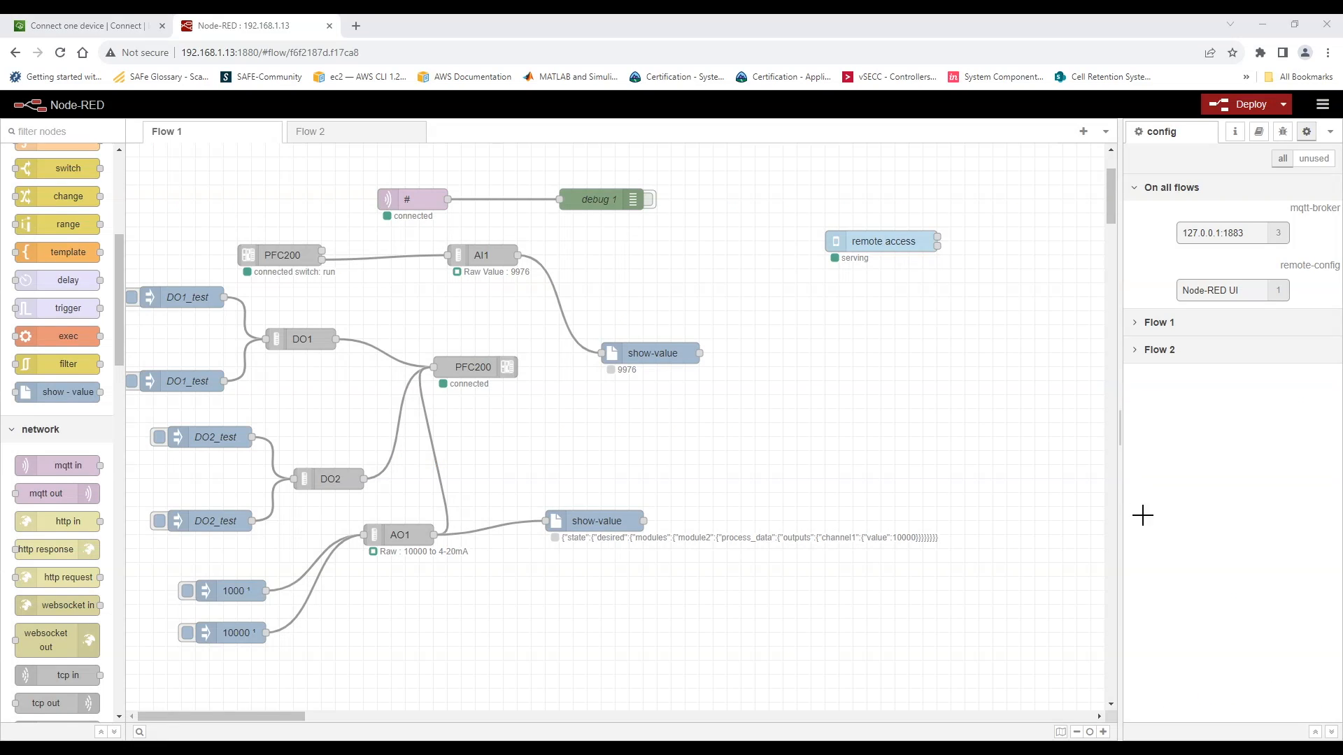
{"action": "mouse_move", "coordinate": [1061, 549]}
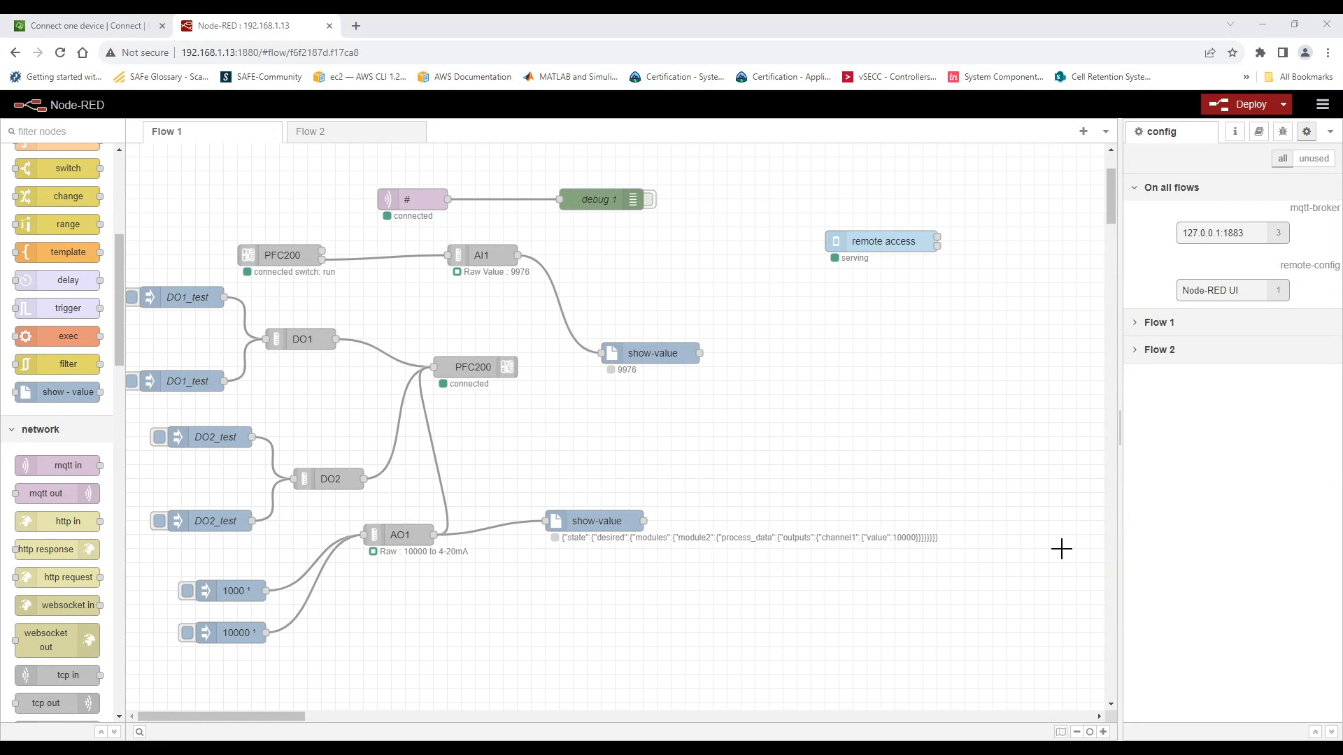
{"action": "mouse_move", "coordinate": [1317, 528]}
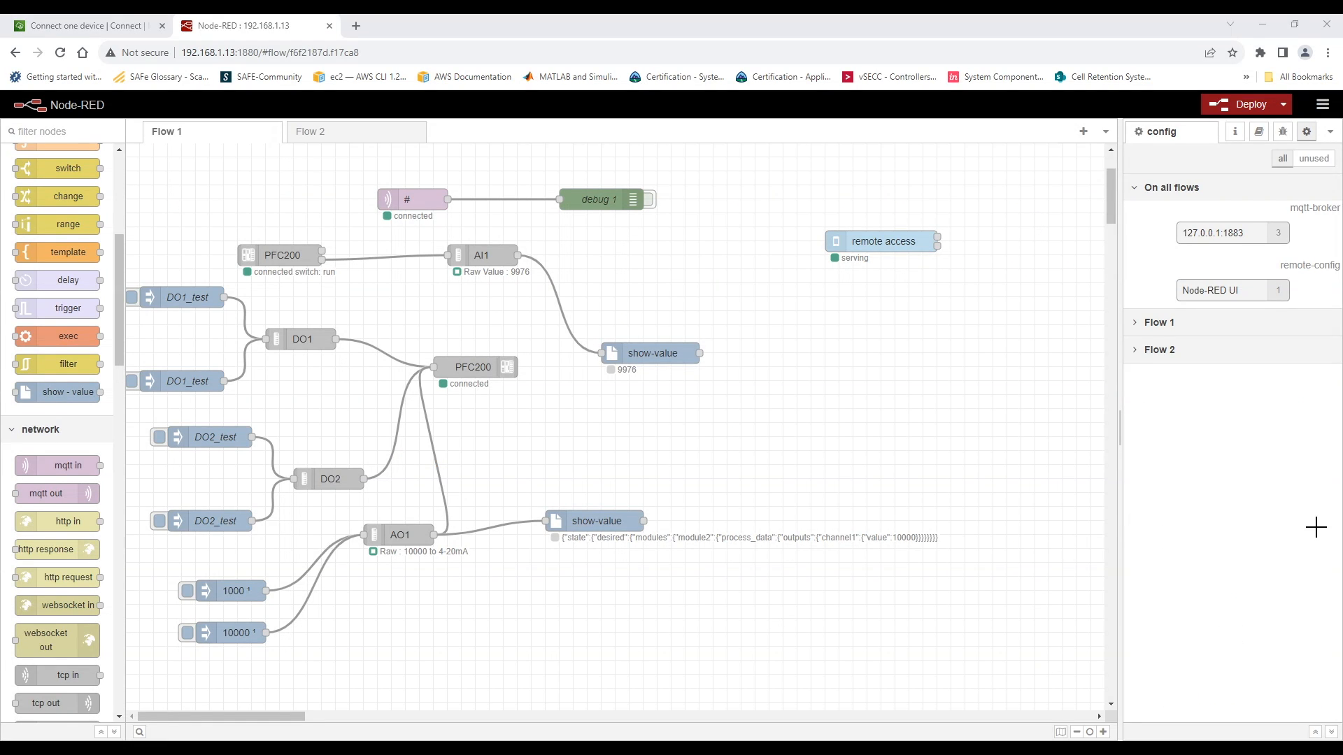
Step: Drop an mqtt out node onto Flow 1 below the remote access node and select it
{"action": "left_click_drag", "start_coordinate": [46, 492], "coordinate": [611, 466]}
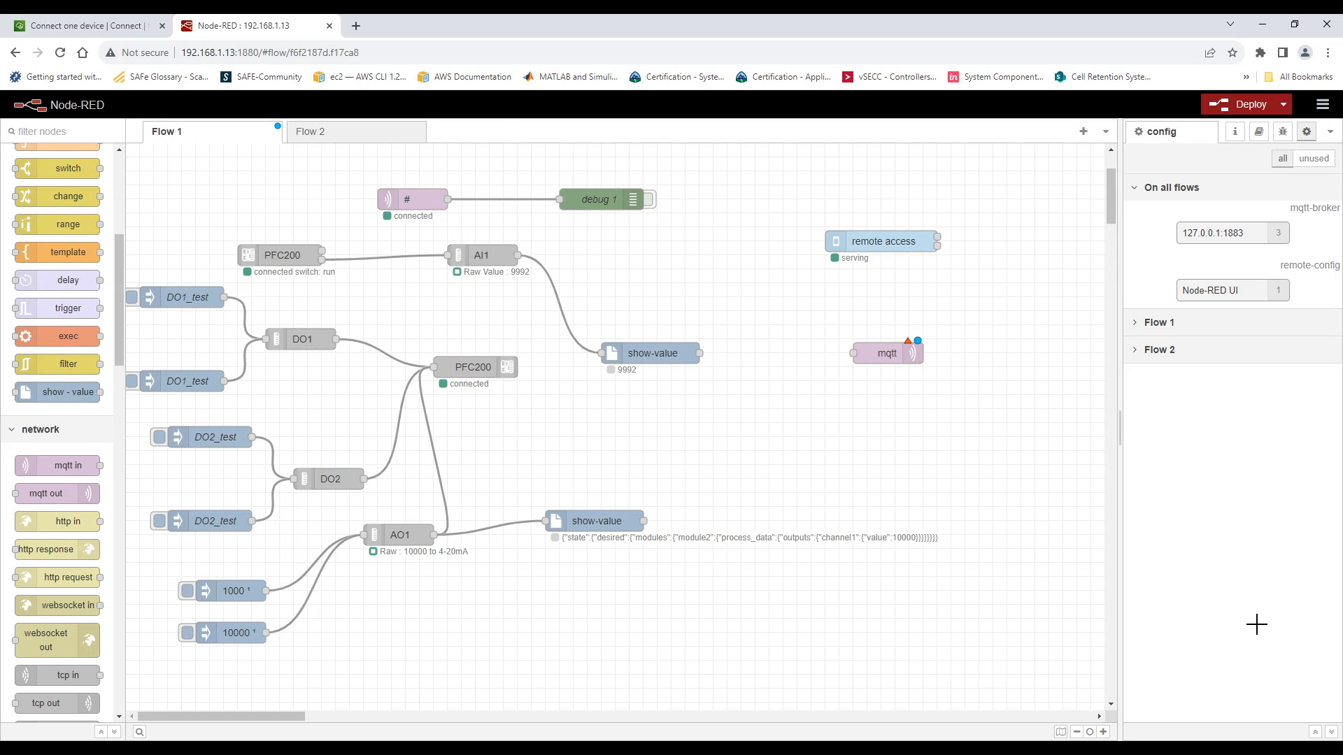
{"action": "left_click", "coordinate": [886, 351]}
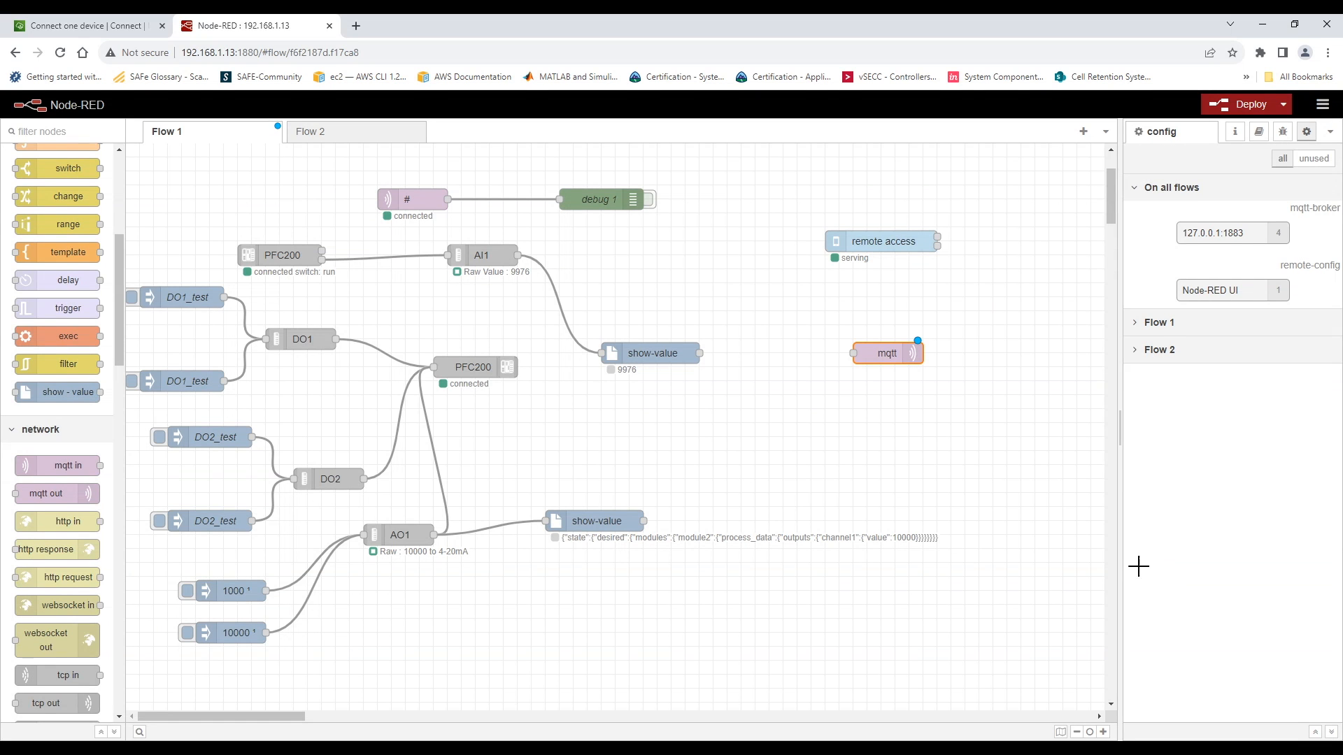
{"action": "mouse_move", "coordinate": [564, 267]}
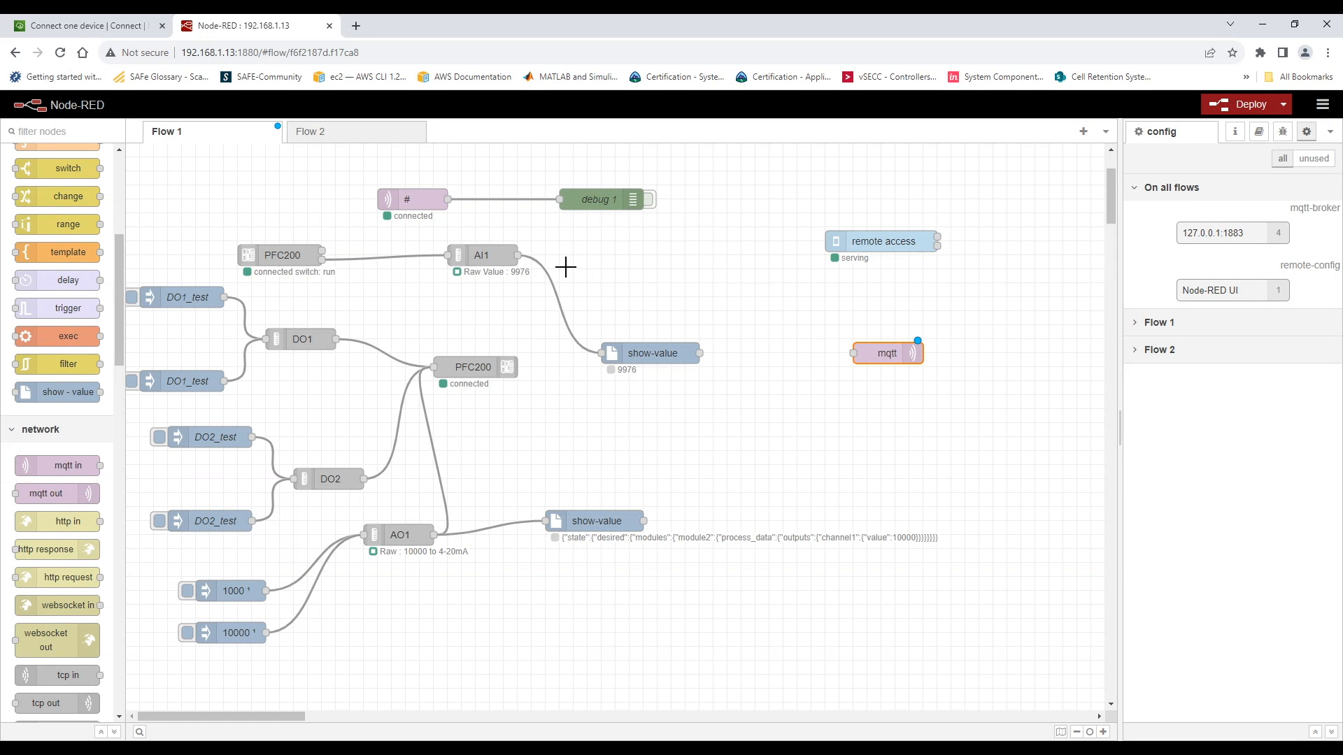
Step: Return to AWS IoT Core's Connect one device wizard and copy the endpoint ping command
{"action": "left_click", "coordinate": [85, 26]}
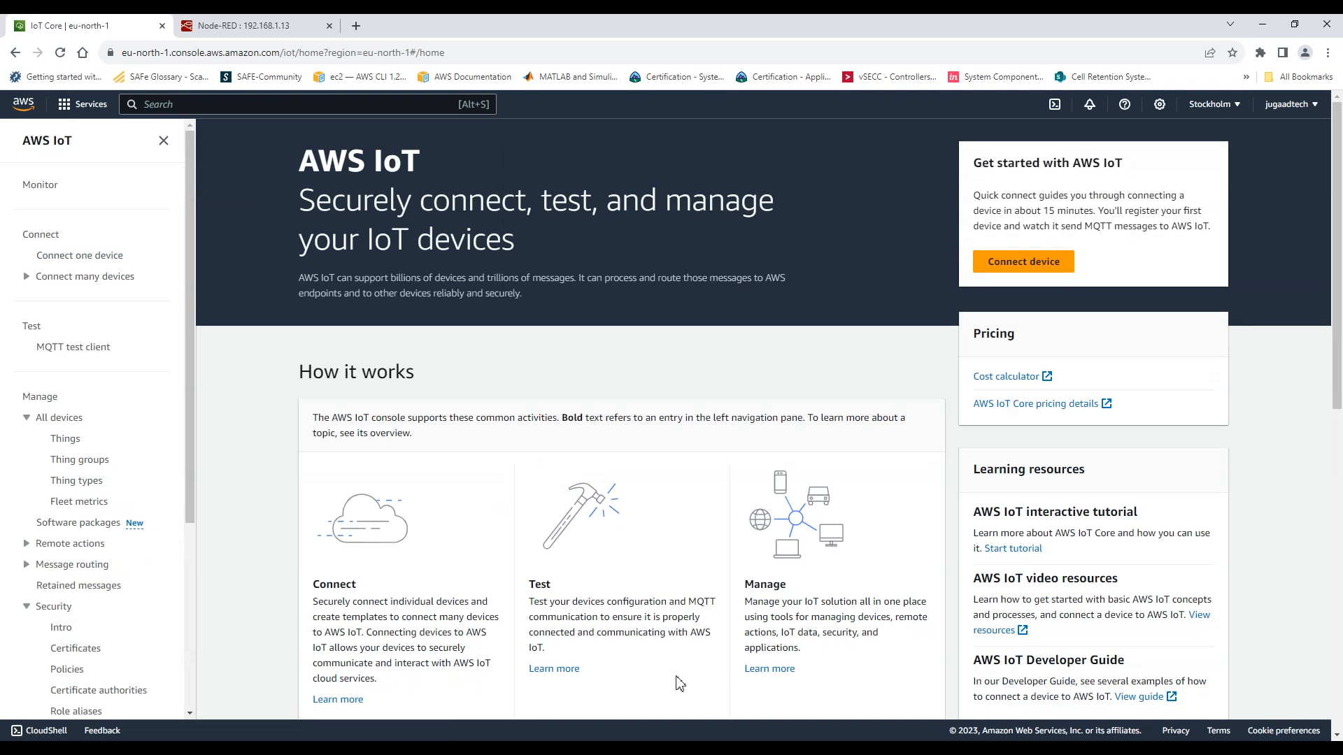
{"action": "mouse_move", "coordinate": [649, 571]}
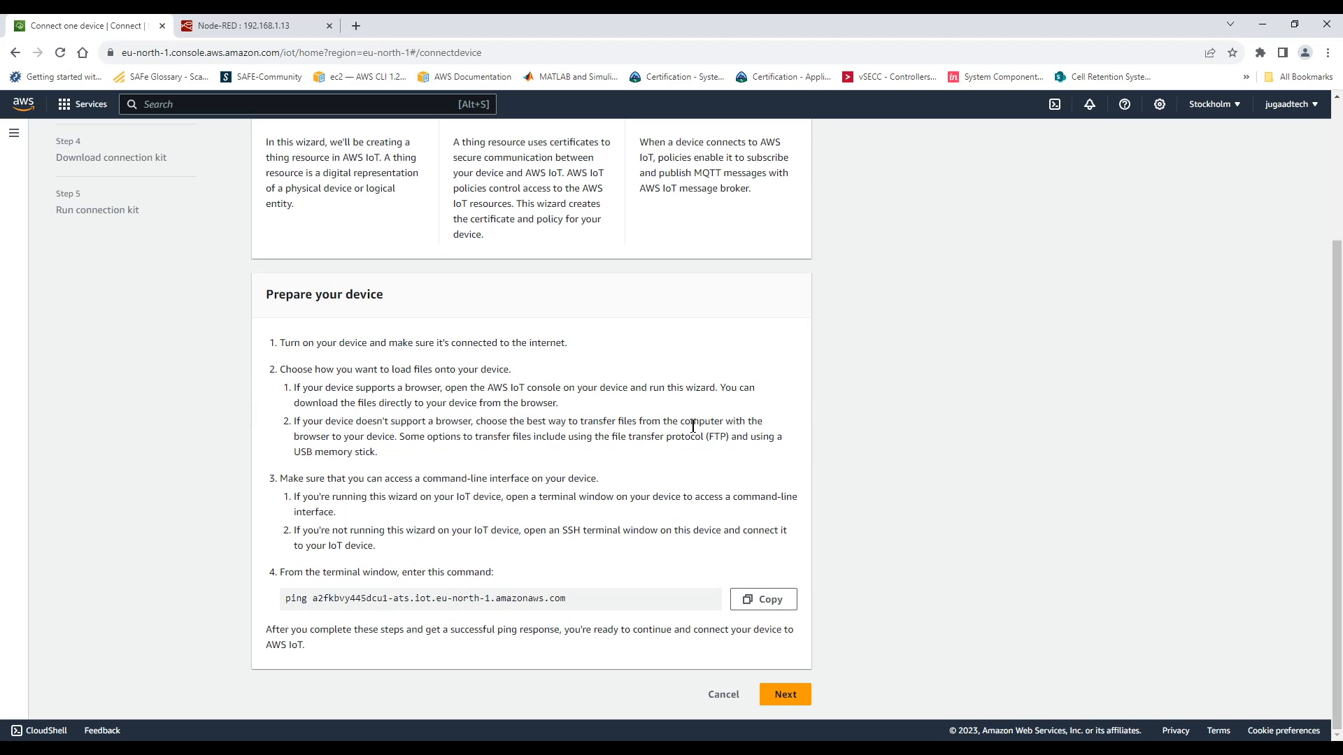
{"action": "left_click", "coordinate": [762, 599]}
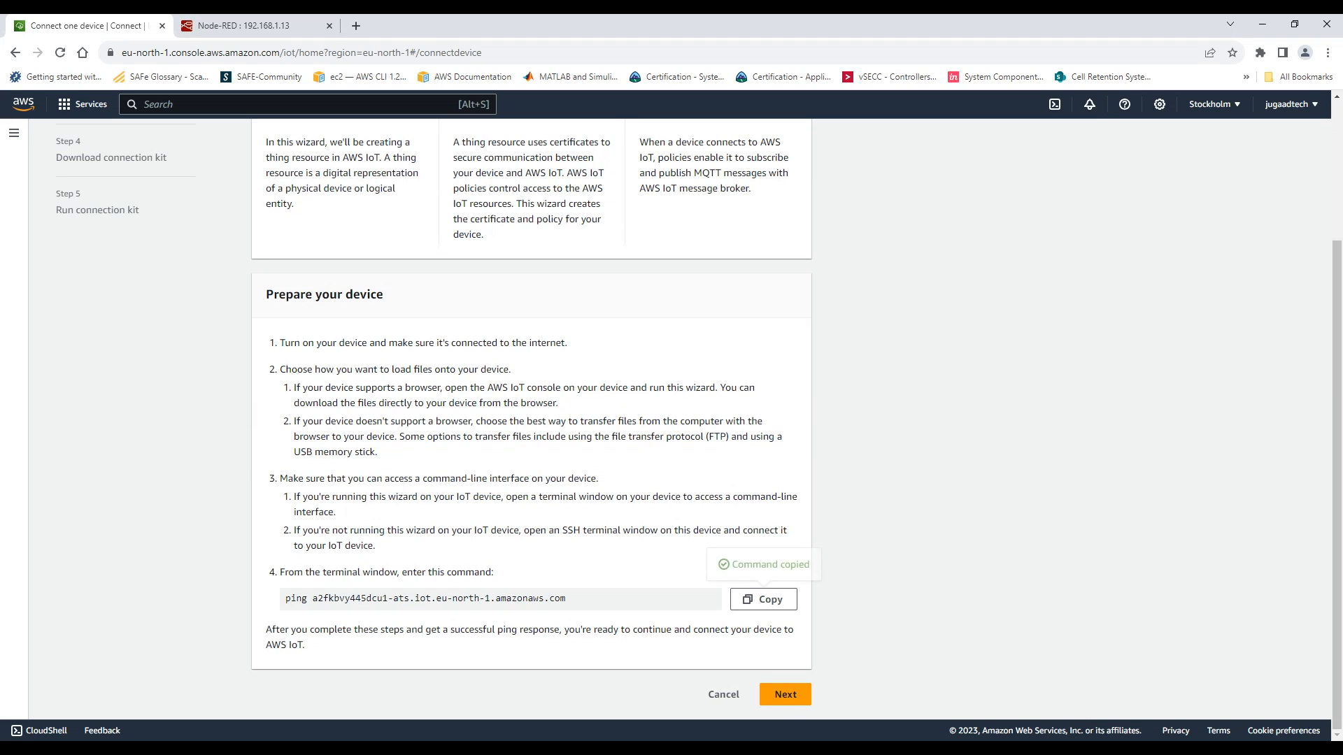
{"action": "left_click", "coordinate": [761, 598]}
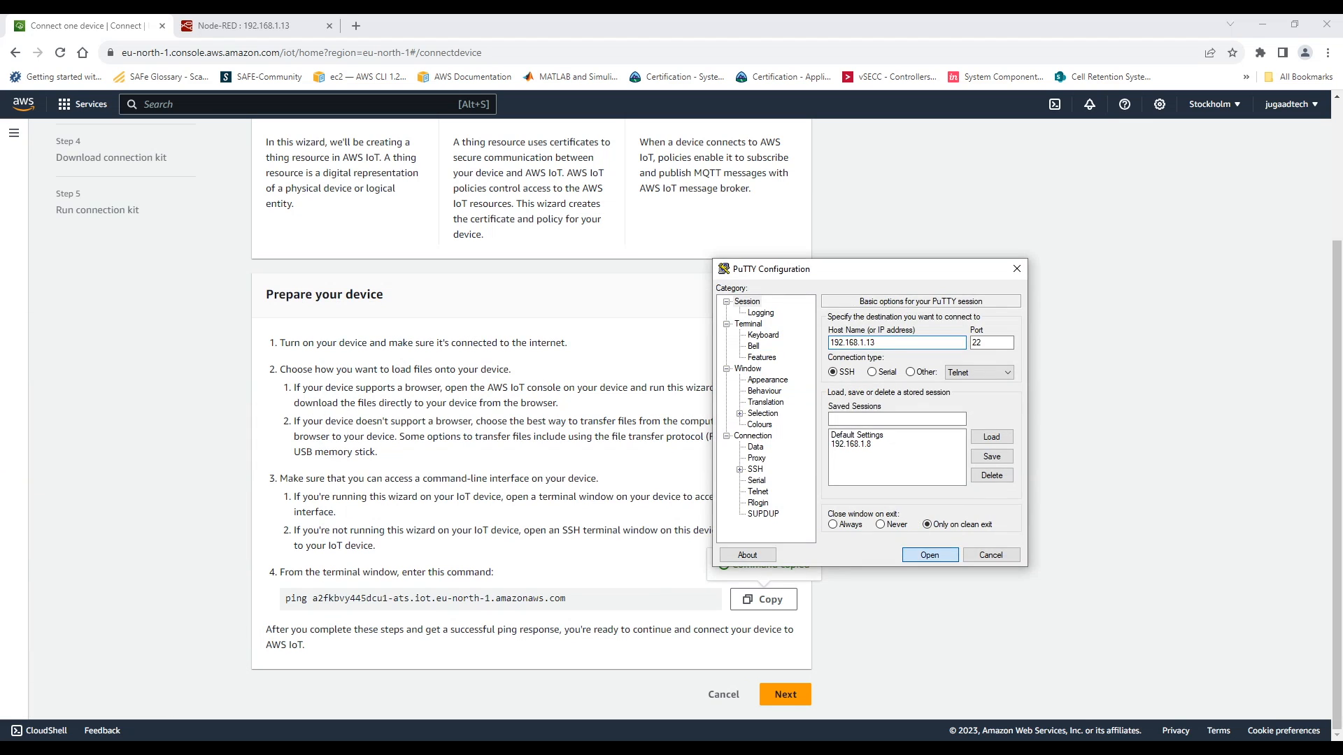
Step: Open the PuTTY SSH session to 192.168.1.13 and enter root at the login prompt
{"action": "left_click", "coordinate": [930, 555]}
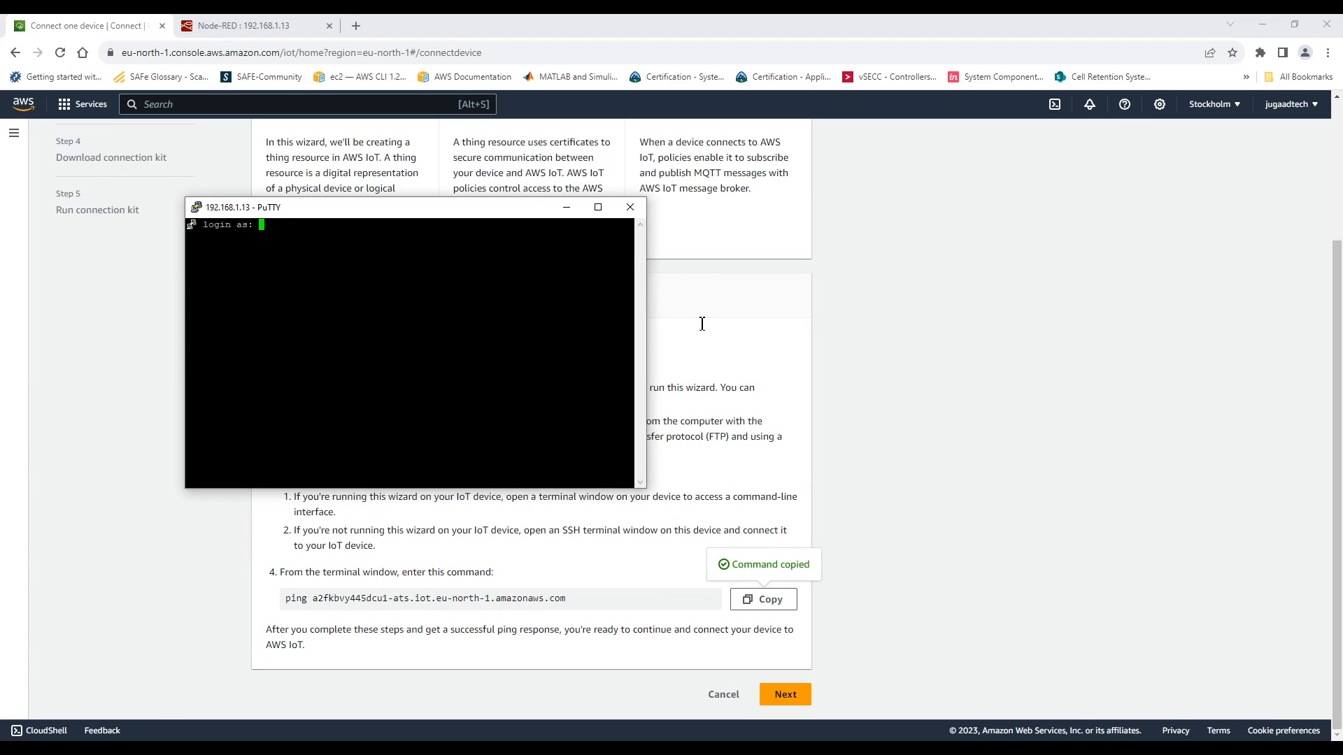
{"action": "type", "text": "root"}
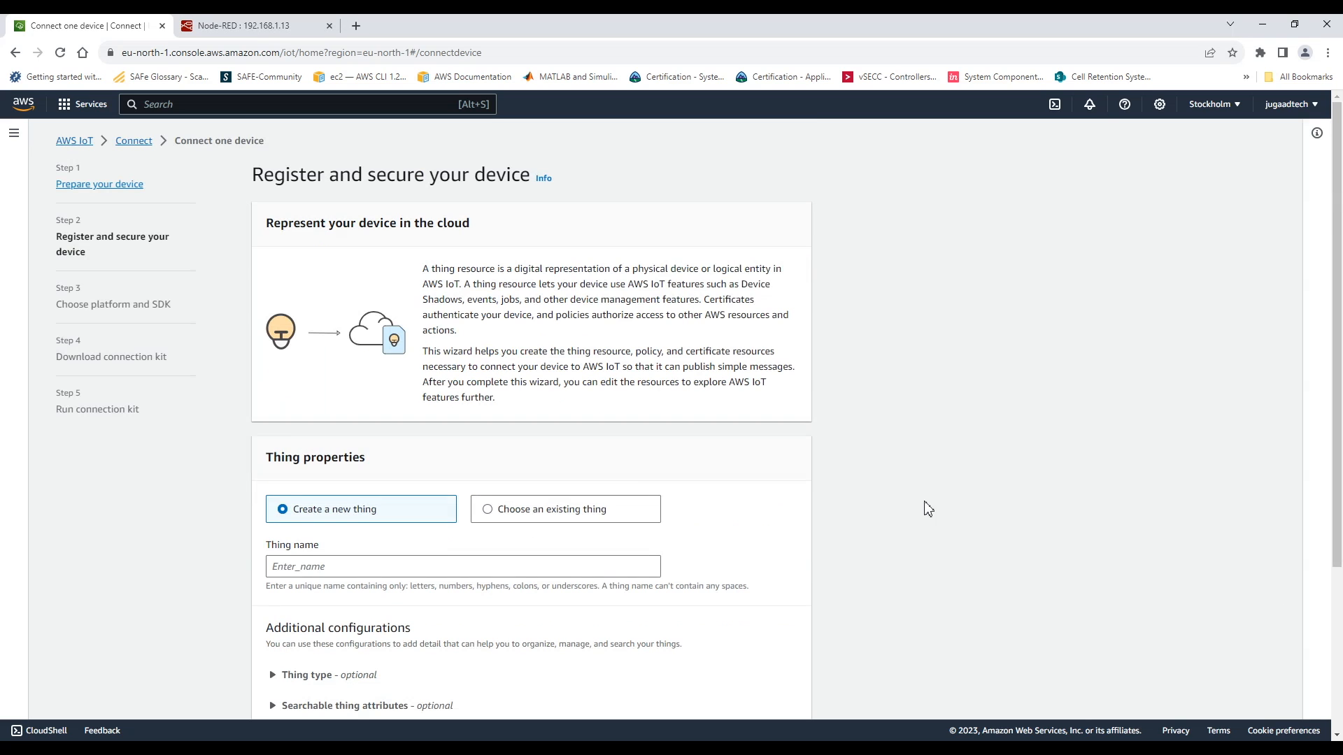
Step: Enter WagoPLC as the thing name and continue to the platform and SDK step
{"action": "left_click", "coordinate": [463, 566]}
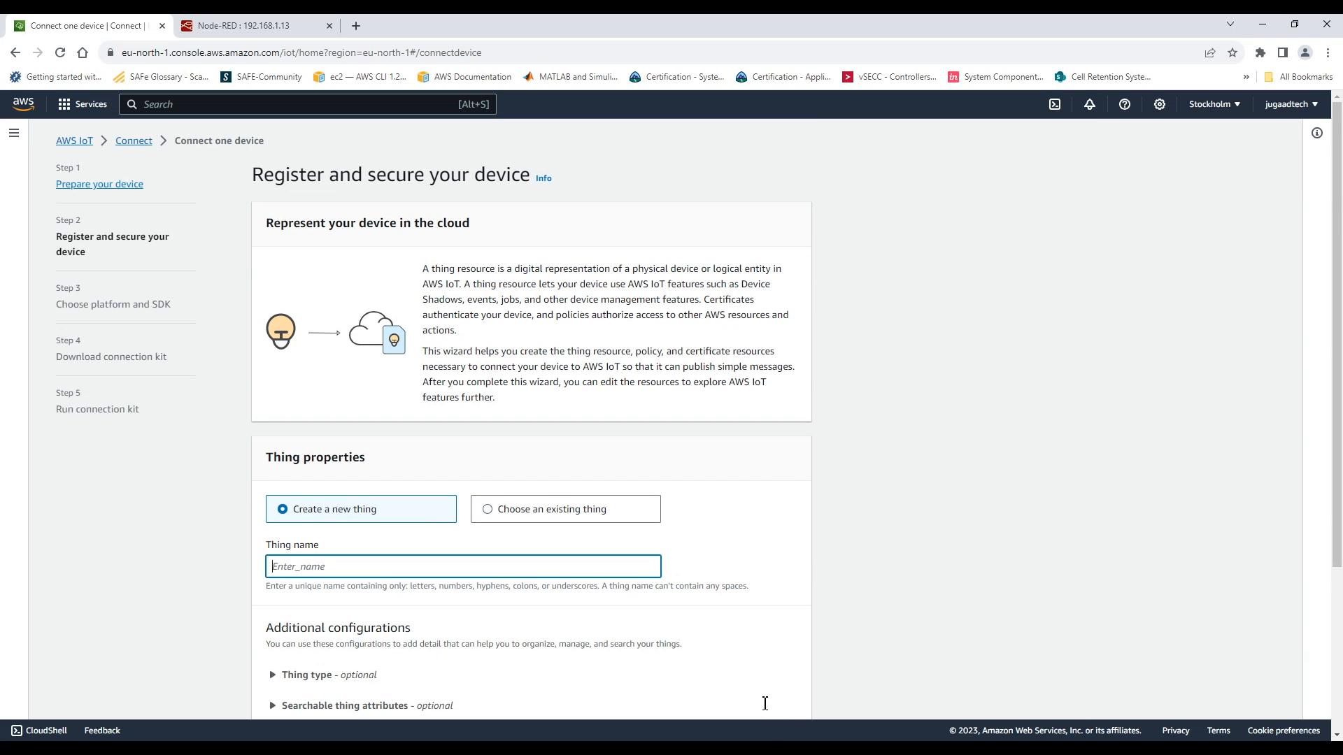
{"action": "type", "text": "Wago"}
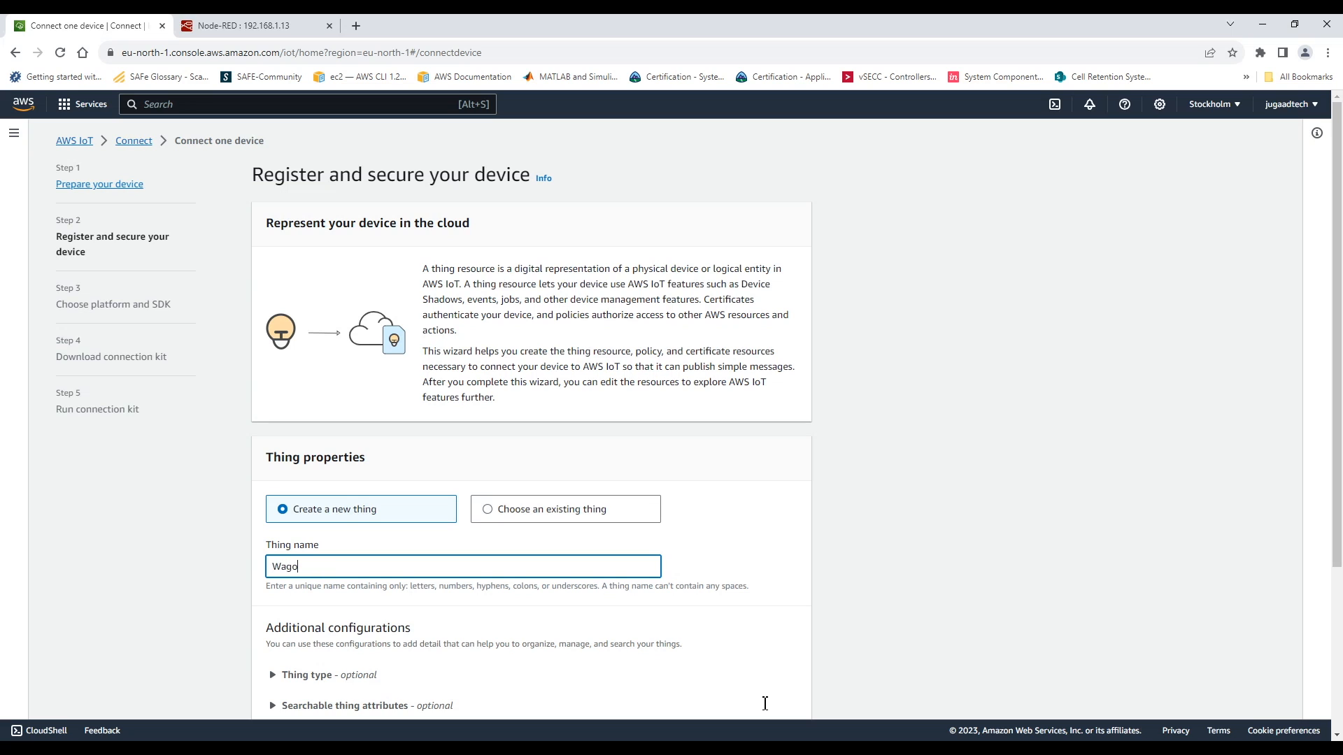
{"action": "type", "text": "PLC"}
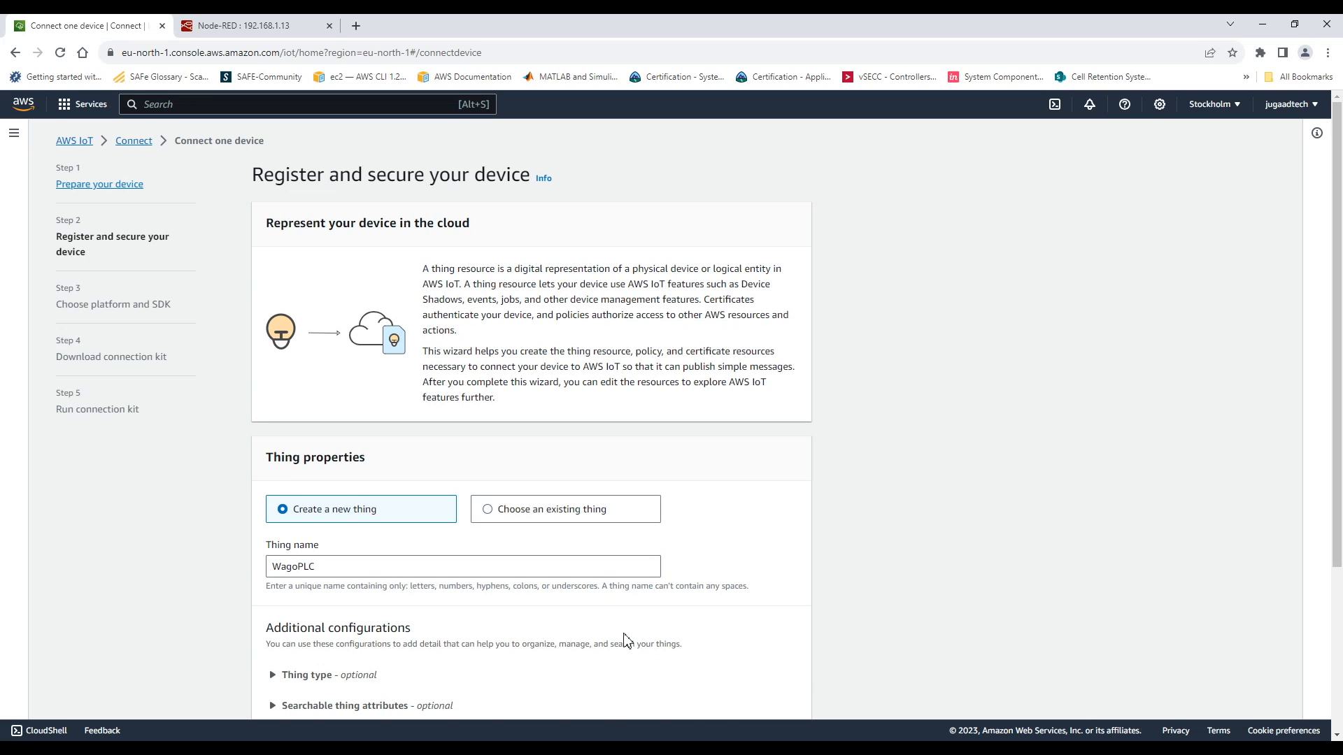
{"action": "scroll", "scroll_direction": "down", "scroll_amount": 3}
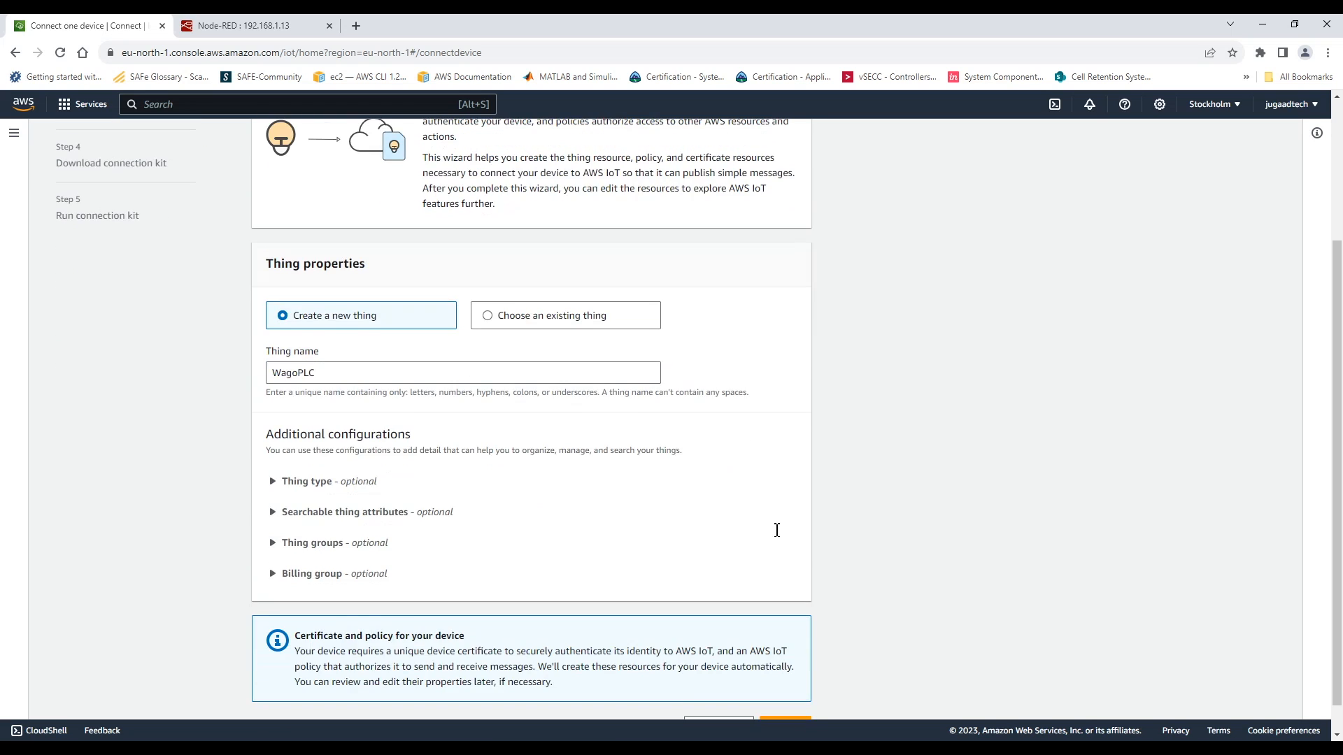
{"action": "scroll", "scroll_direction": "down", "scroll_amount": 3}
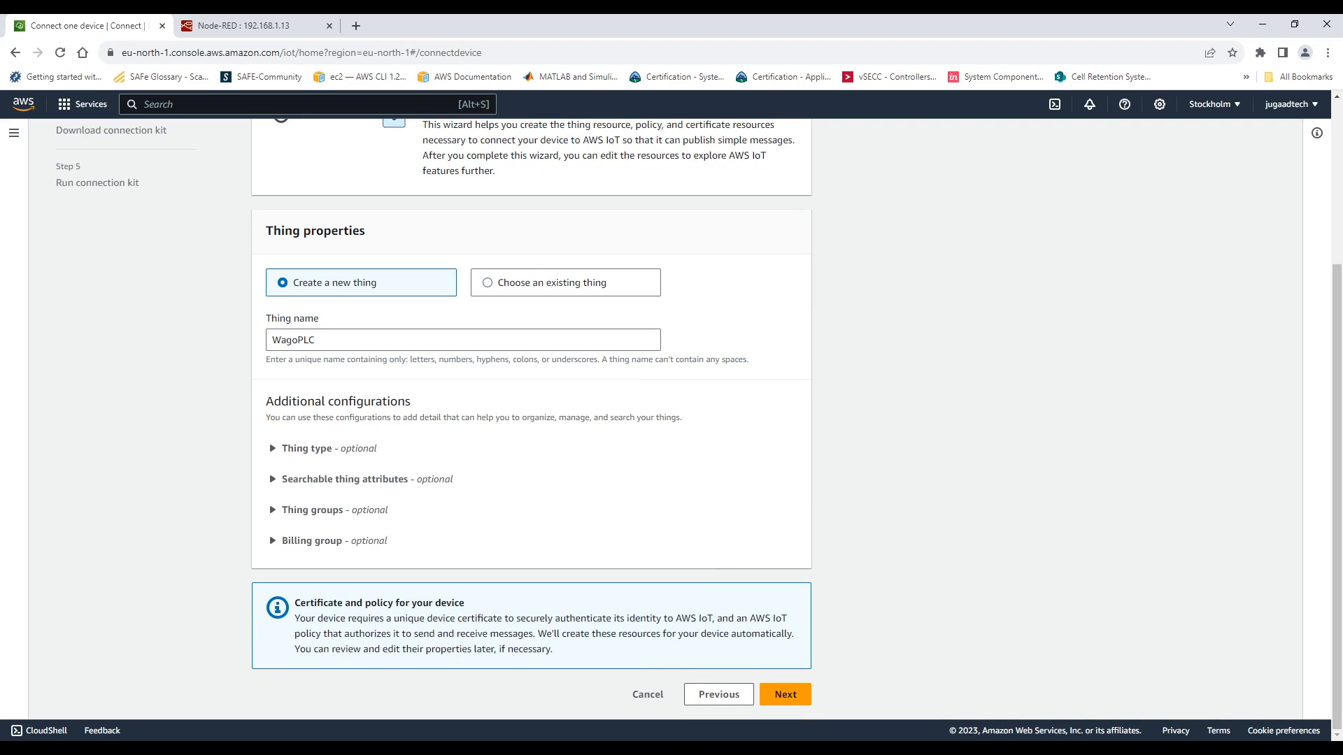
{"action": "mouse_move", "coordinate": [616, 535]}
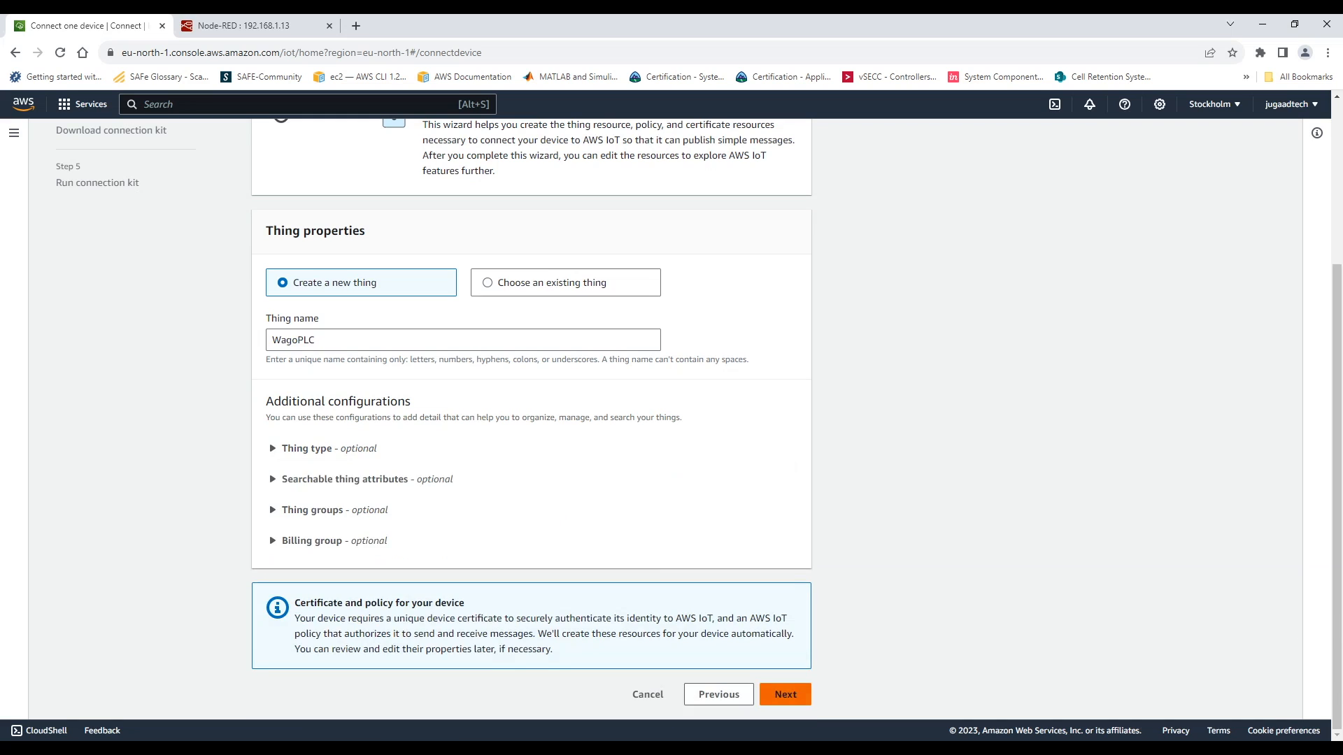
{"action": "left_click", "coordinate": [782, 694]}
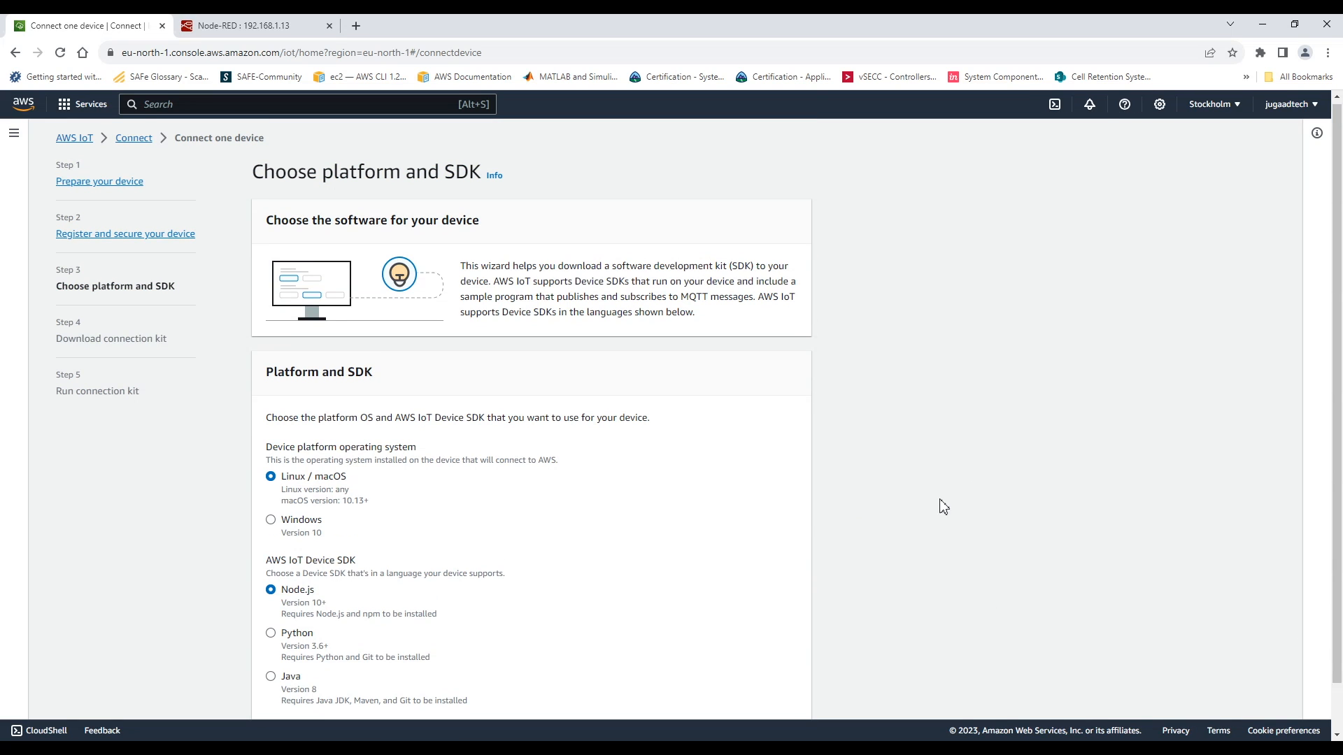
Step: Accept Linux/macOS with the Node.js SDK and advance to the connection kit download
{"action": "scroll", "scroll_direction": "down", "scroll_amount": 3}
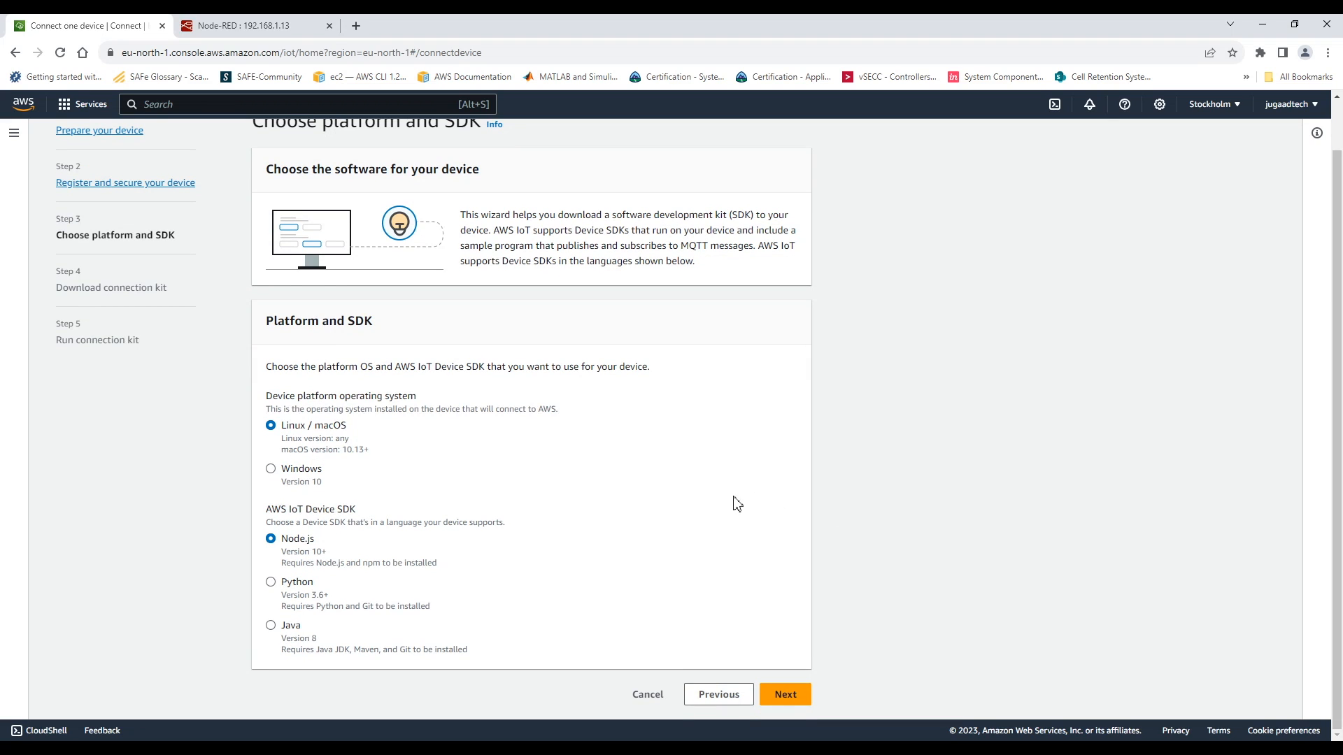
{"action": "mouse_move", "coordinate": [738, 541]}
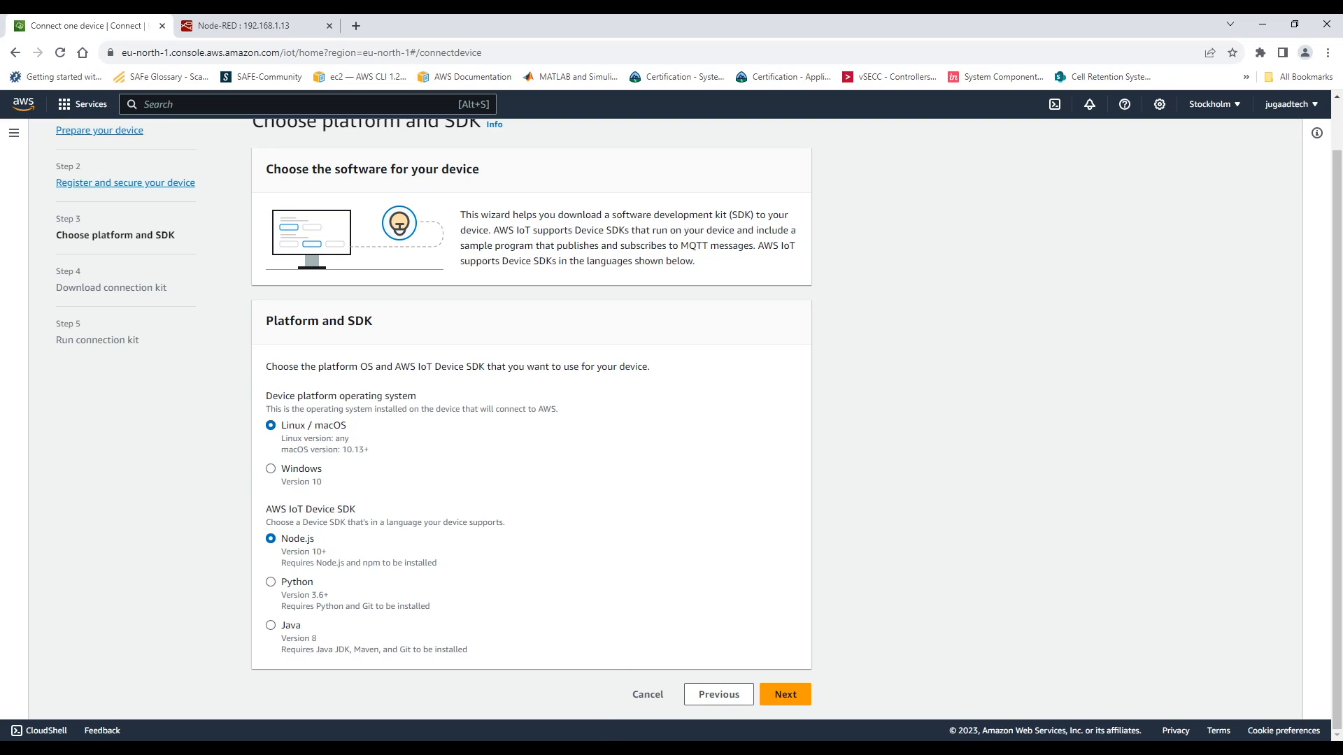
{"action": "left_click", "coordinate": [784, 694]}
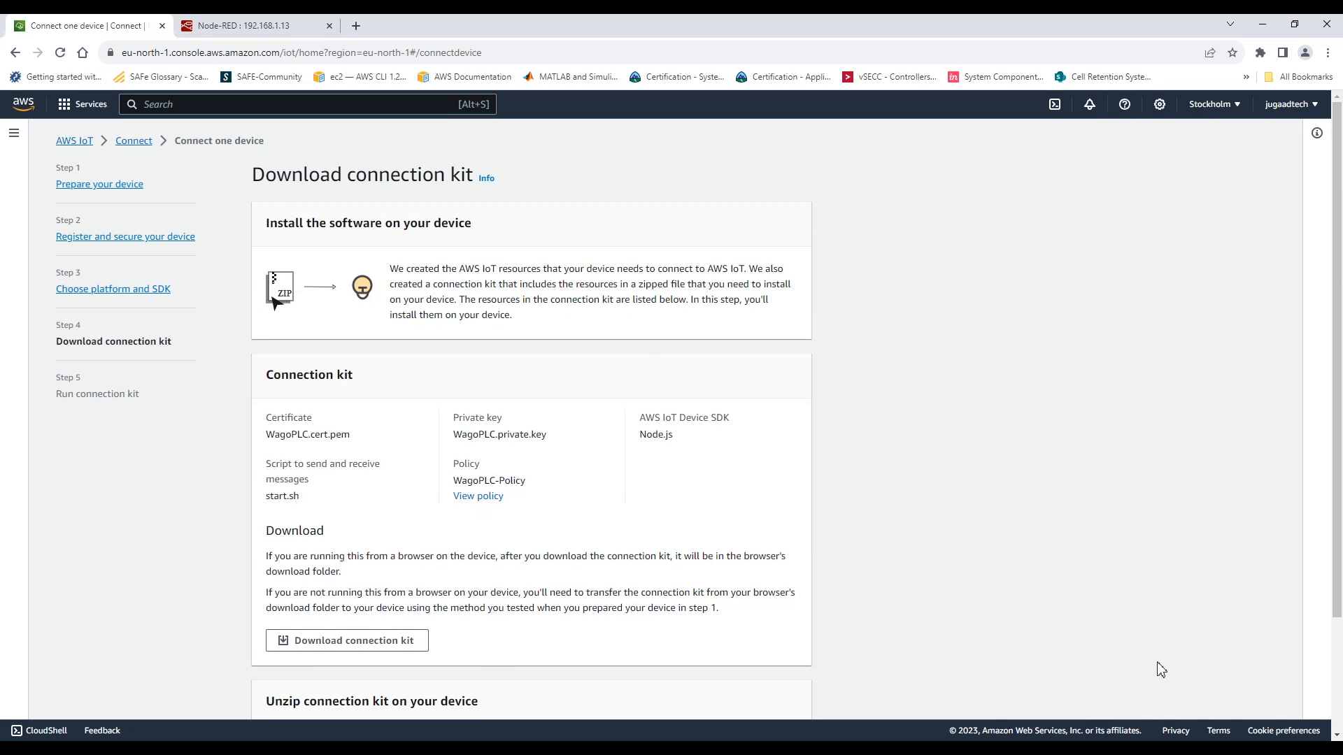
Step: Download the WagoPLC connection kit and copy the connect_device_package.zip unzip command
{"action": "scroll", "scroll_direction": "down", "scroll_amount": 3}
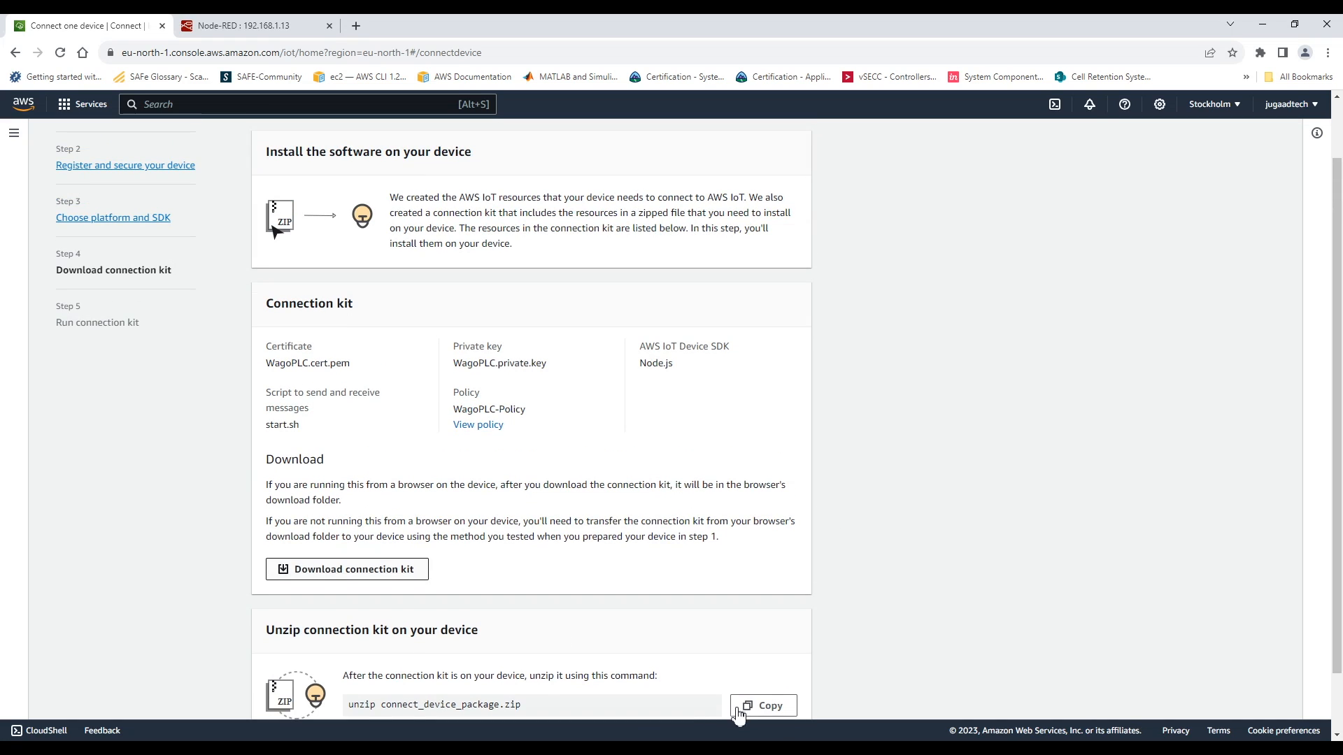
{"action": "left_click", "coordinate": [346, 569]}
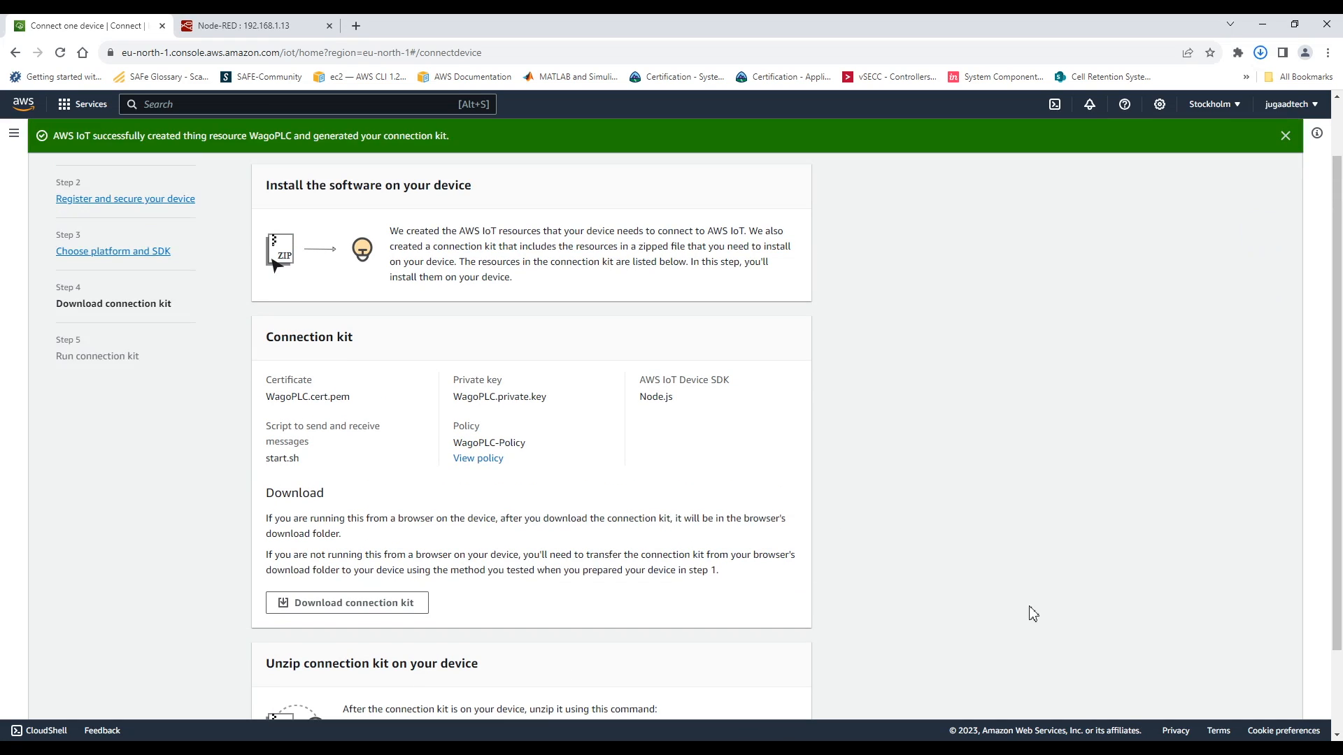
{"action": "scroll", "scroll_direction": "down", "scroll_amount": 3}
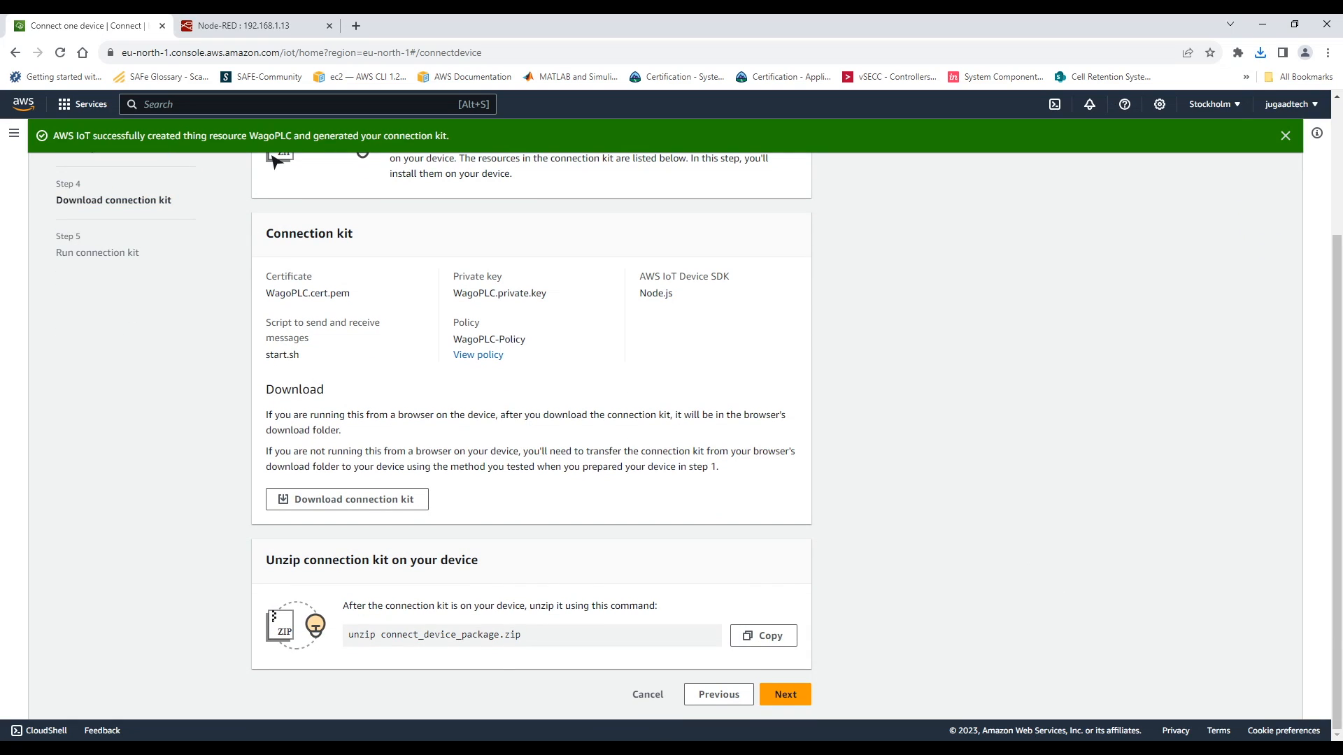
{"action": "left_click", "coordinate": [761, 636]}
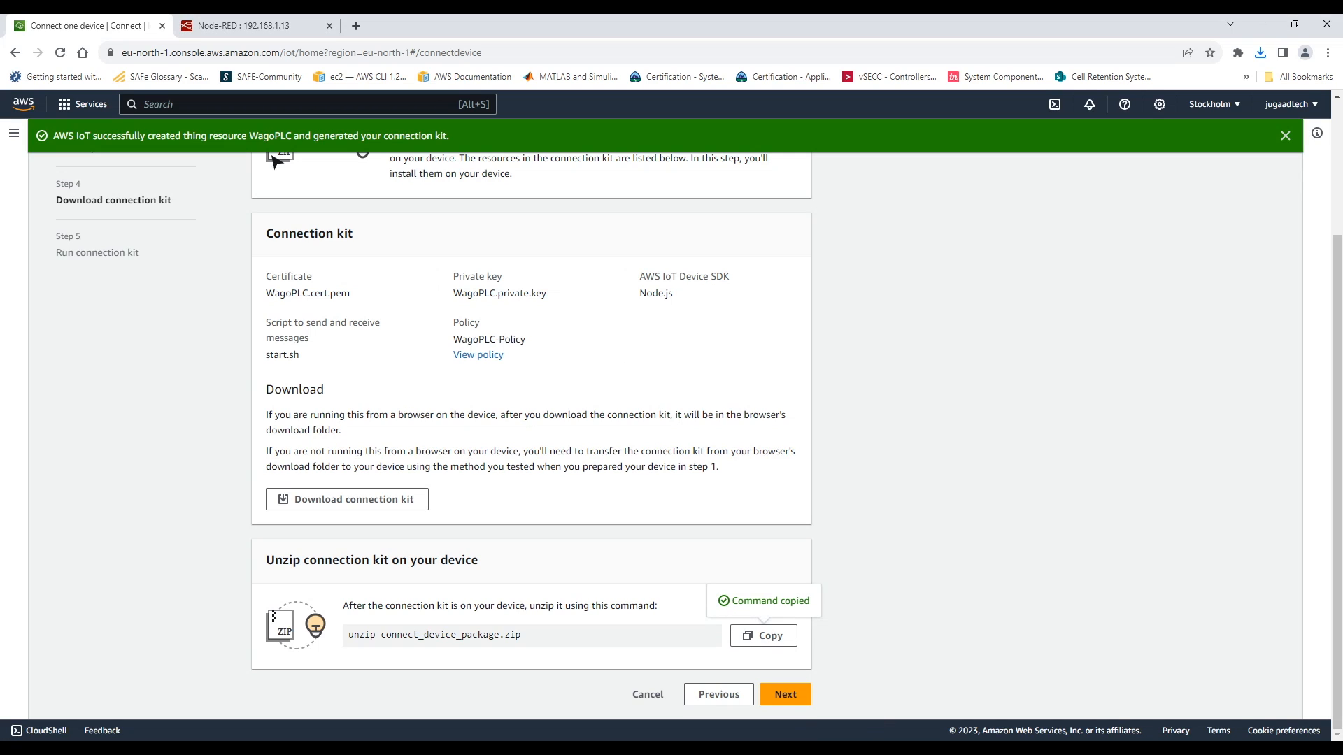
{"action": "left_click", "coordinate": [346, 499]}
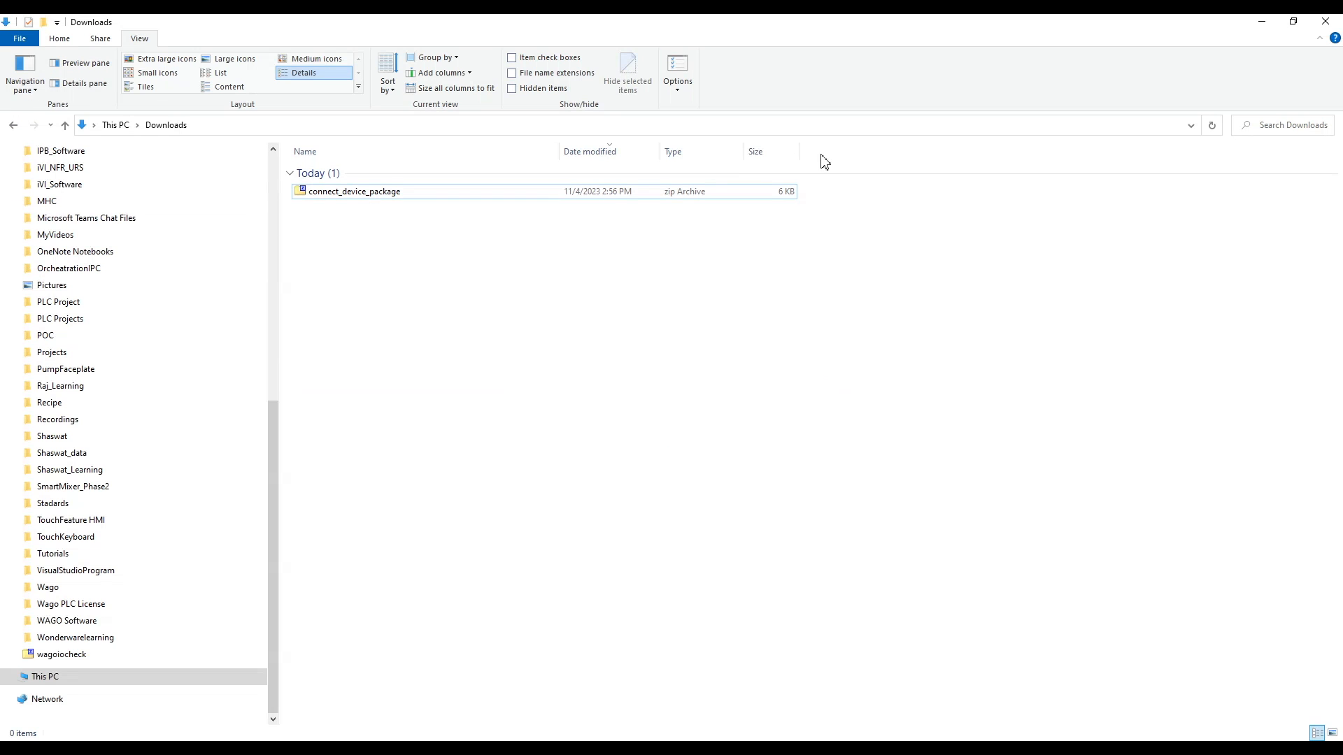
Step: Extract connect_device_package.zip in Downloads with 7-Zip and open the extracted folder
{"action": "type", "text": "cmd"}
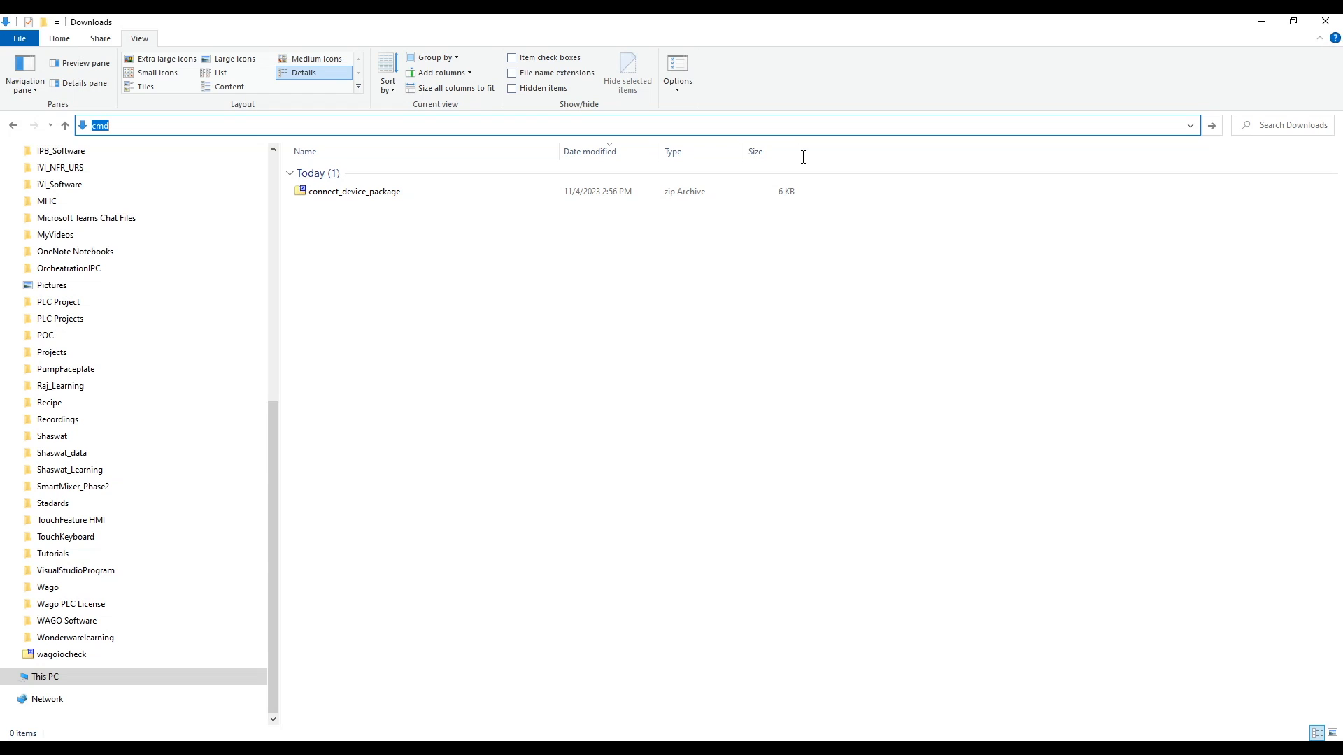
{"action": "key", "text": "Enter"}
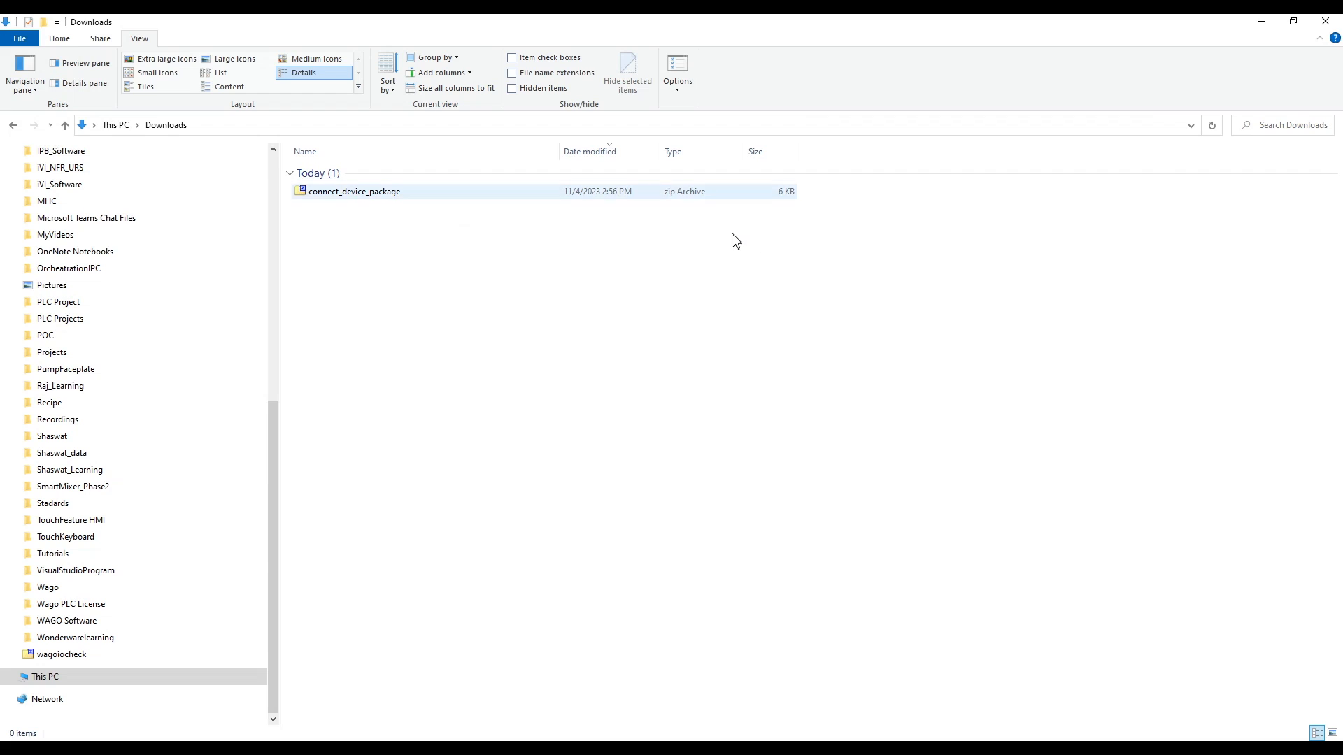
{"action": "left_click", "coordinate": [354, 191]}
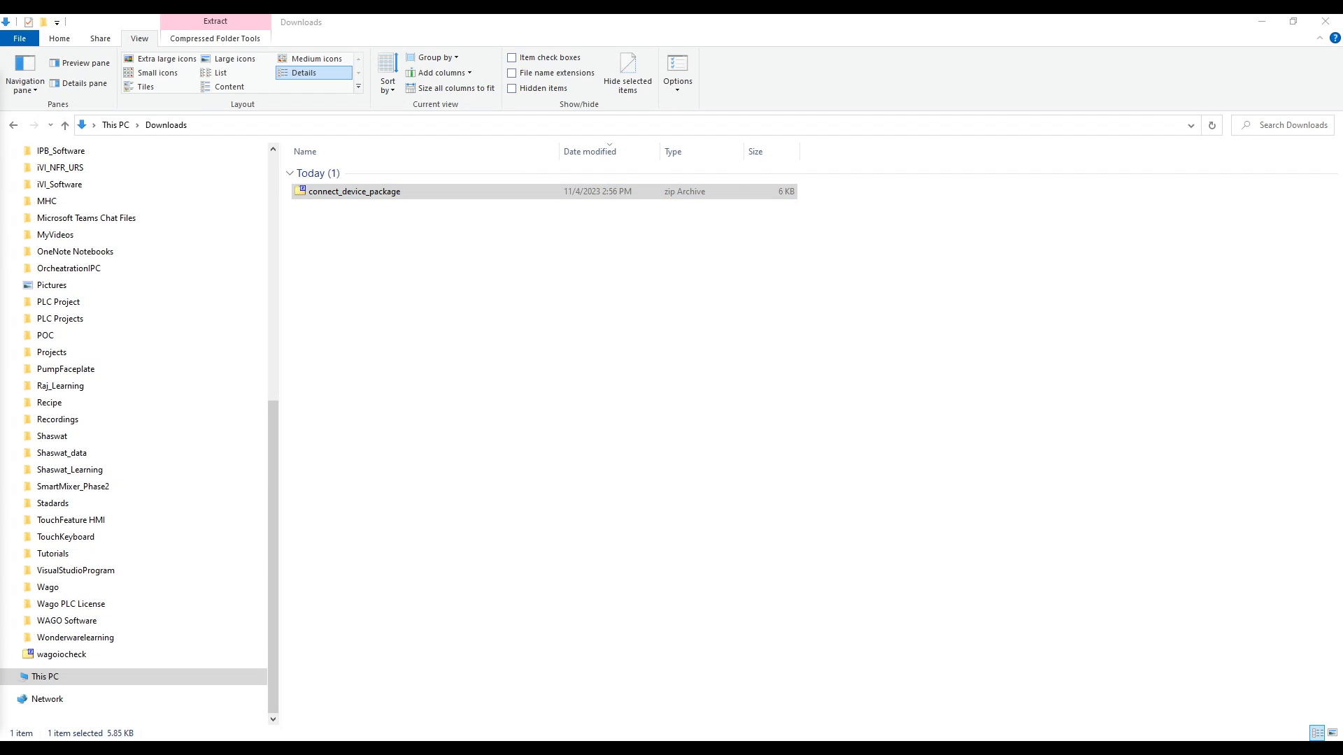
{"action": "right_click", "coordinate": [354, 191]}
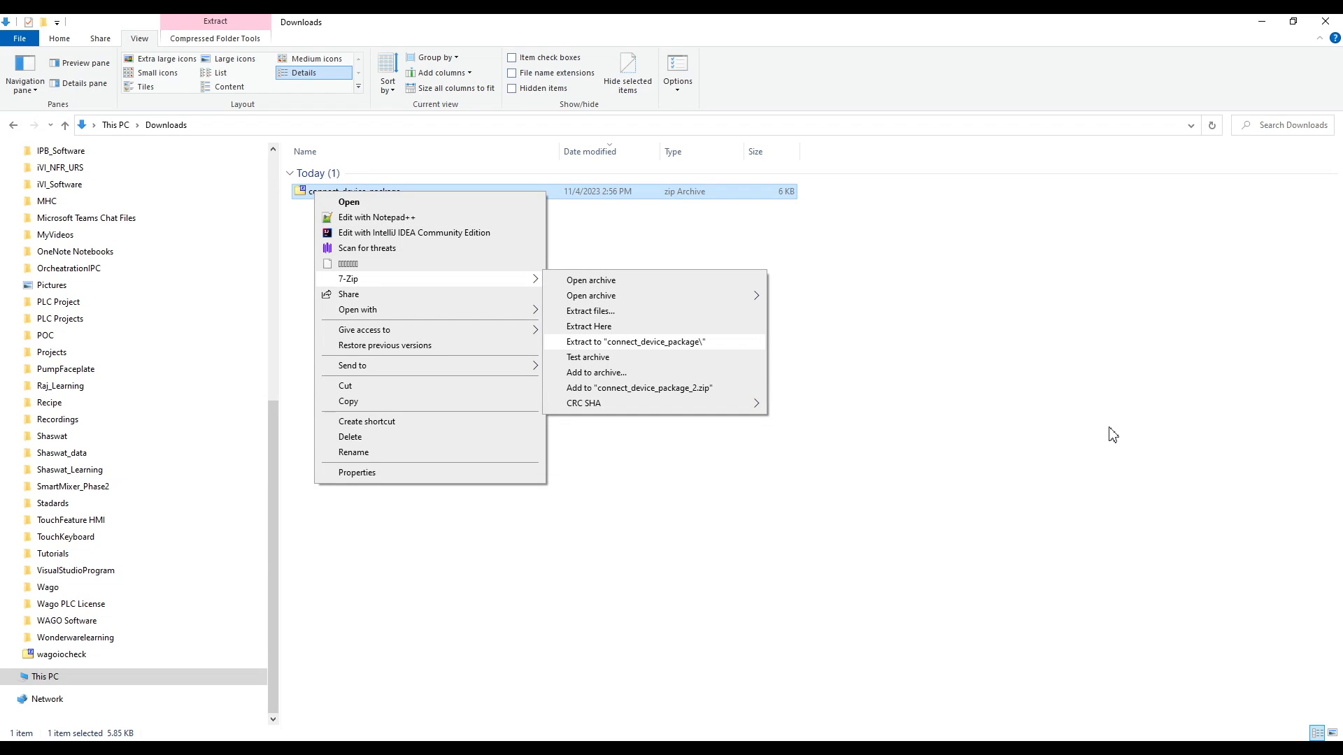
{"action": "left_click", "coordinate": [635, 342]}
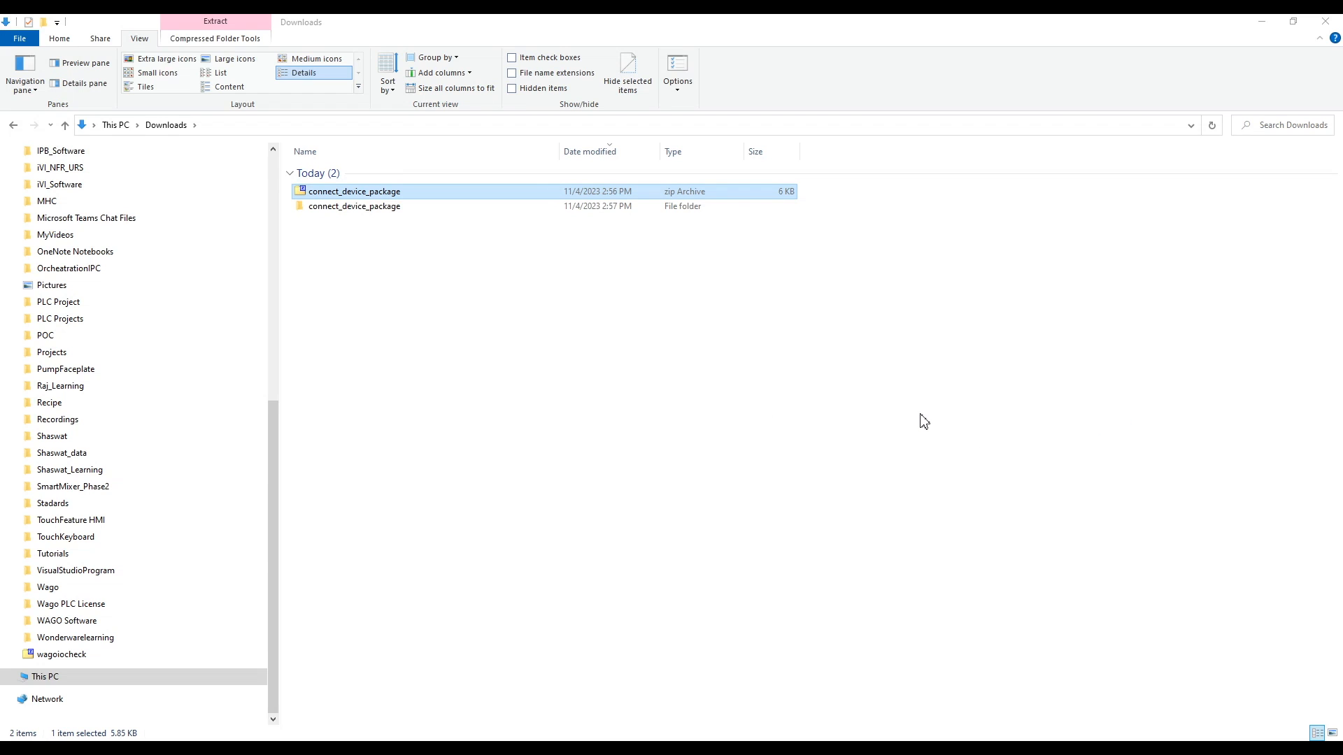
{"action": "double_click", "coordinate": [354, 206]}
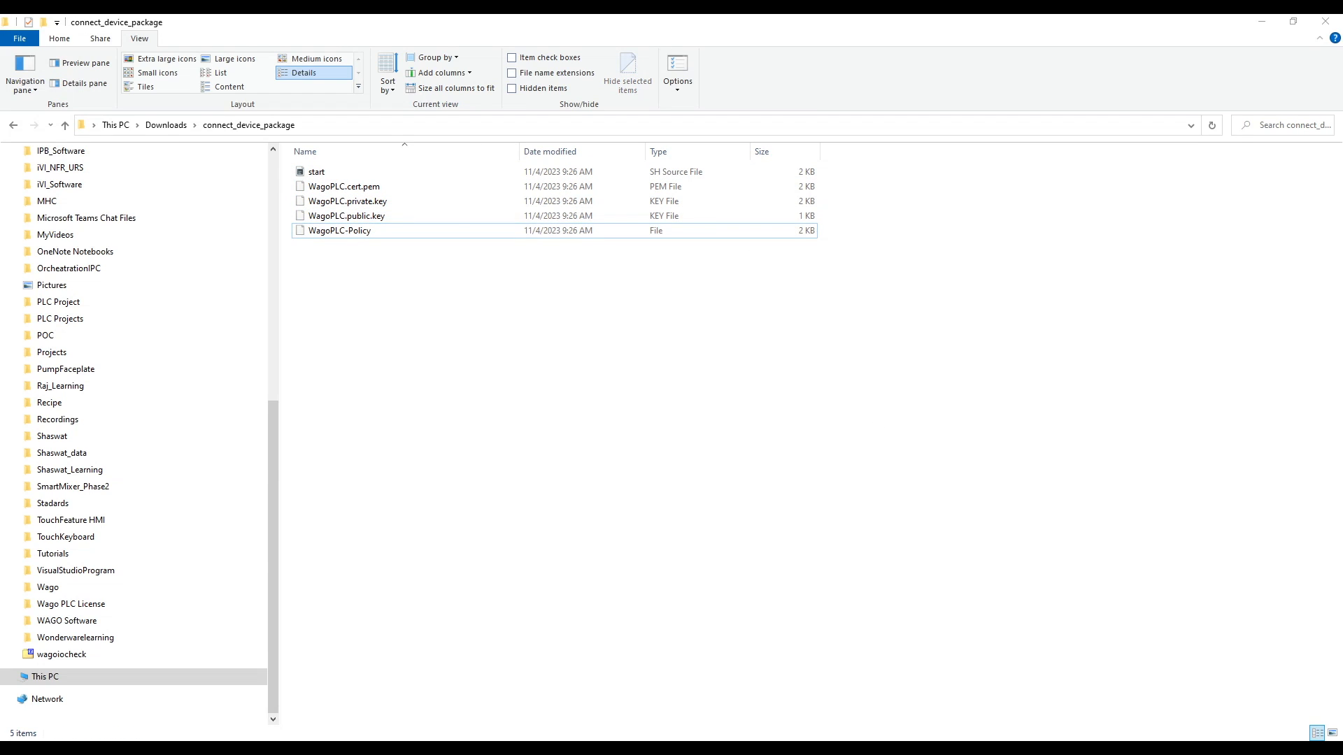
{"action": "mouse_move", "coordinate": [1260, 21]}
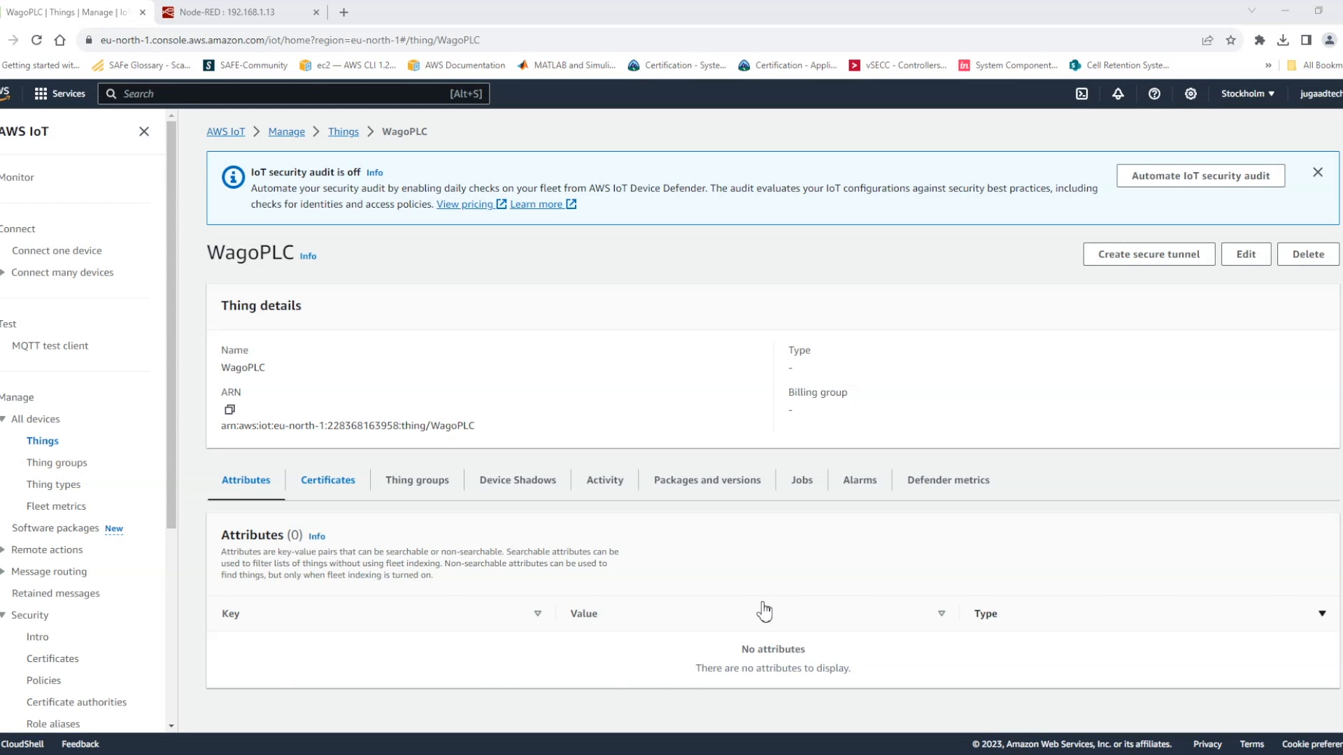
Step: Check WagoPLC's Thing groups and Device Shadows, then review WagoPLC-Policy's permissions
{"action": "left_click", "coordinate": [416, 480]}
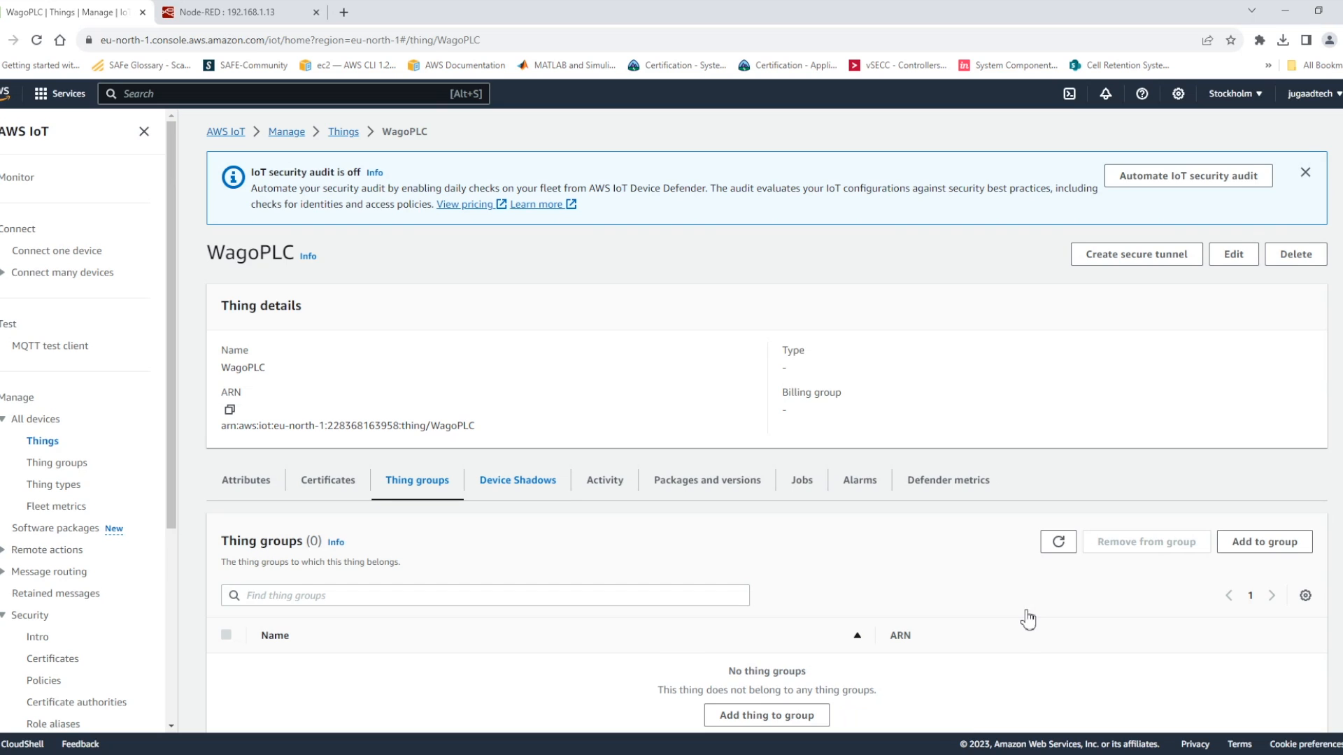
{"action": "left_click", "coordinate": [517, 480]}
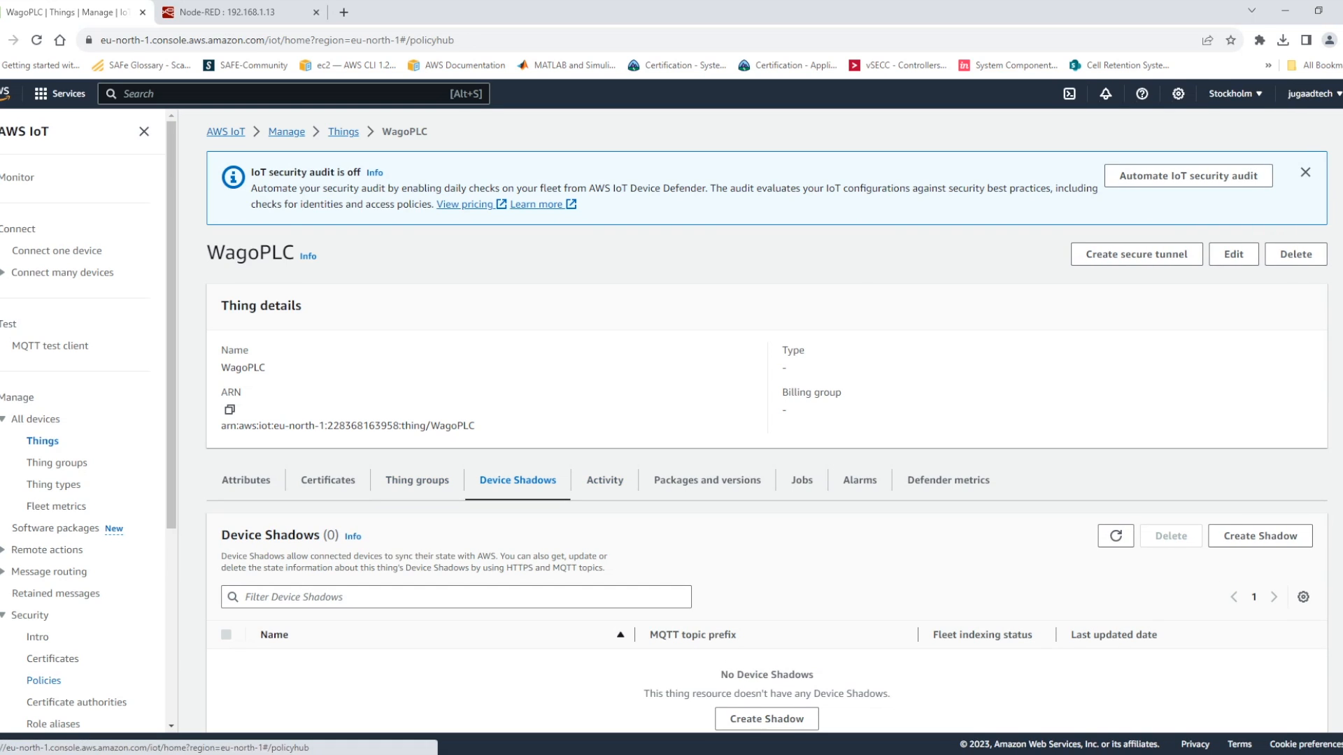
{"action": "left_click", "coordinate": [43, 680]}
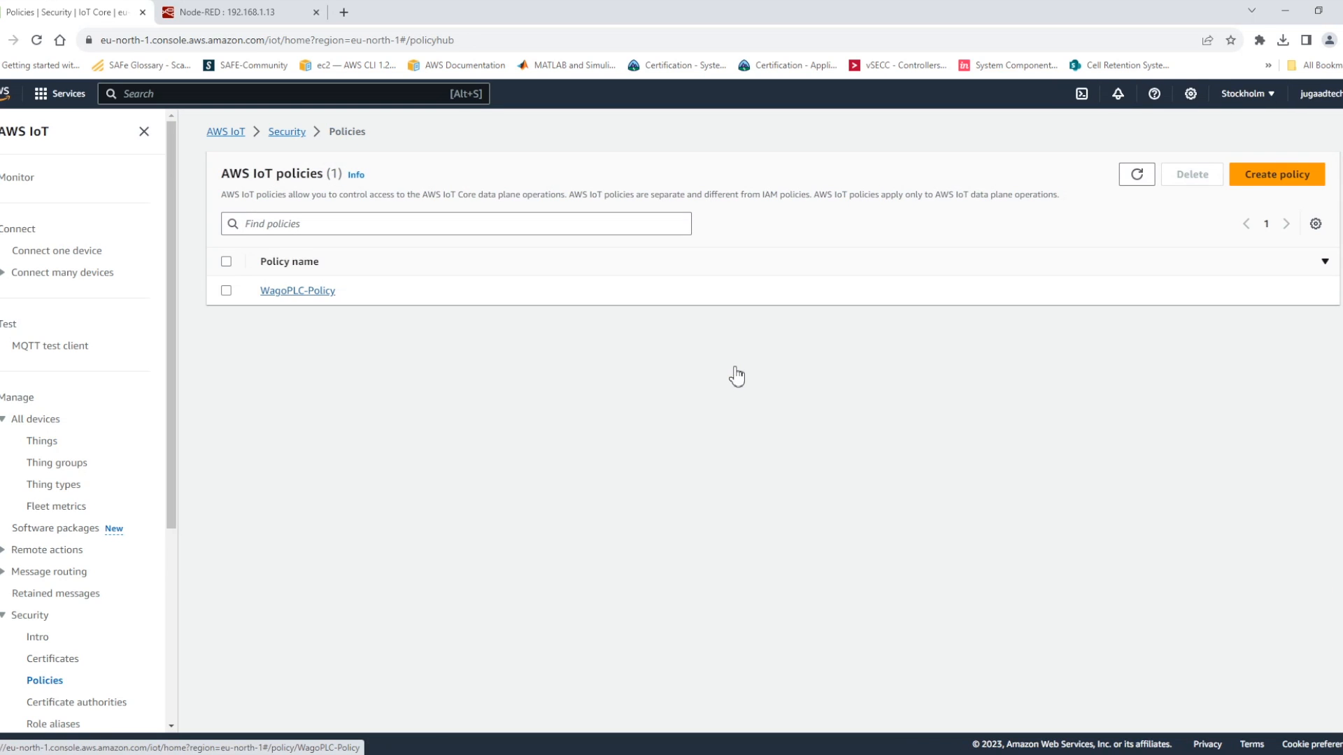
{"action": "left_click", "coordinate": [297, 290]}
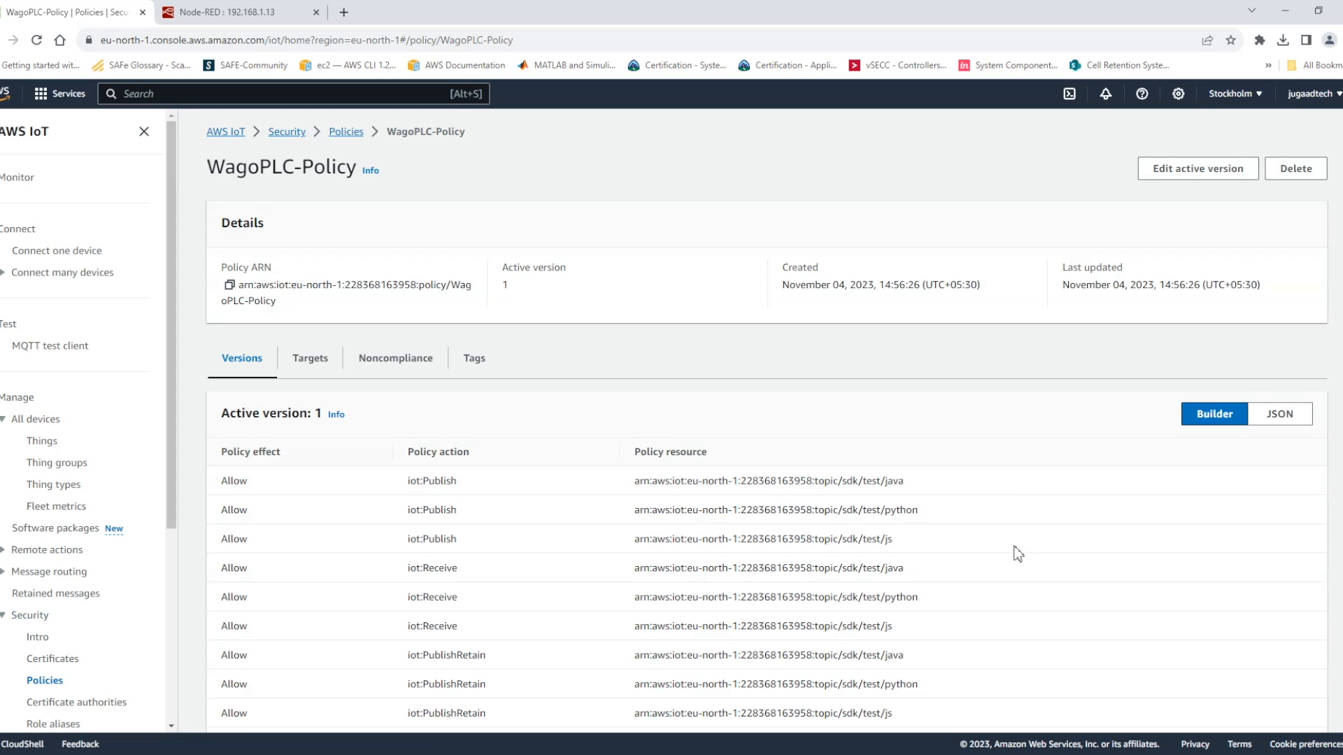
{"action": "scroll", "scroll_direction": "down", "scroll_amount": 3}
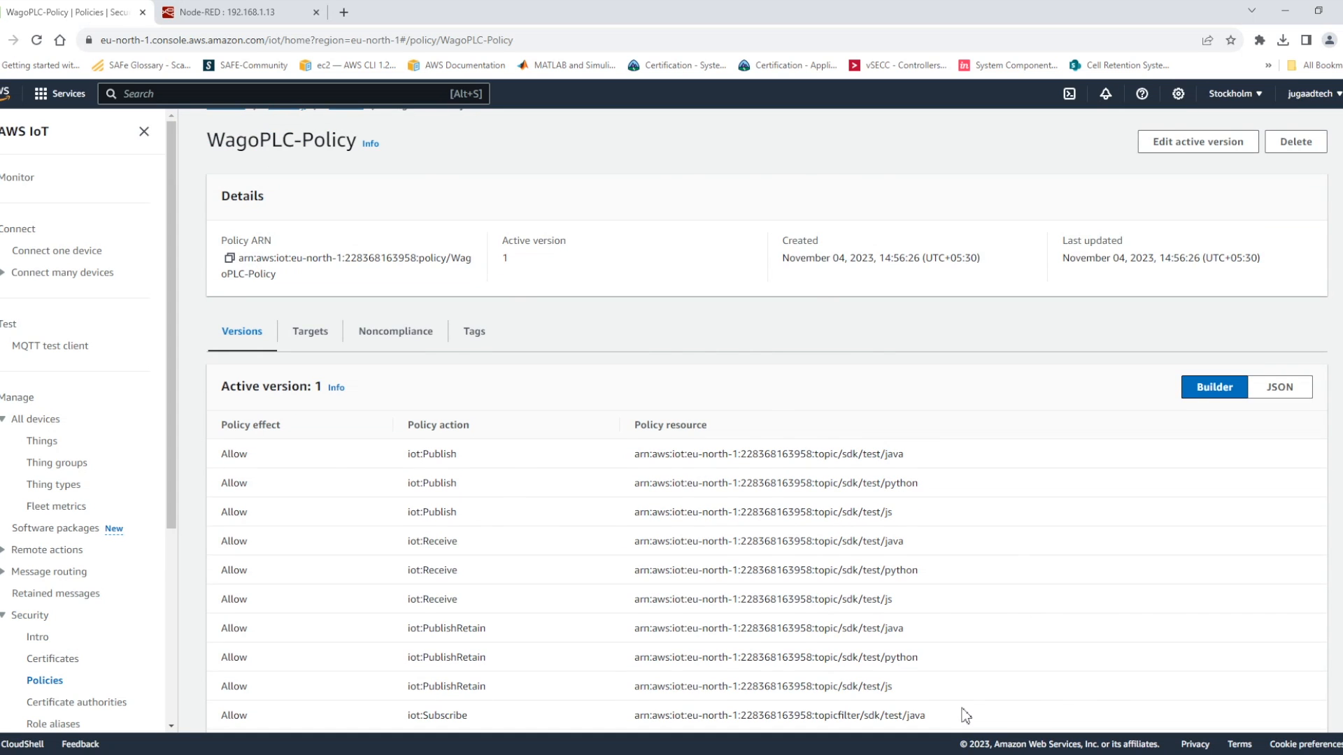
{"action": "scroll", "scroll_direction": "down", "scroll_amount": 3}
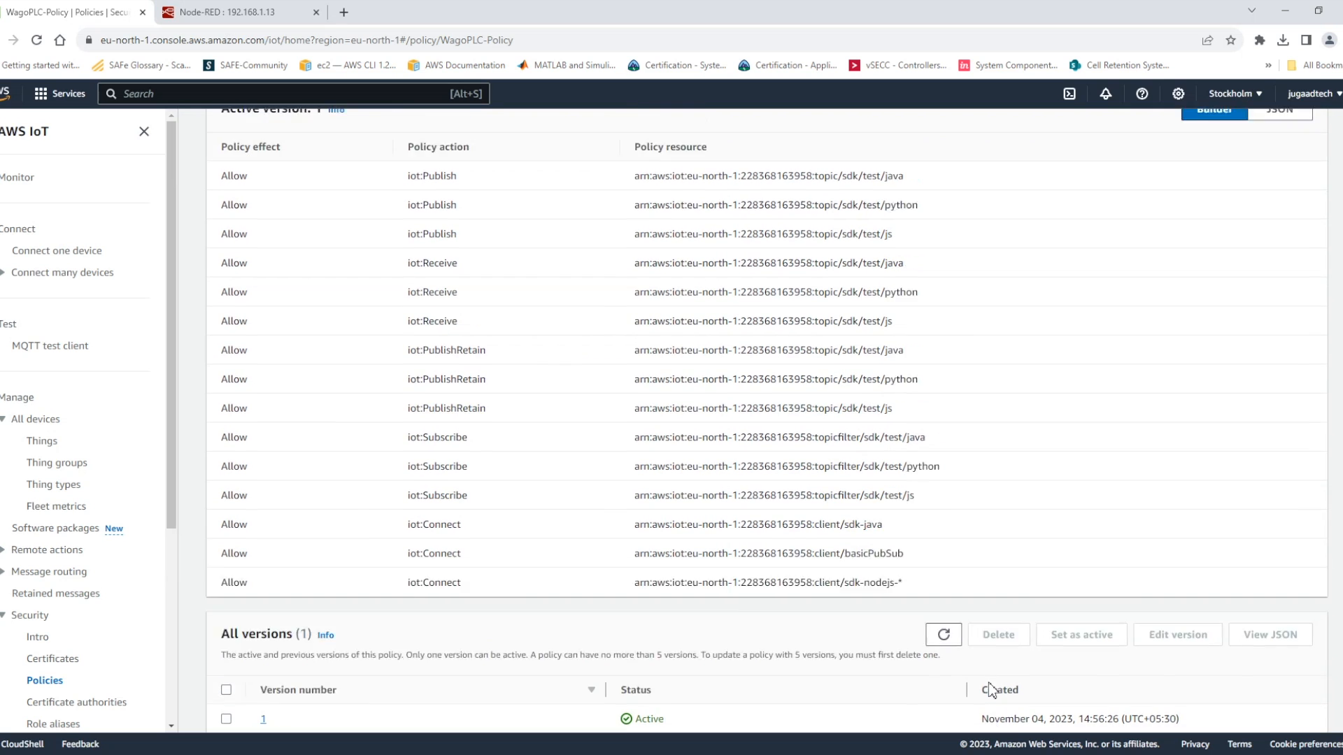
{"action": "scroll", "scroll_direction": "up", "scroll_amount": 3}
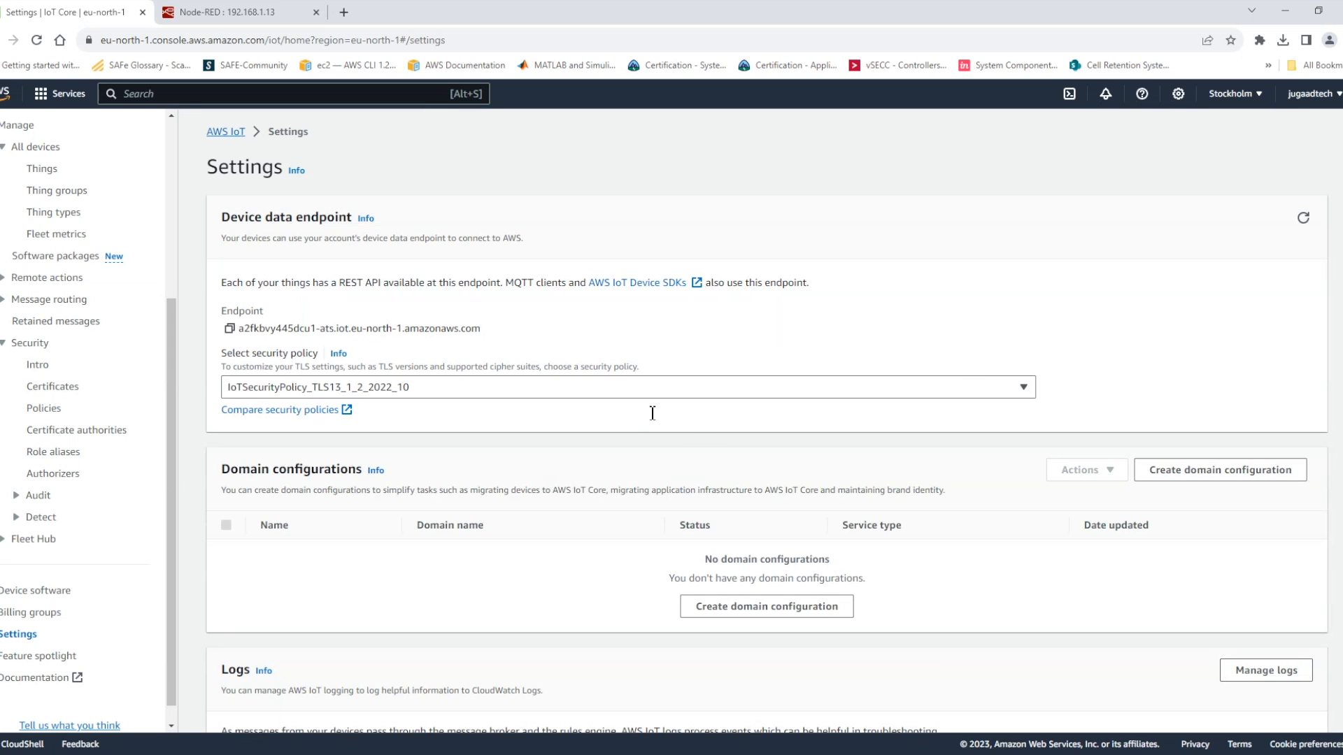
Step: Add broker AWS at vy445dcu1-ats.iot.eu-north-1.amazonaws.com, port 8883, with TLS enabled
{"action": "left_click", "coordinate": [232, 12]}
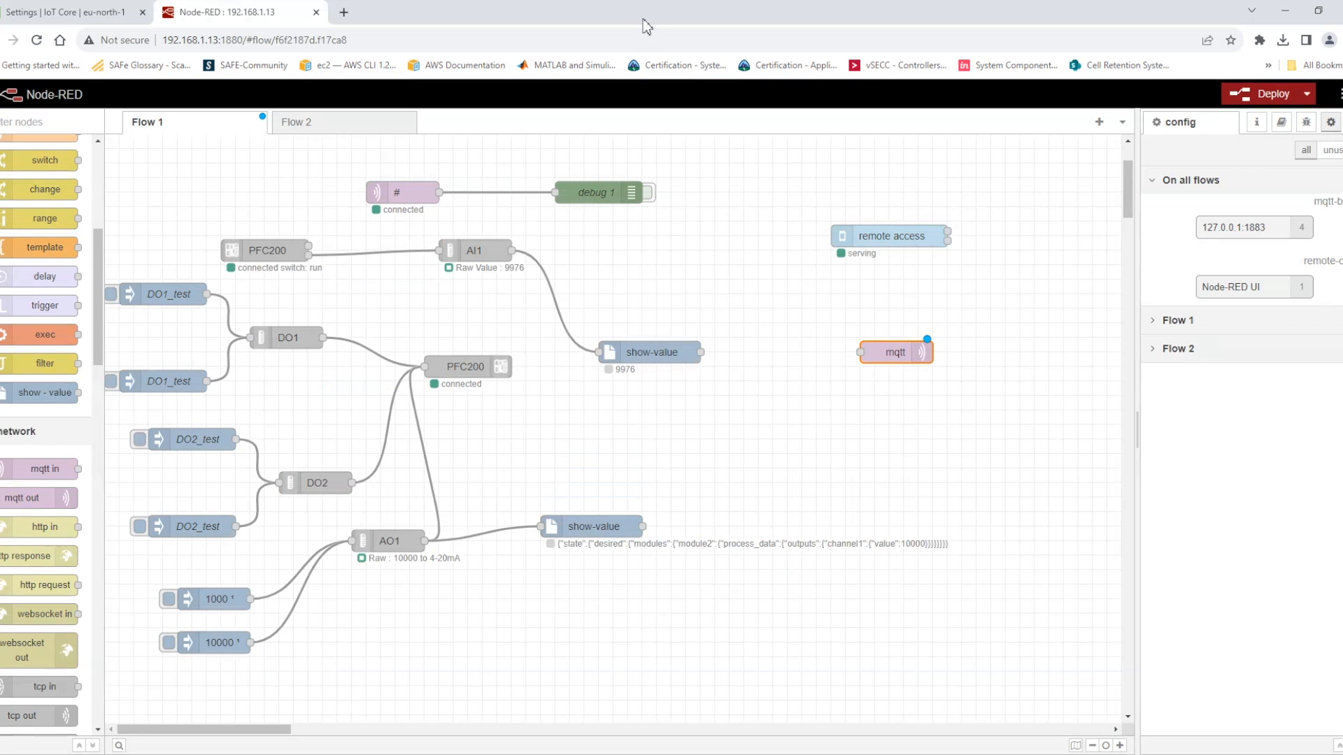
{"action": "double_click", "coordinate": [894, 351]}
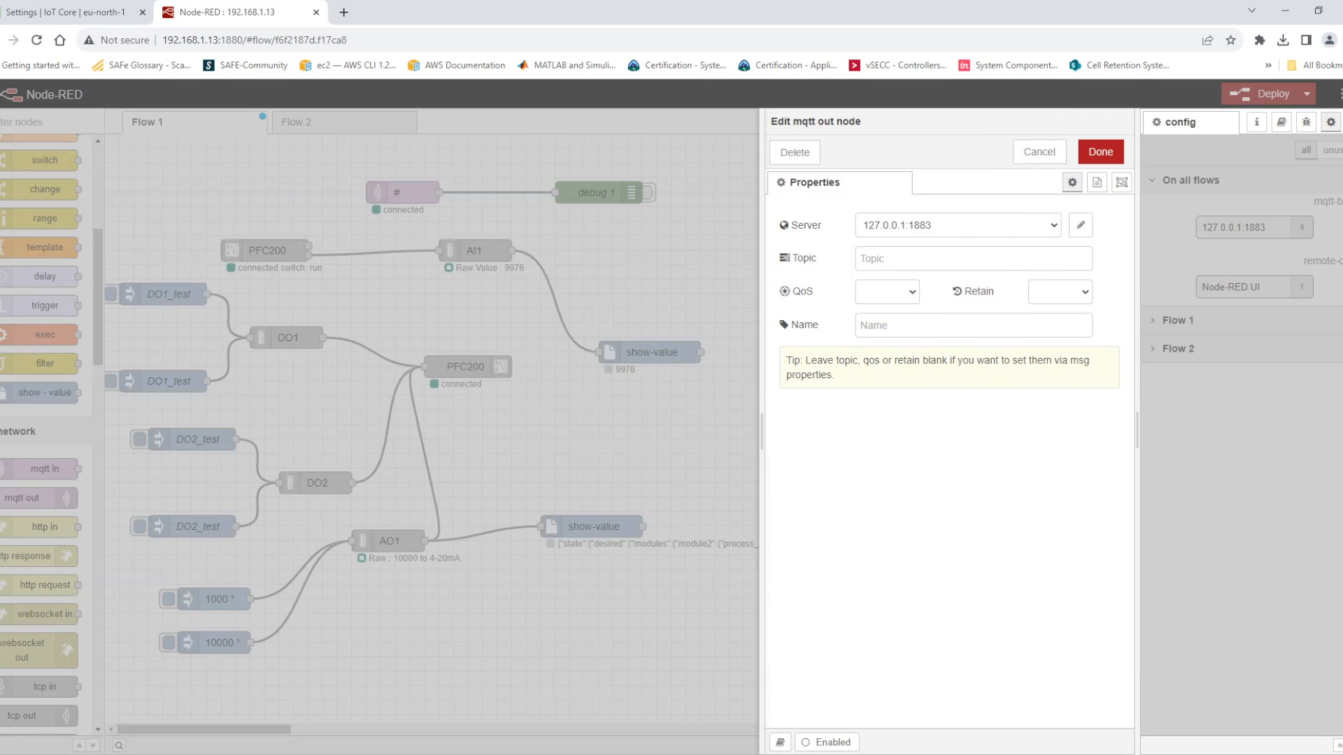
{"action": "left_click", "coordinate": [957, 225]}
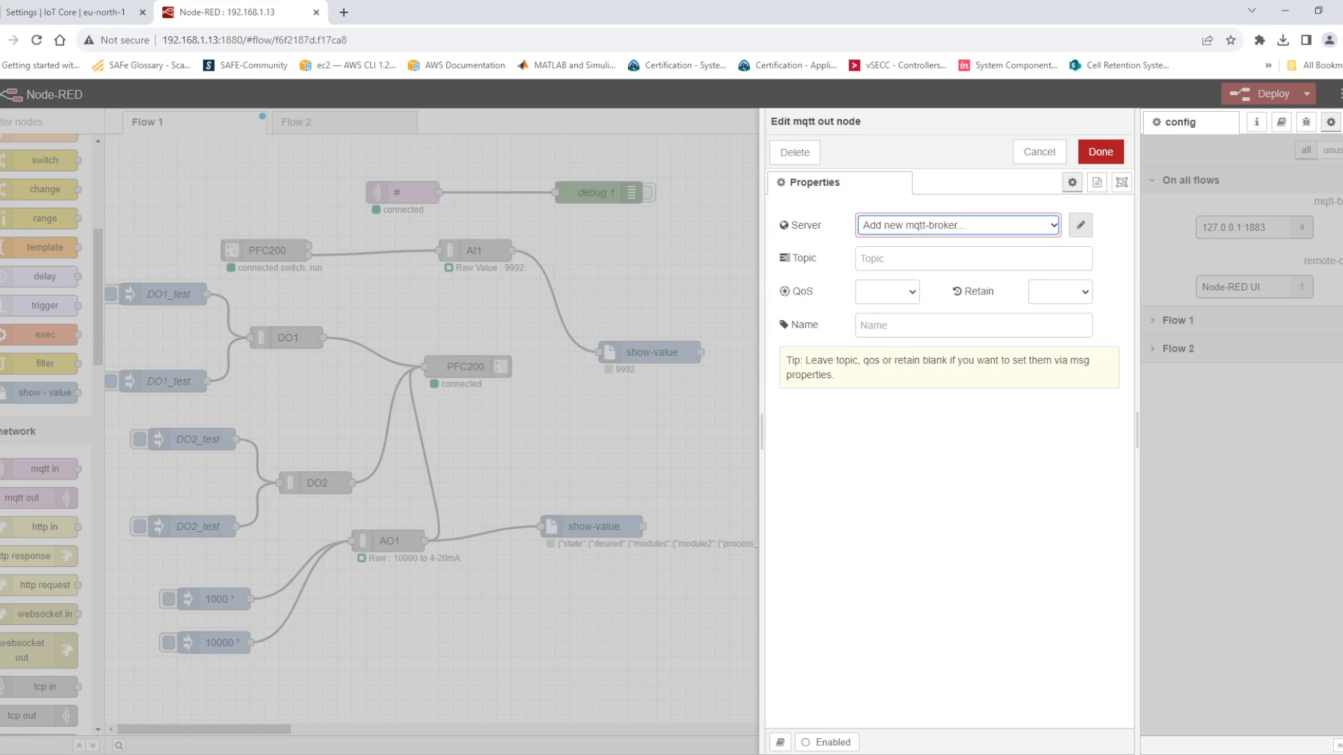
{"action": "left_click", "coordinate": [1080, 226]}
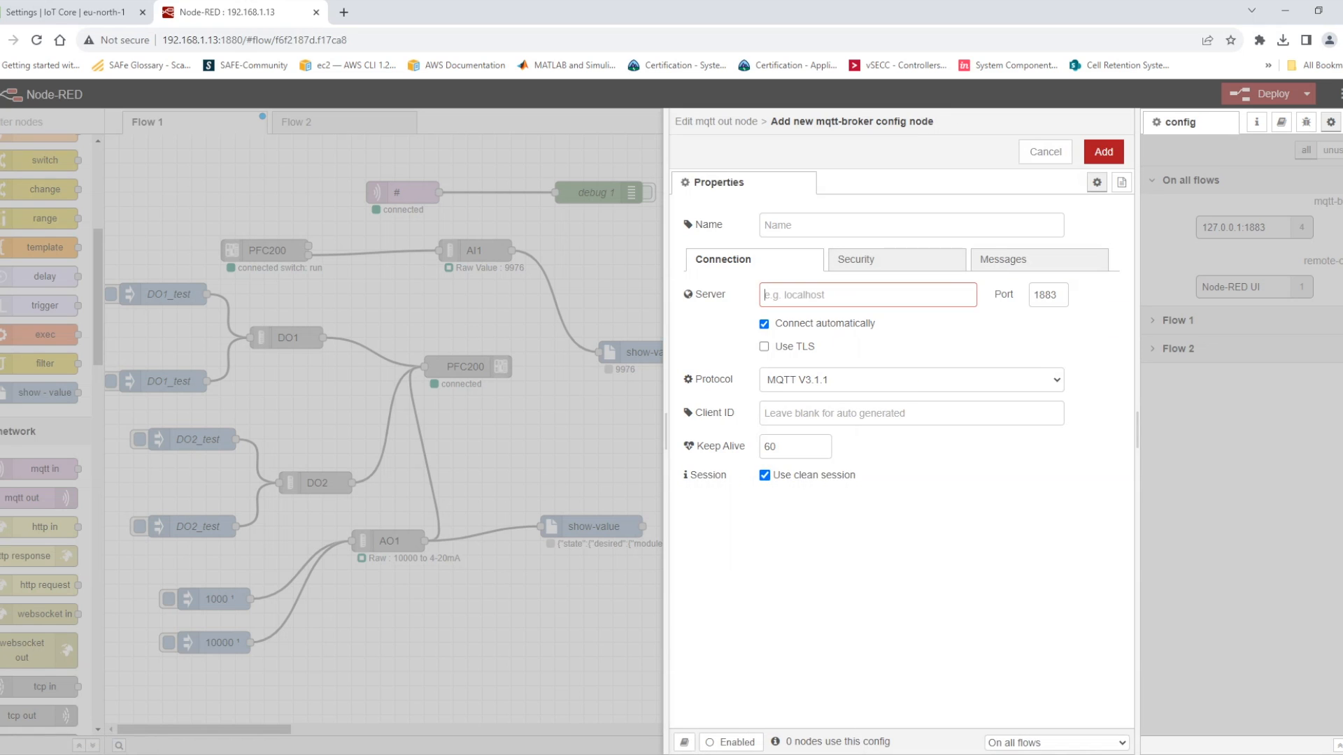
{"action": "type", "text": "vy445dcu1-ats.iot.eu-north-1.amazonaws.com"}
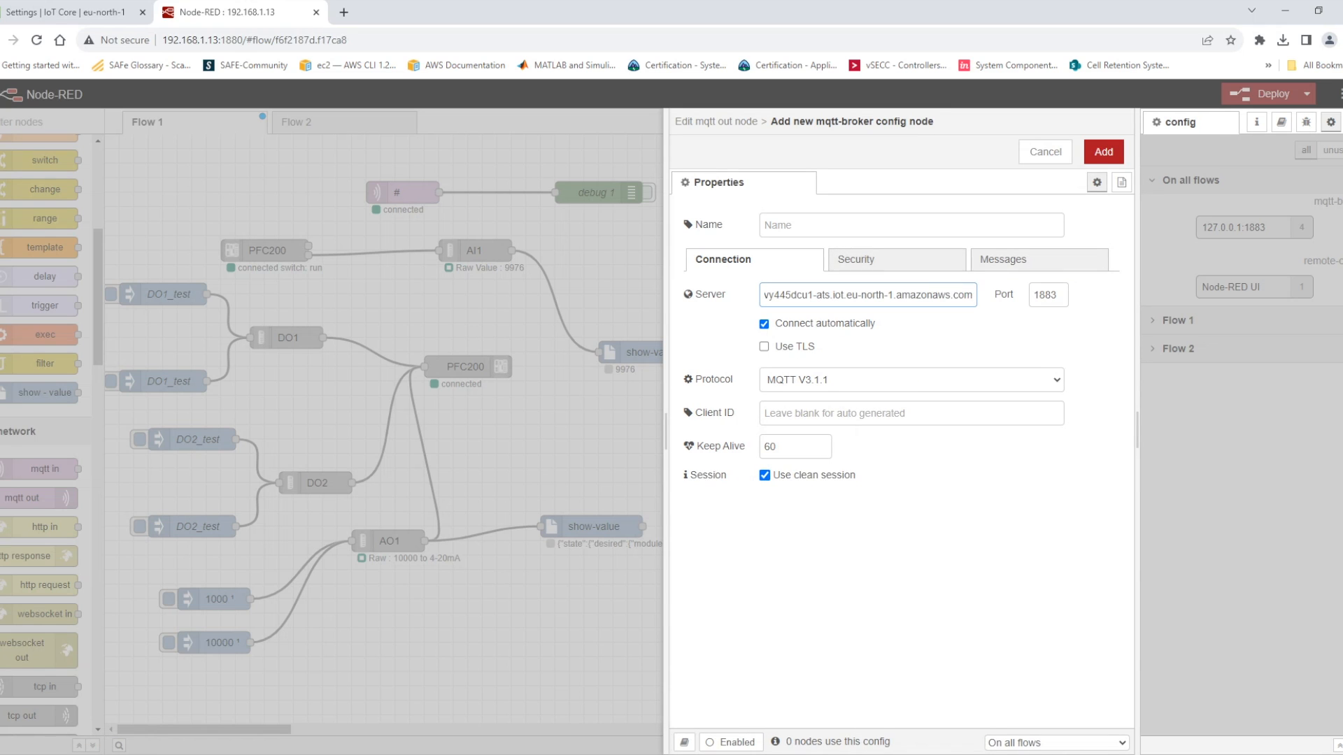
{"action": "type", "text": "AWS"}
{"action": "left_click", "coordinate": [1048, 295]}
{"action": "type", "text": "8883"}
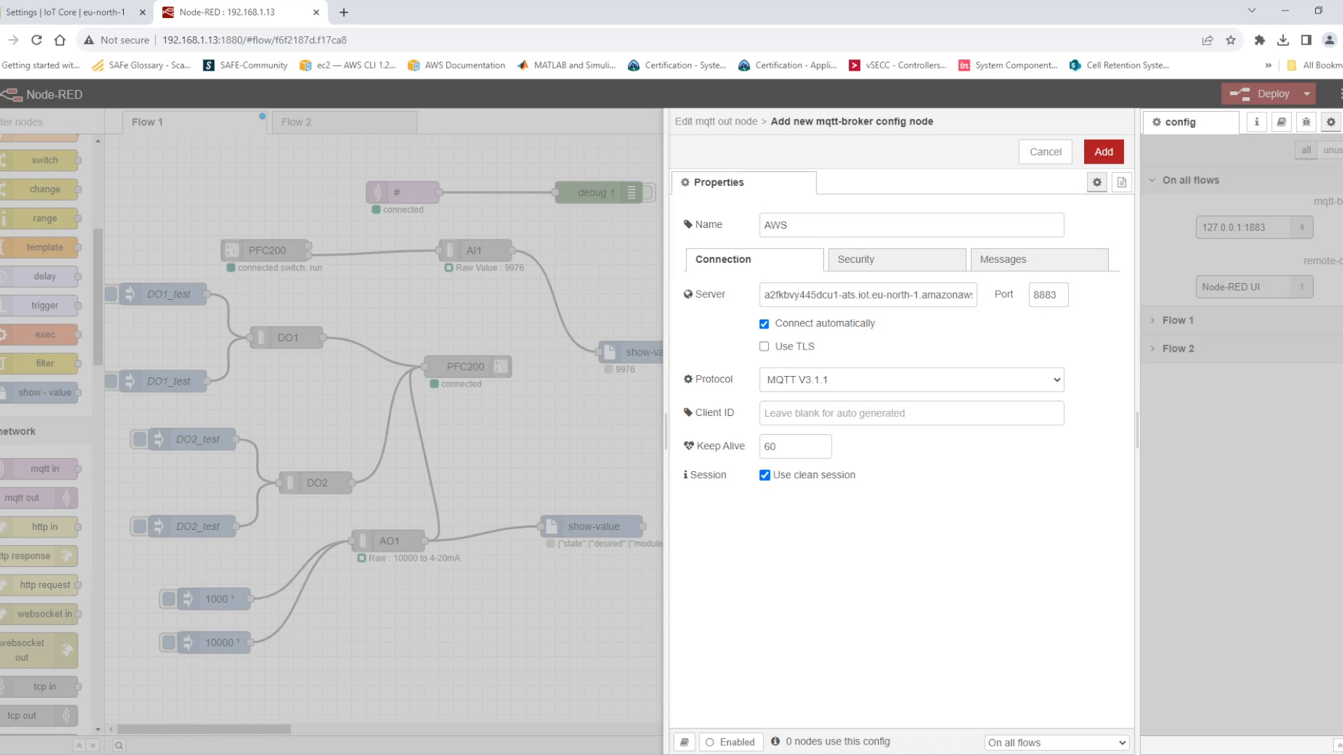
{"action": "left_click", "coordinate": [763, 347]}
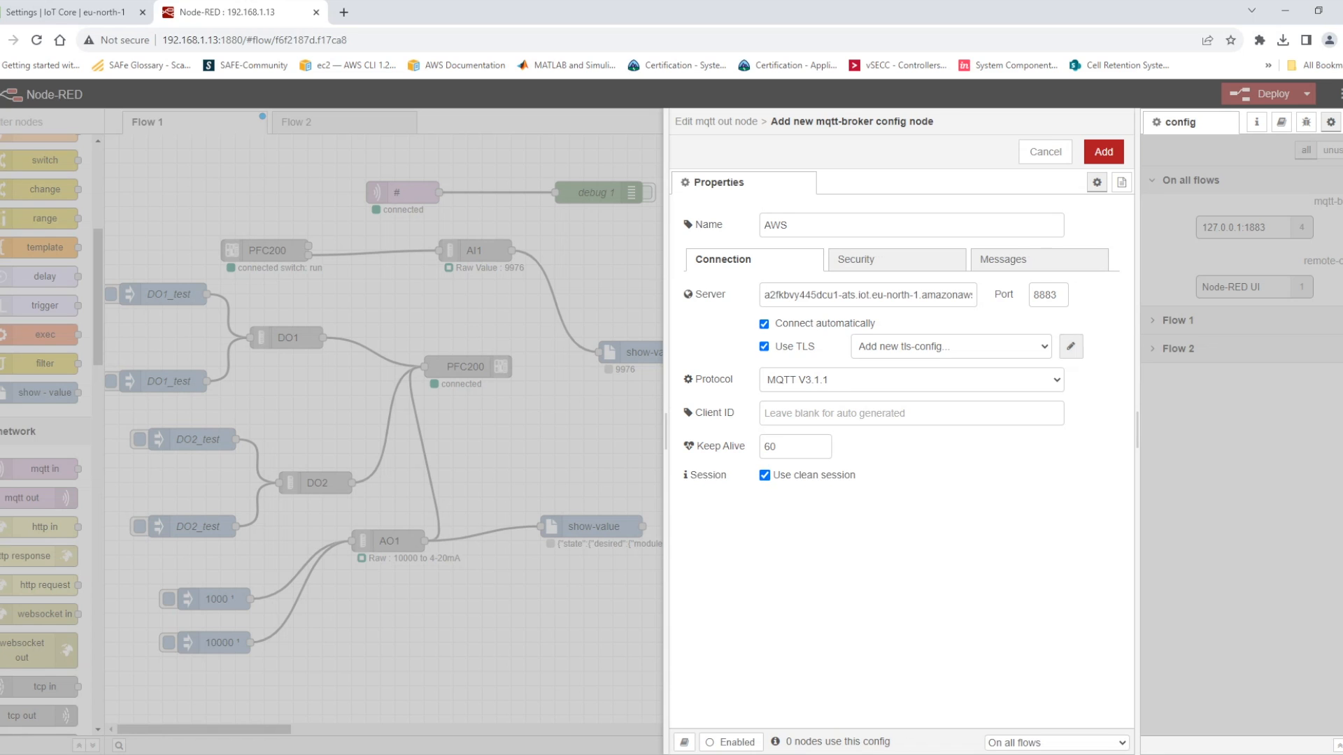
Step: Create a TLS config uploading WagoPLC.cert.pem and WagoPLC.private.key from connect_device_package
{"action": "left_click", "coordinate": [1070, 346]}
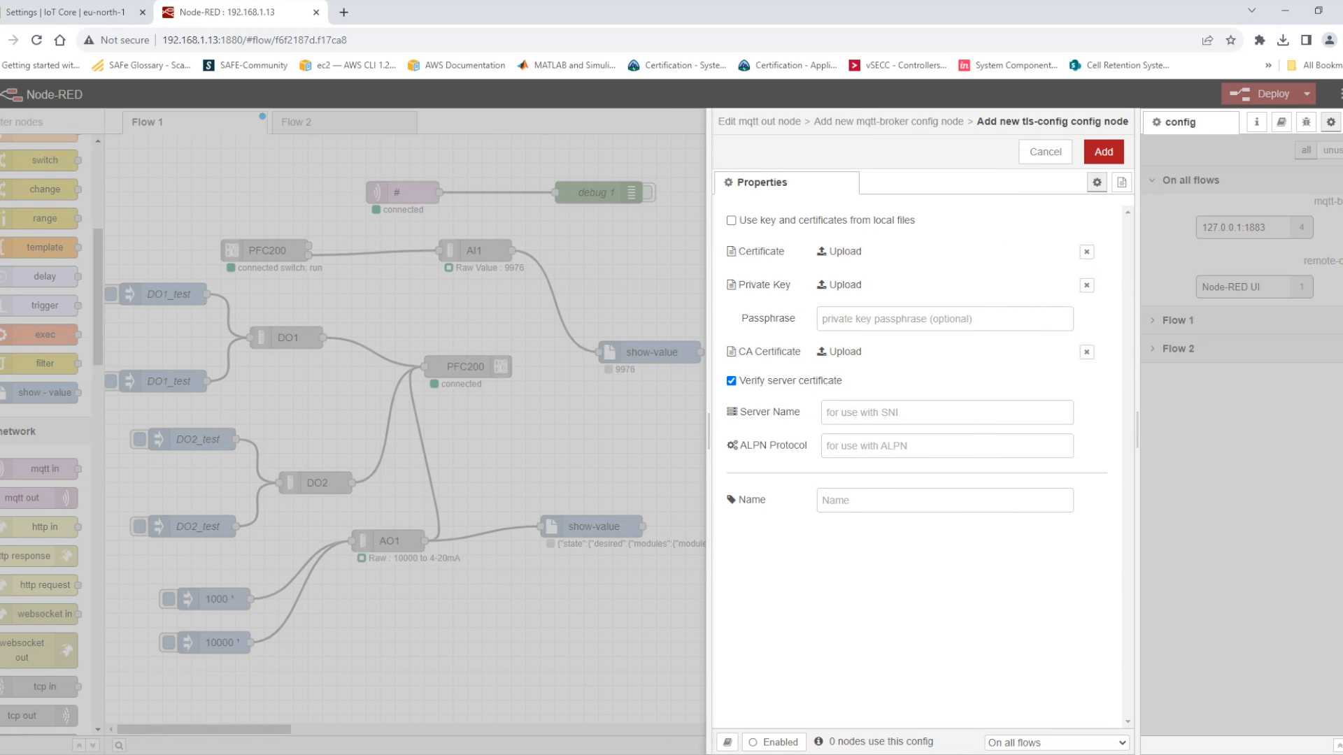
{"action": "left_click", "coordinate": [845, 251]}
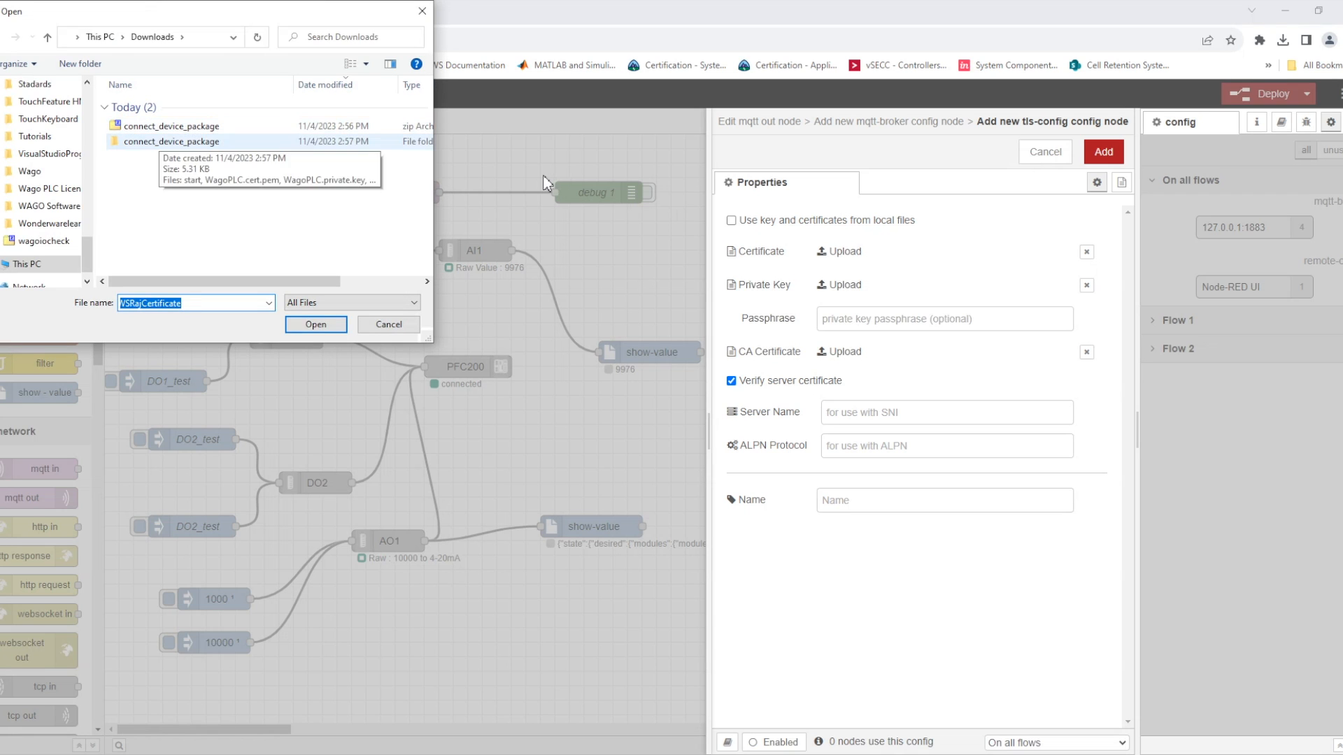
{"action": "double_click", "coordinate": [173, 142]}
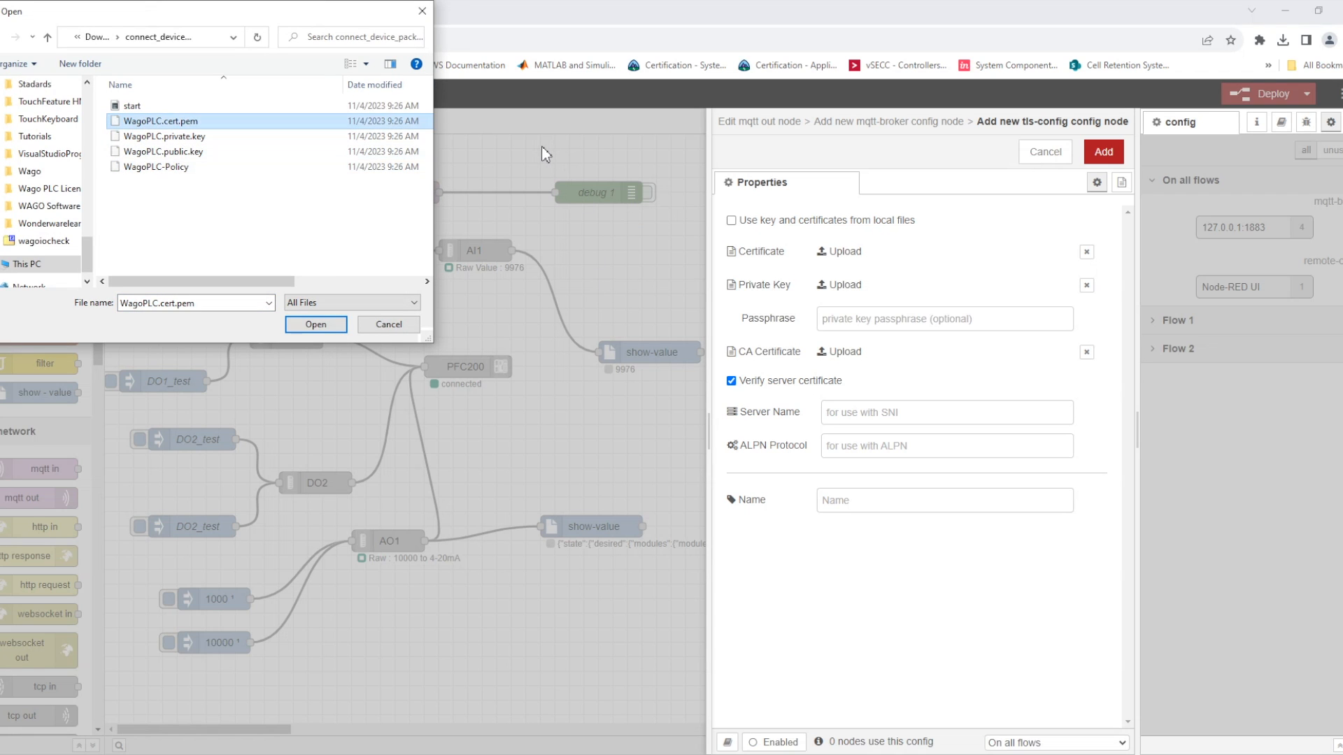
{"action": "left_click", "coordinate": [316, 324]}
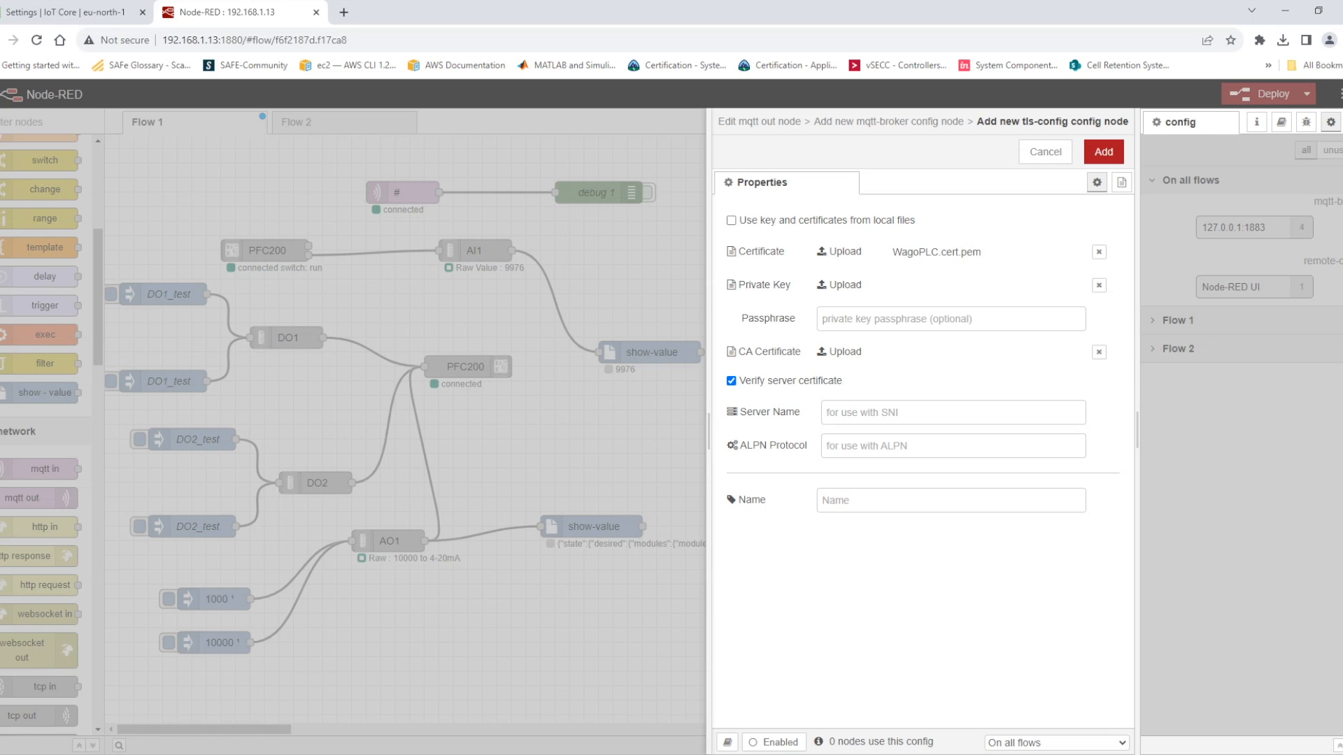
{"action": "left_click", "coordinate": [843, 285]}
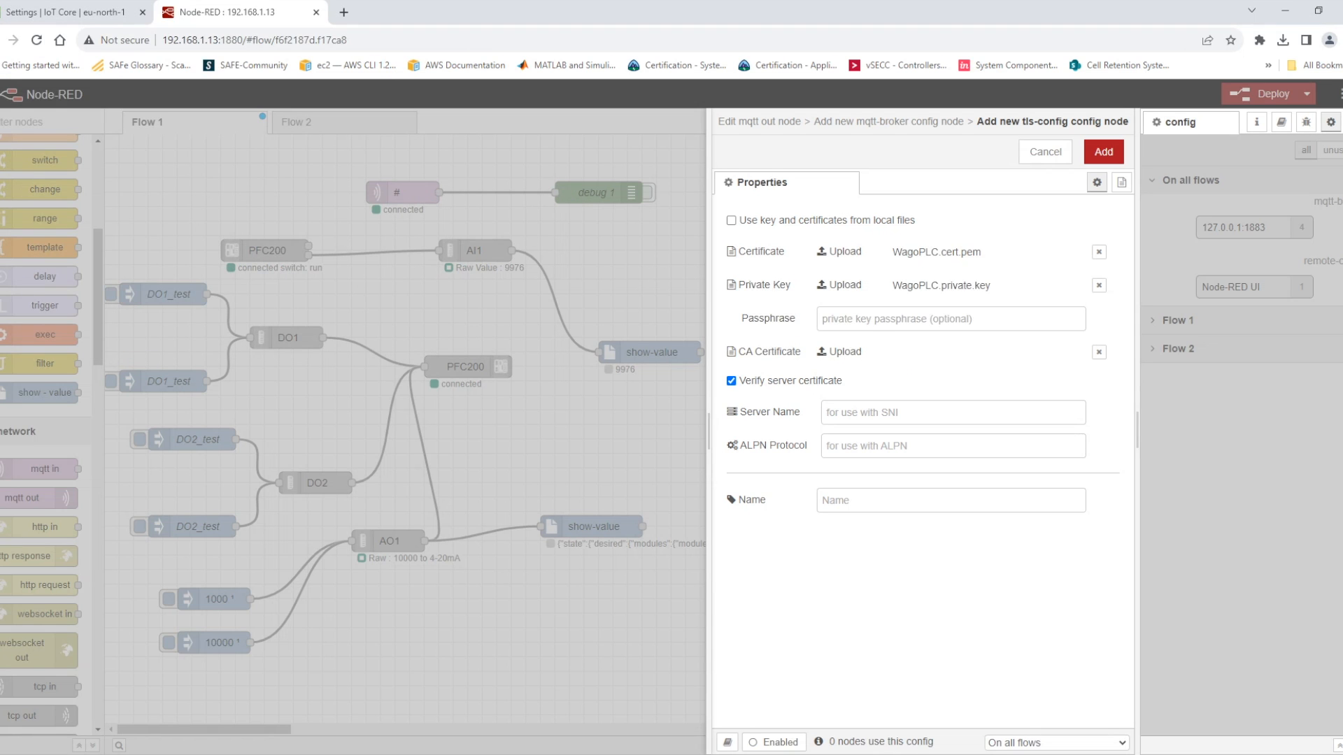
{"action": "mouse_move", "coordinate": [1053, 329]}
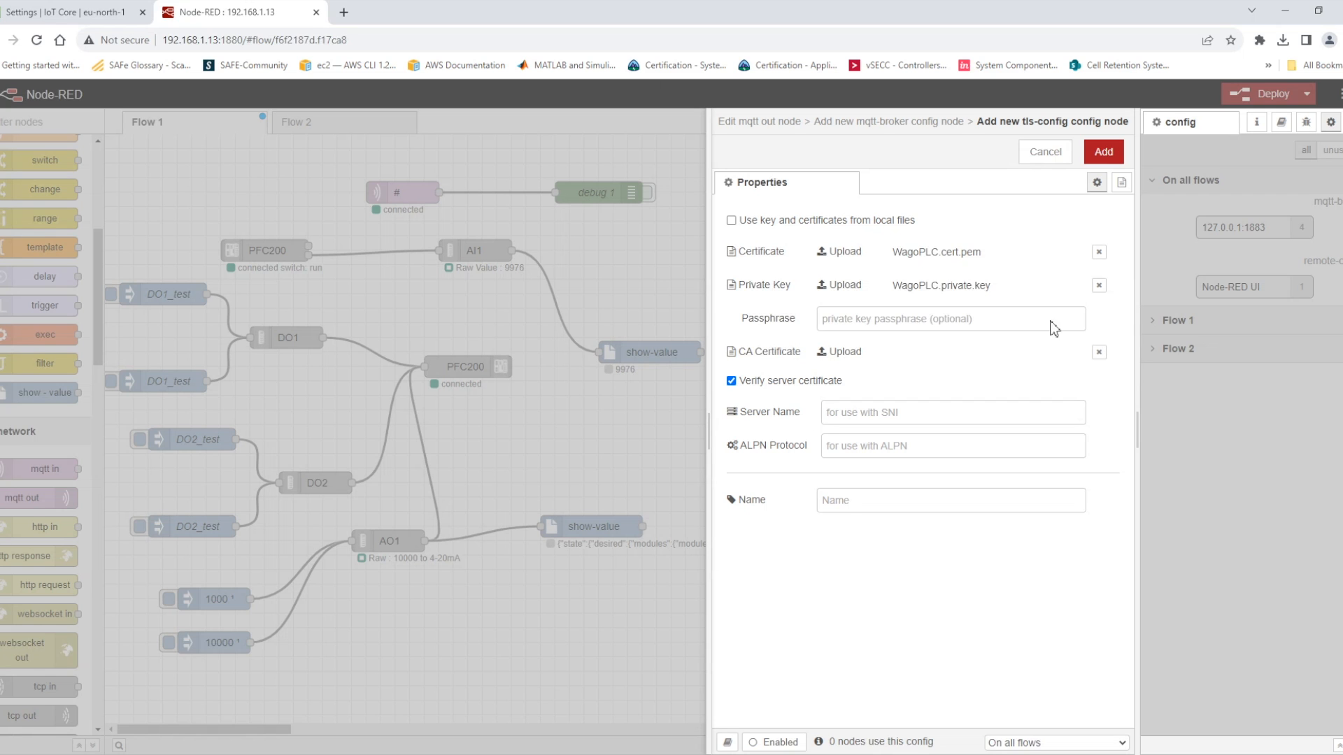
{"action": "left_click", "coordinate": [73, 11]}
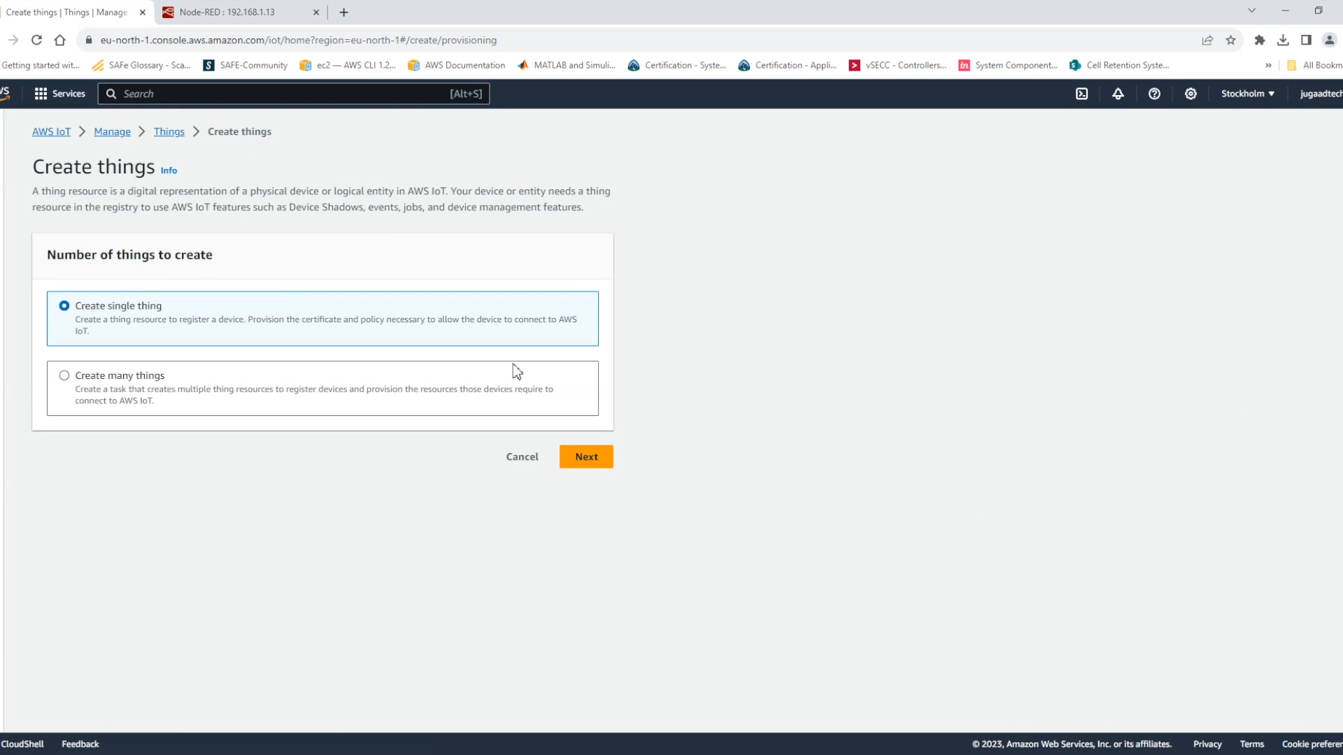
Step: Name the new thing 'test', keep an auto-generated certificate, and begin a new policy
{"action": "left_click", "coordinate": [586, 457]}
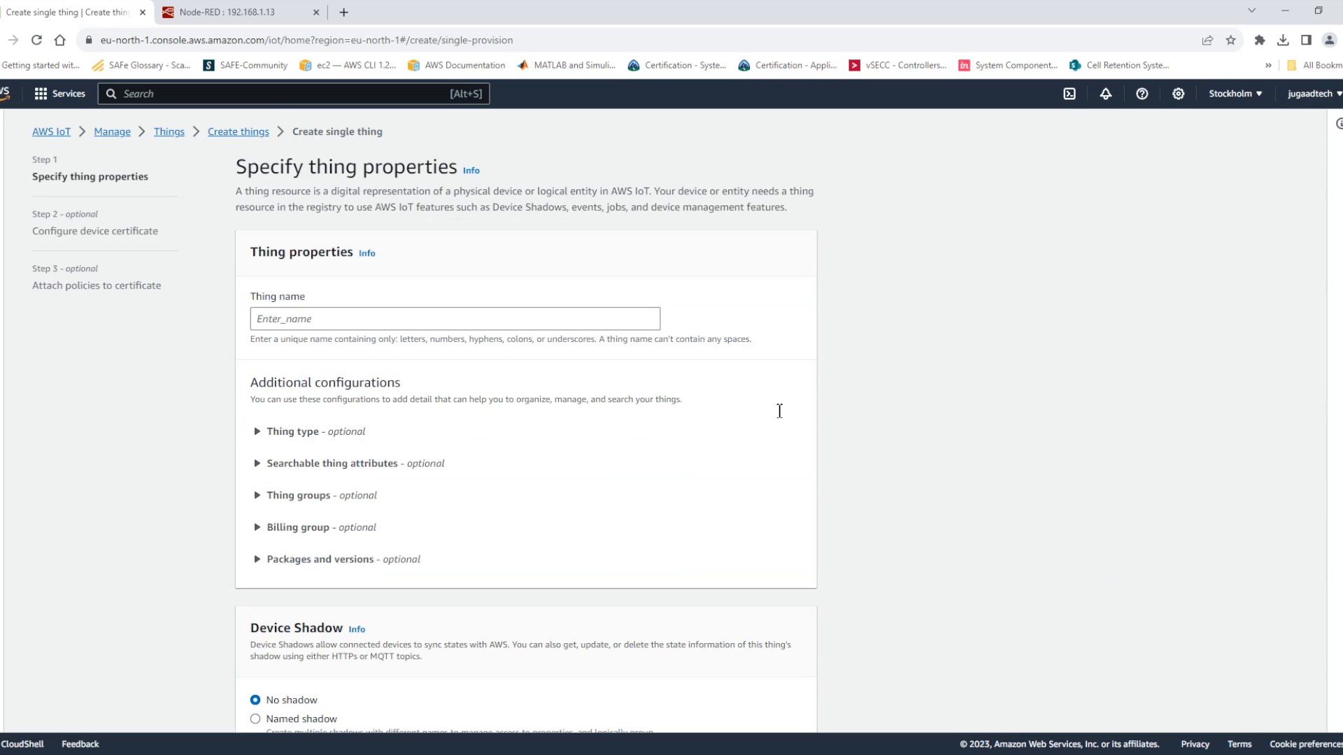
{"action": "type", "text": "test"}
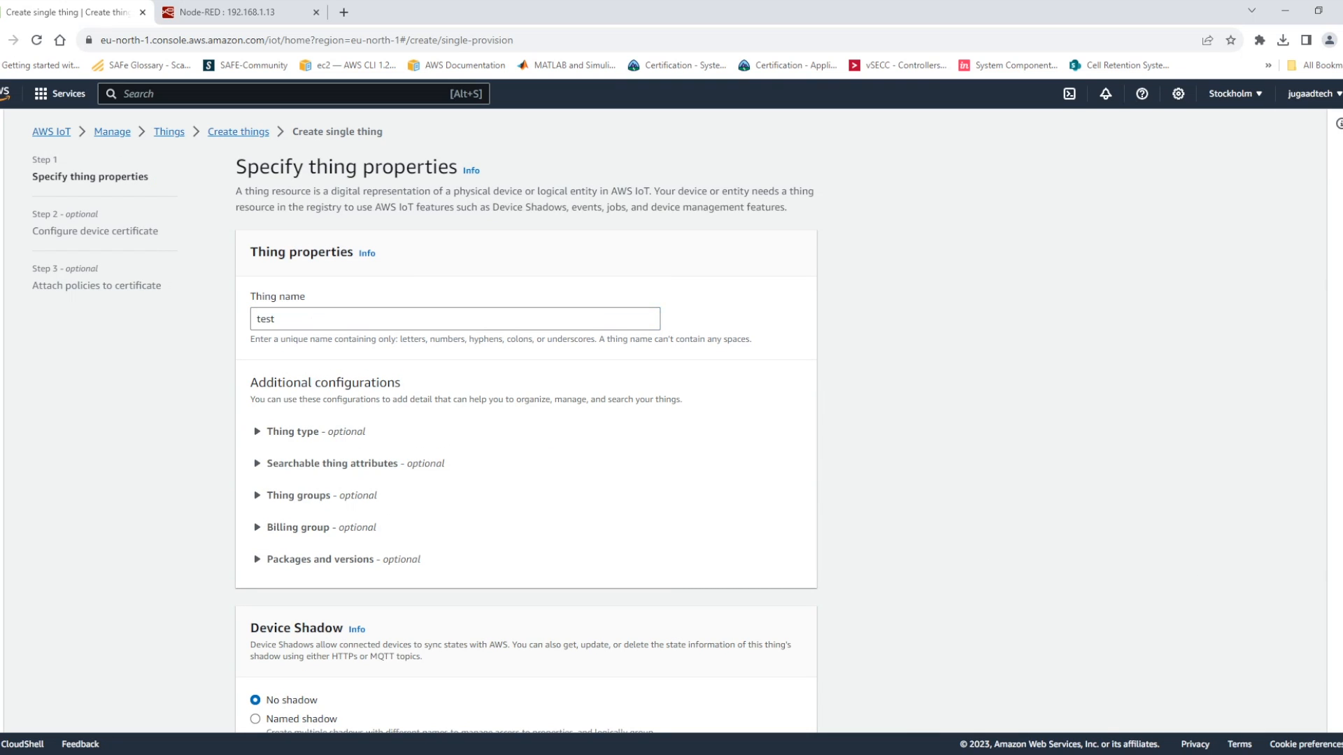
{"action": "scroll", "scroll_direction": "down", "scroll_amount": 3}
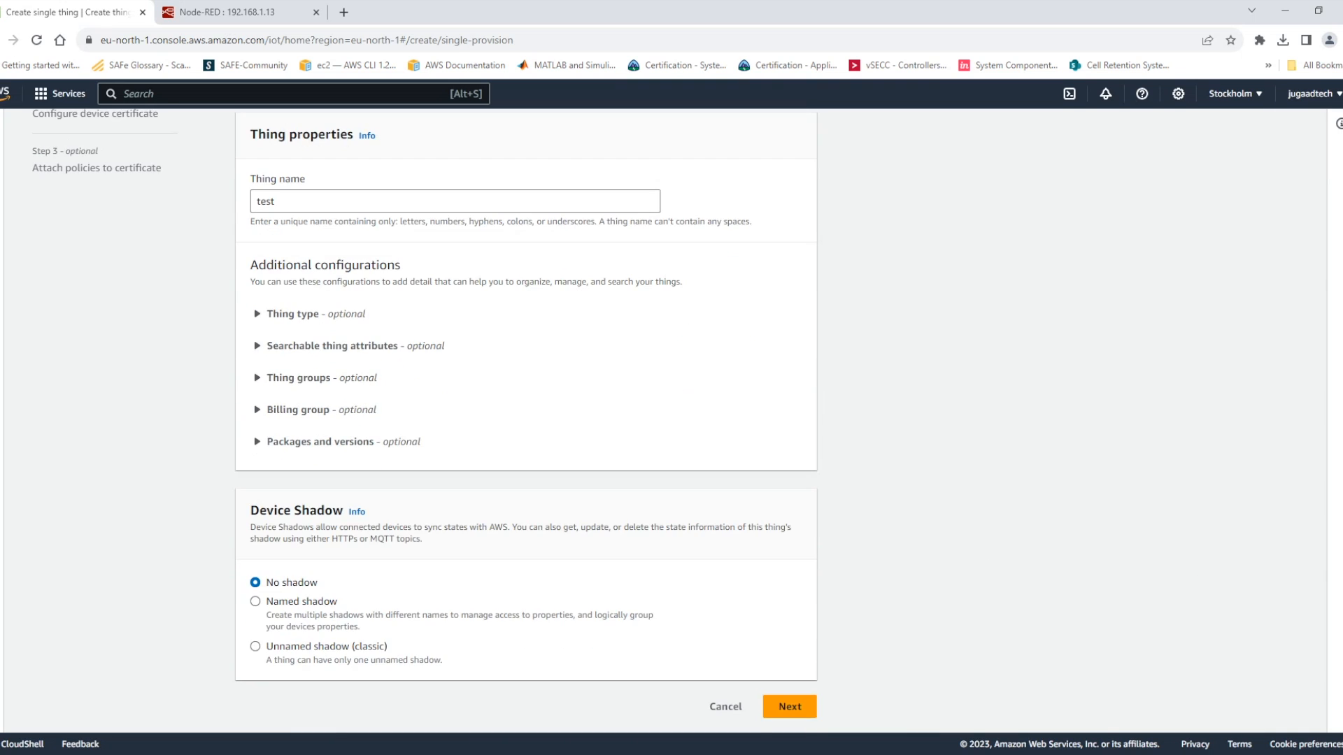
{"action": "left_click", "coordinate": [786, 707]}
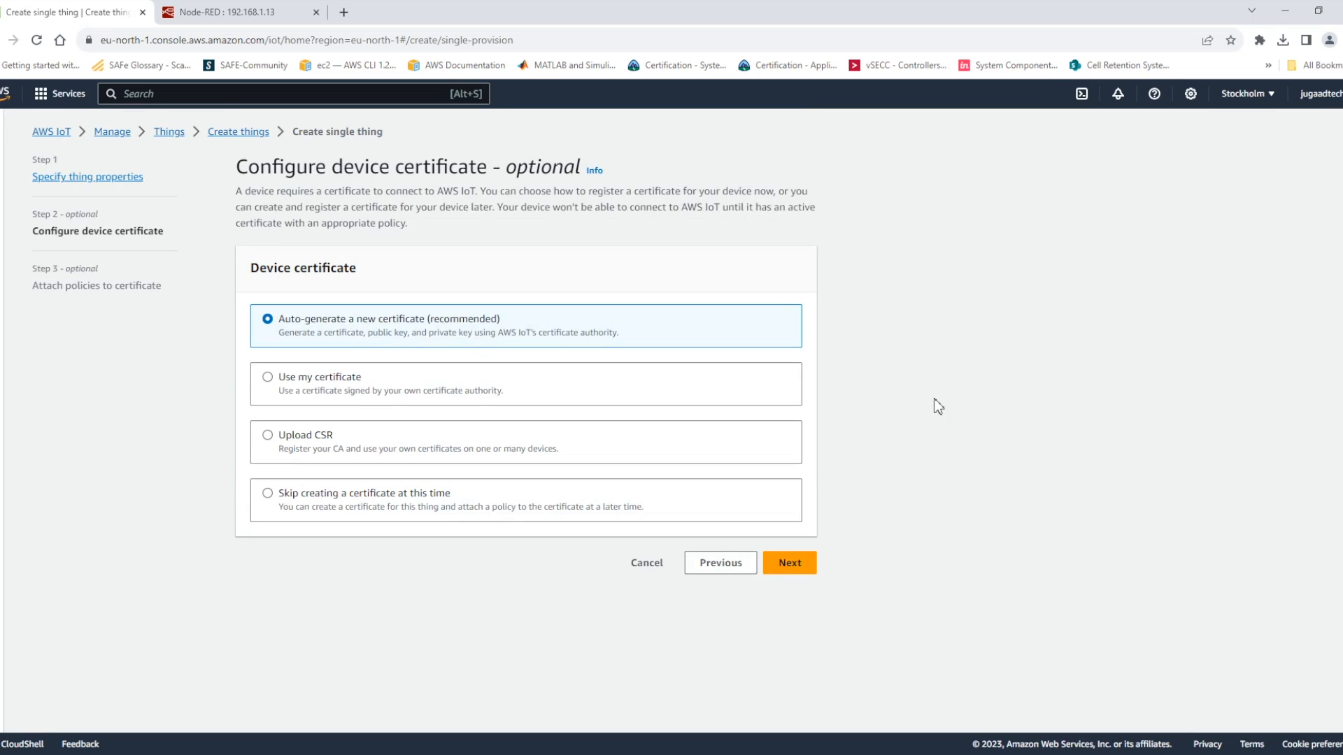
{"action": "left_click", "coordinate": [786, 563]}
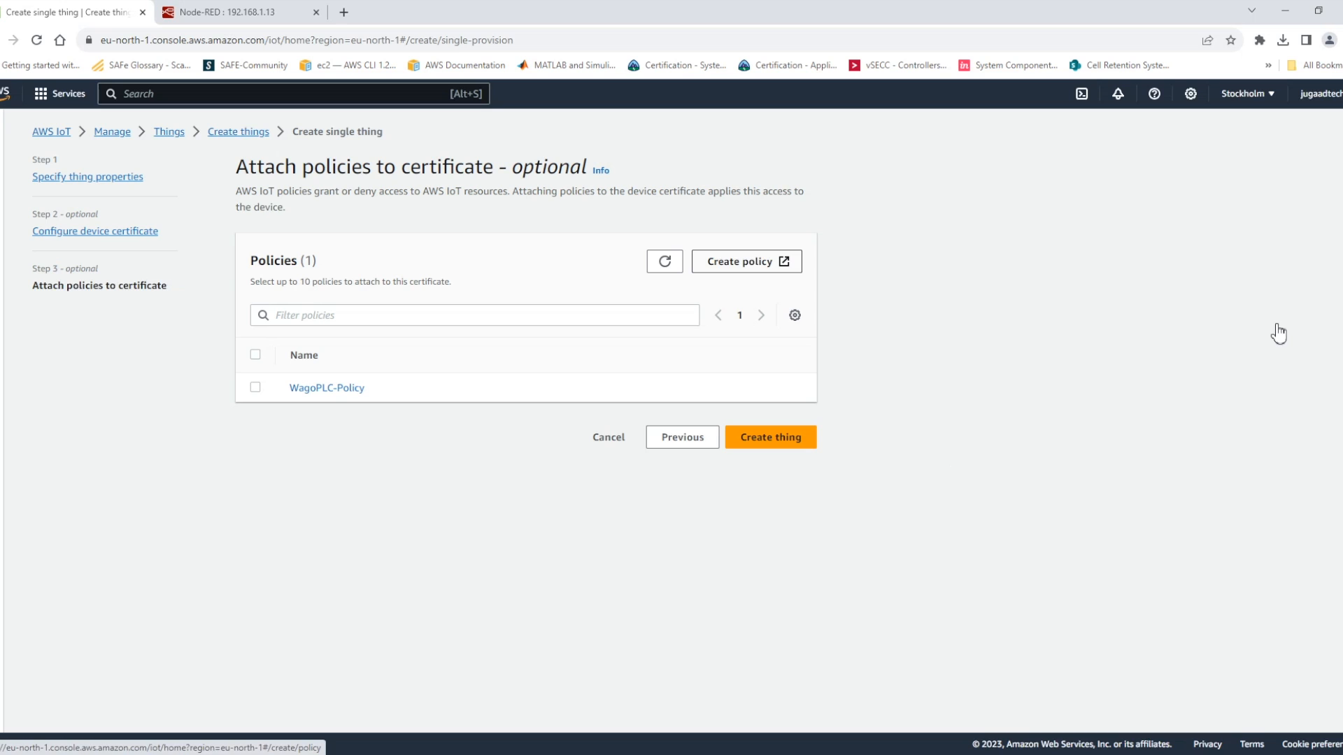
{"action": "left_click", "coordinate": [745, 260]}
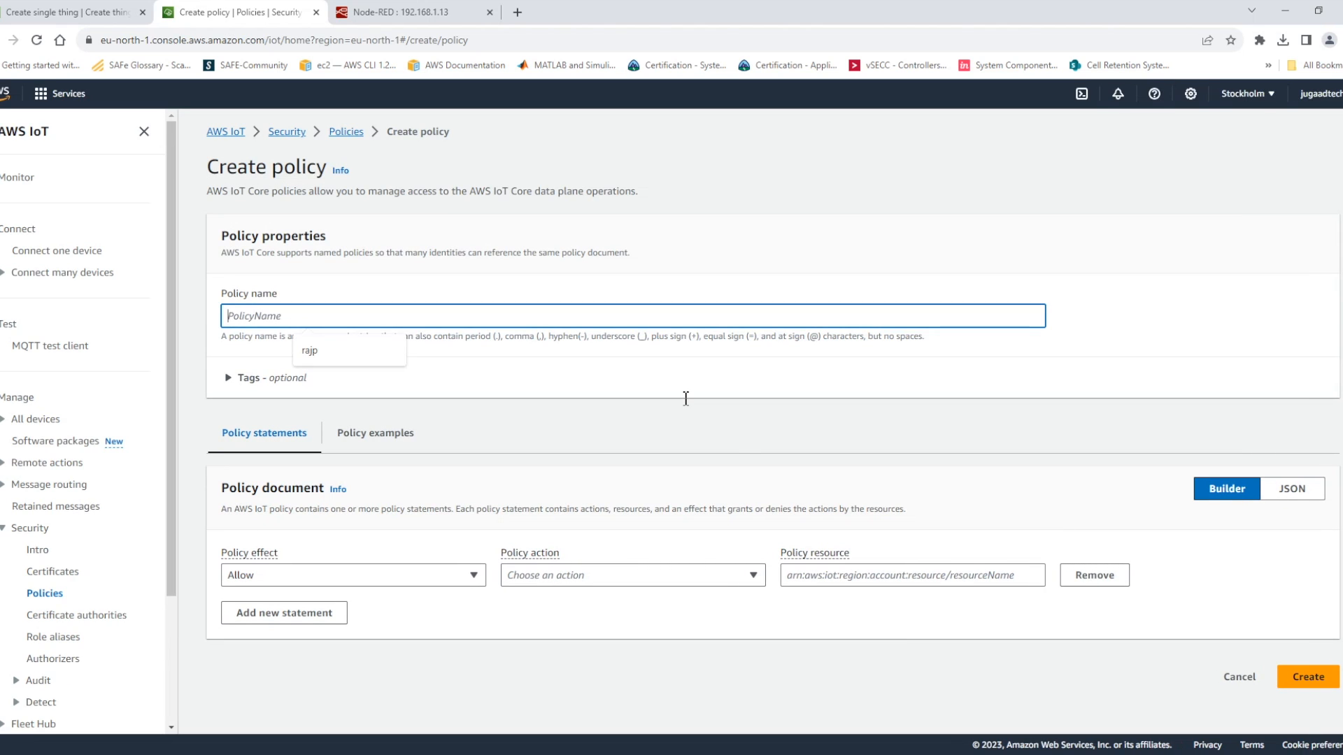
Step: Create policy rajp allowing action * on resource *
{"action": "left_click", "coordinate": [309, 349]}
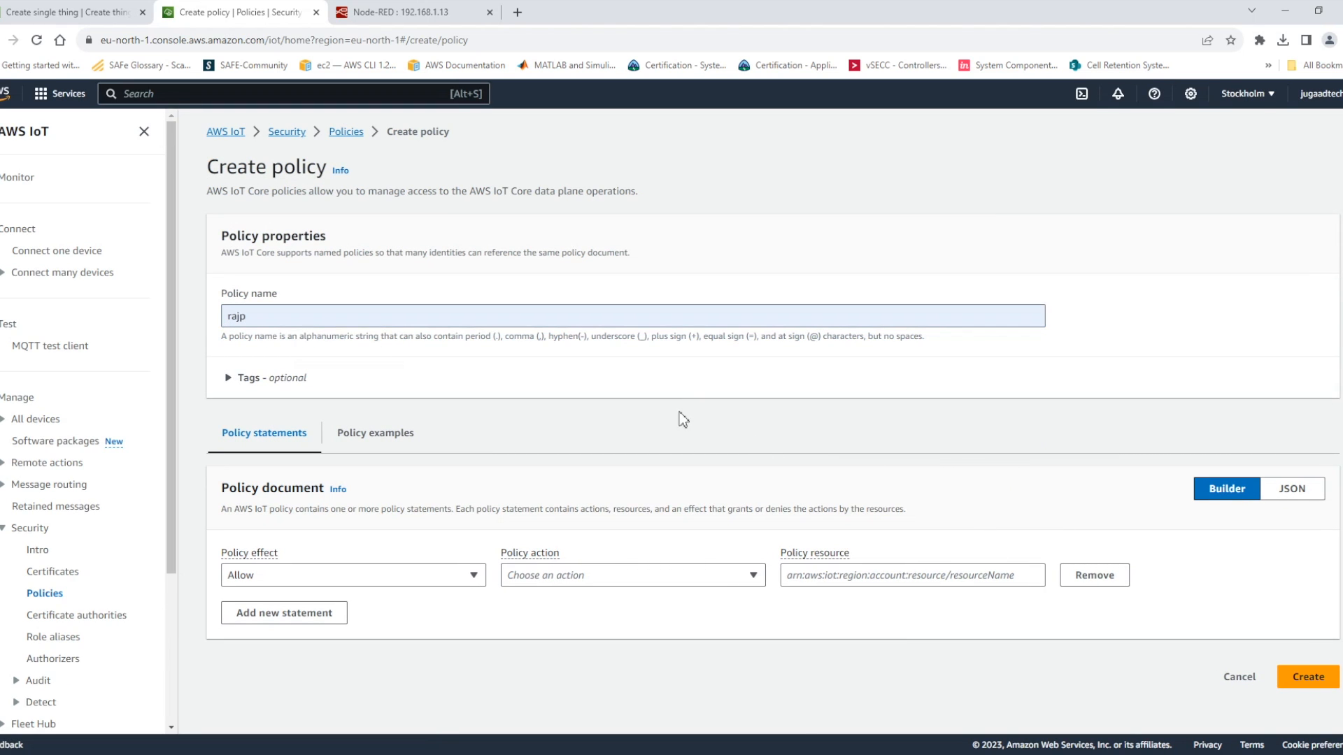
{"action": "type", "text": "*"}
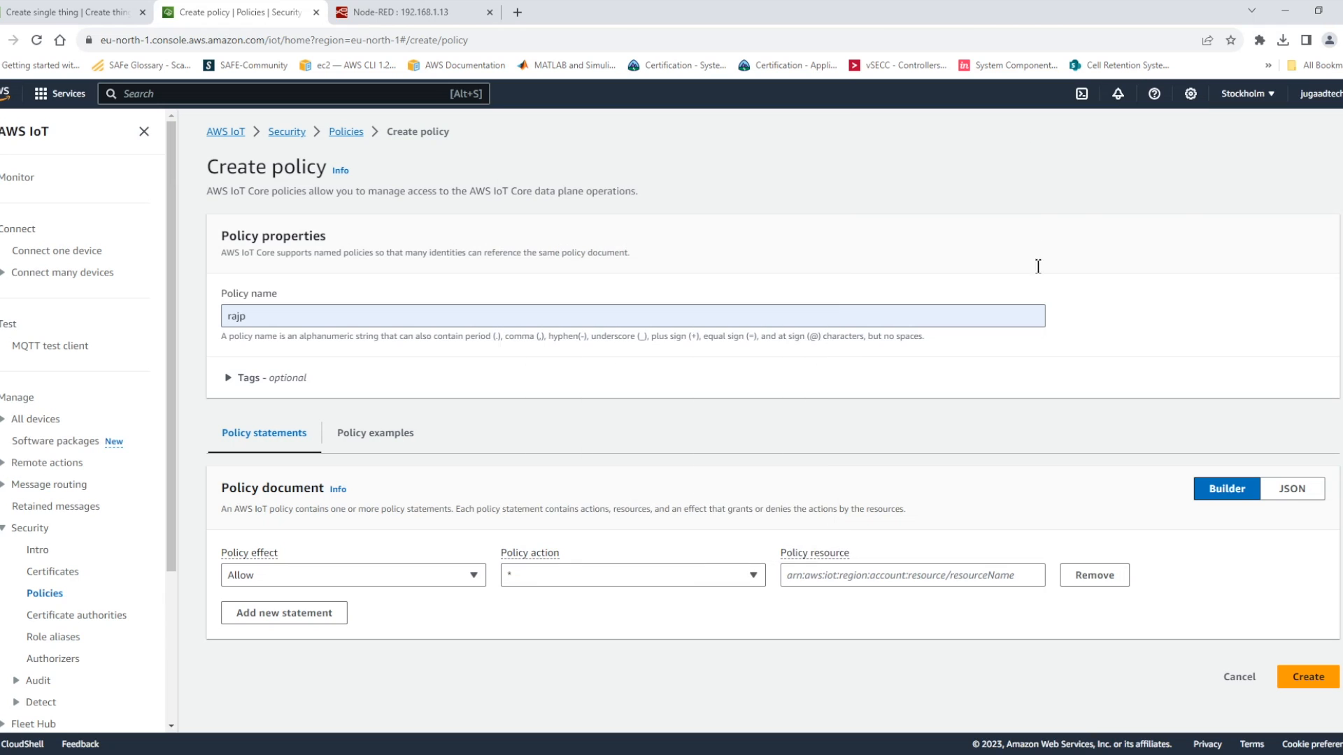
{"action": "type", "text": "*"}
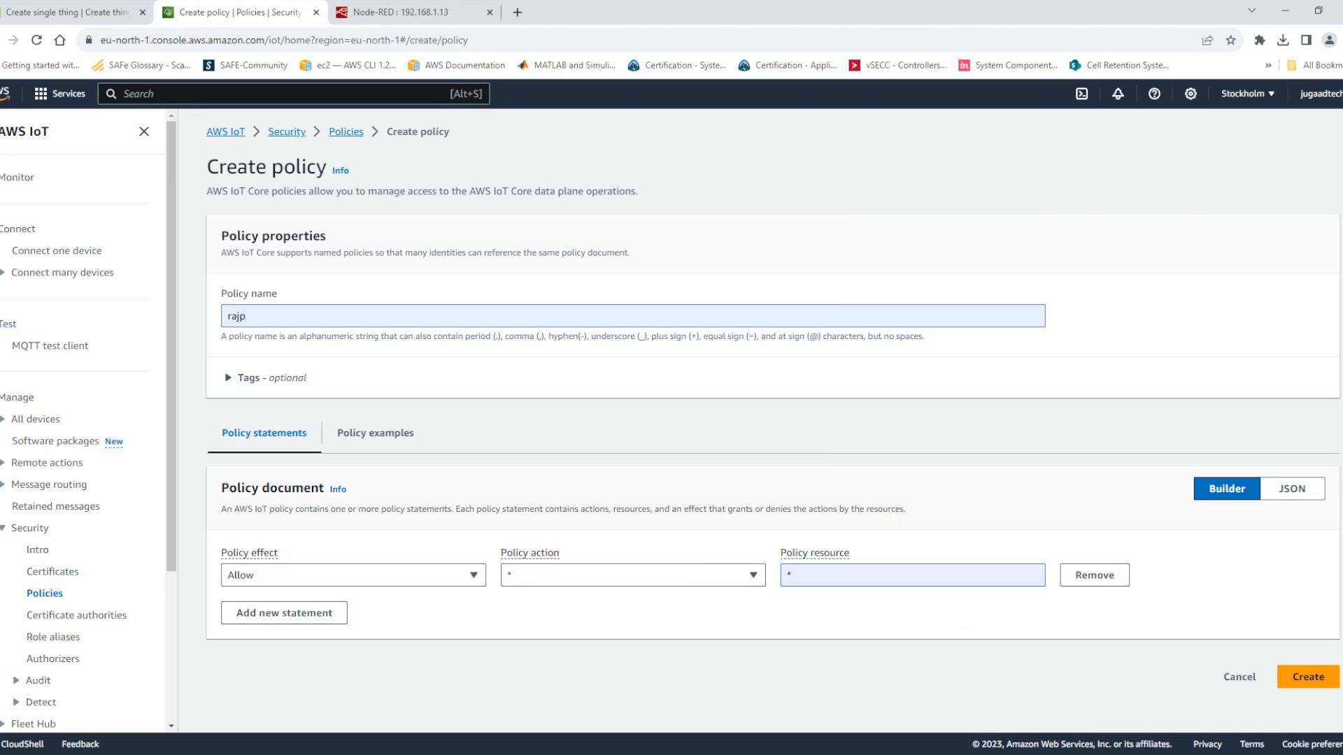
{"action": "left_click", "coordinate": [1307, 676]}
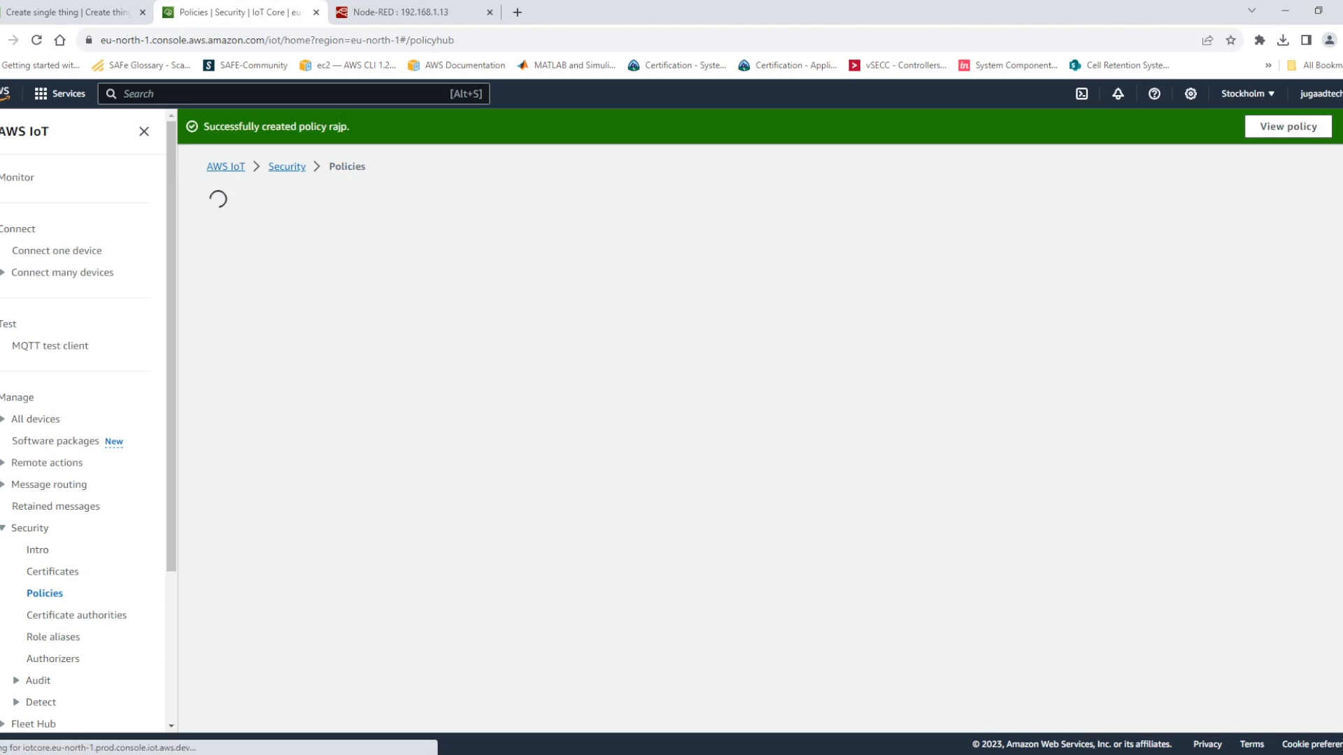
Step: Attach rajp to the certificate, create thing test, and download Amazon Root CA 1 and key files
{"action": "left_click", "coordinate": [73, 11]}
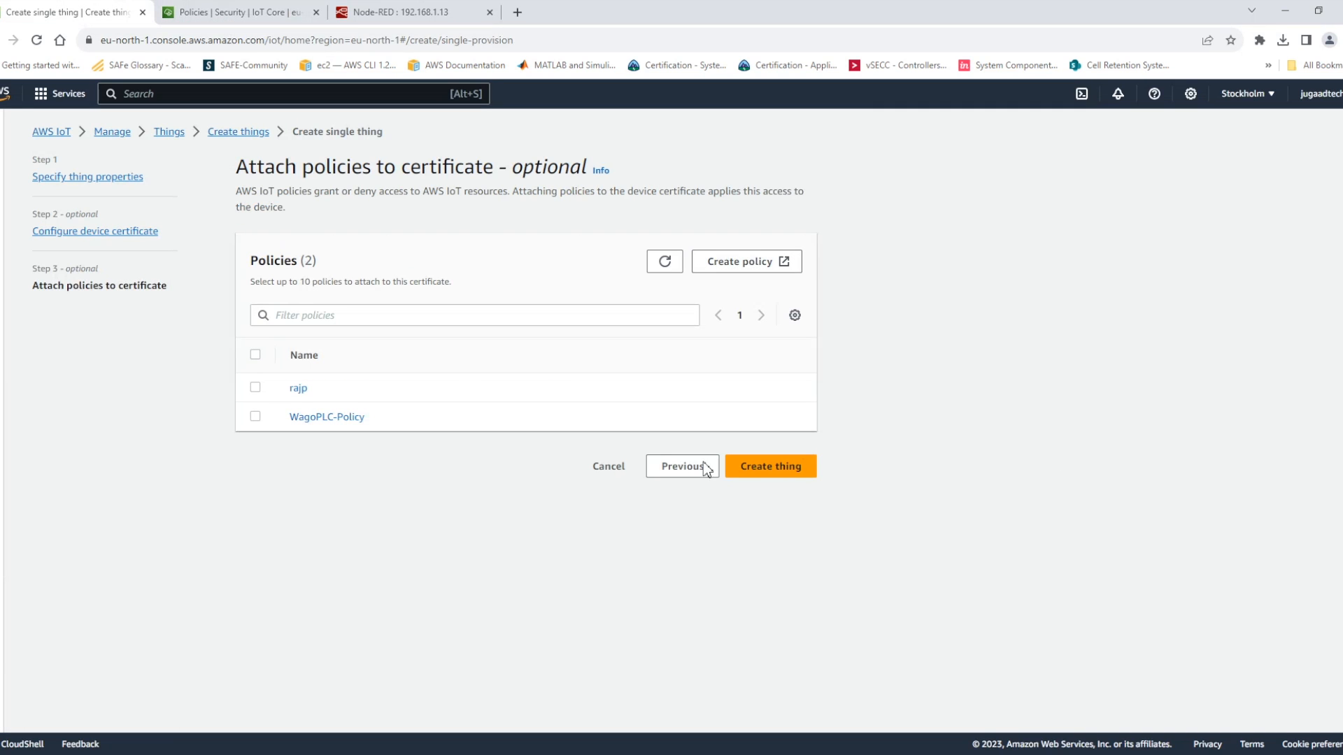
{"action": "left_click", "coordinate": [255, 387]}
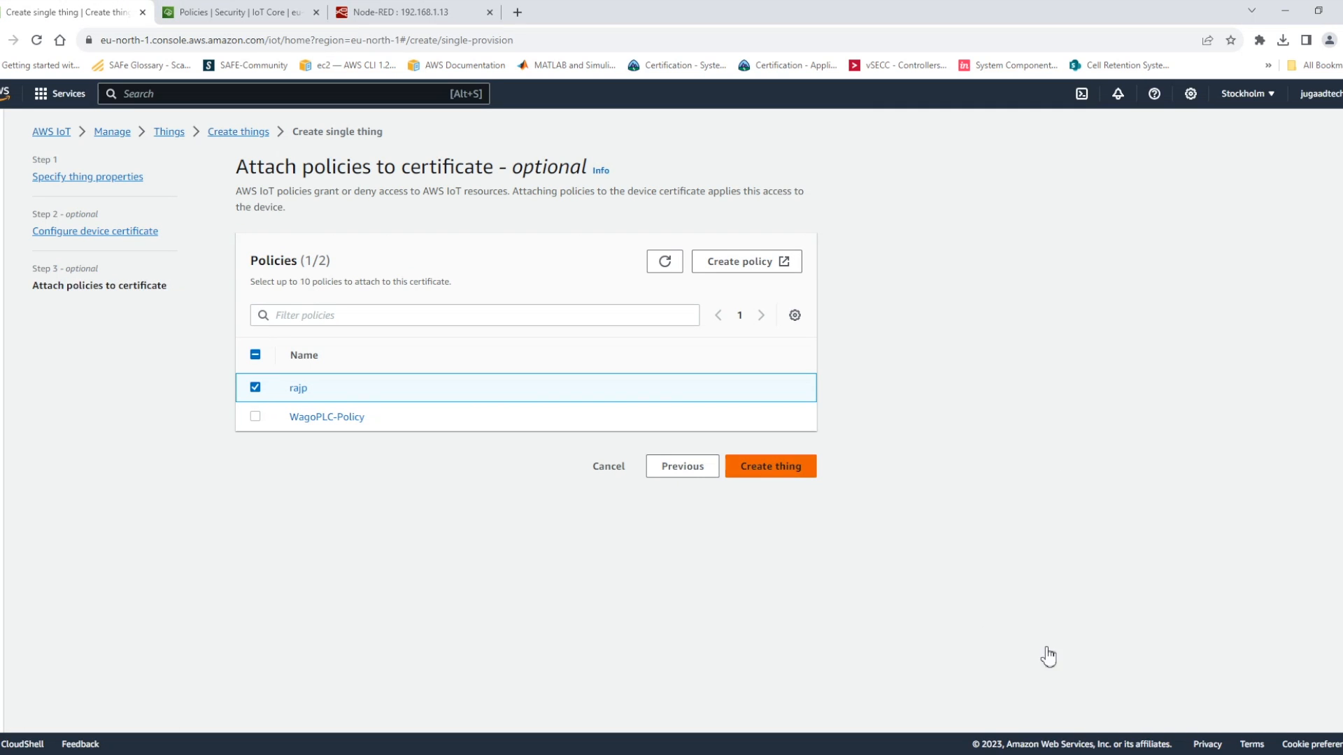
{"action": "left_click", "coordinate": [768, 466]}
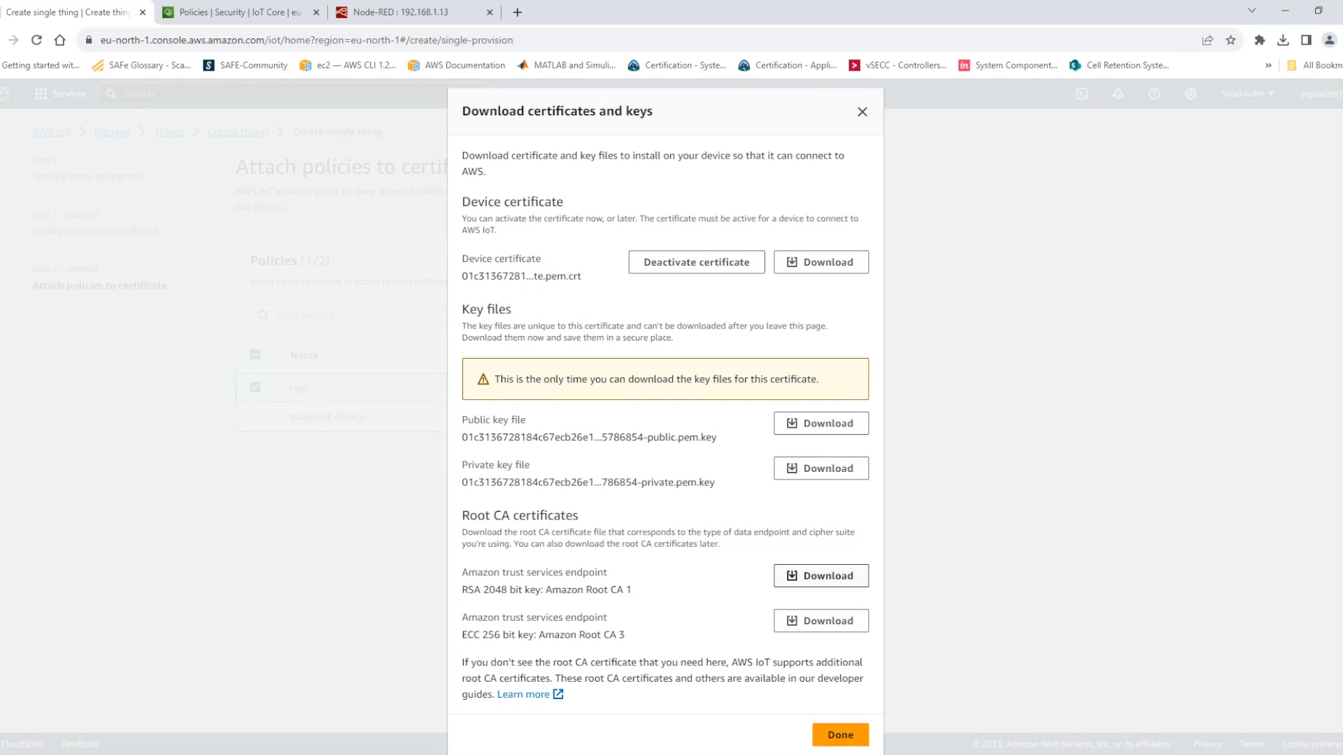
{"action": "left_click", "coordinate": [820, 576]}
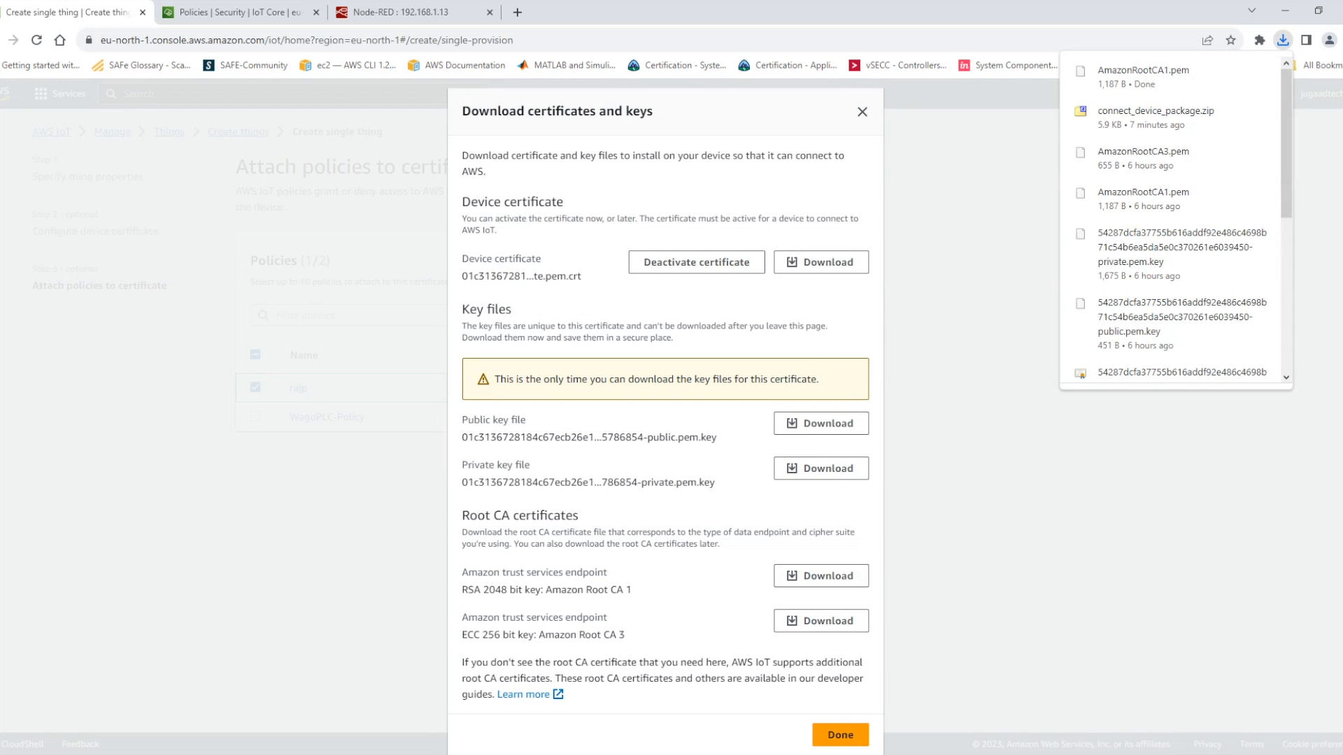
{"action": "left_click", "coordinate": [839, 735]}
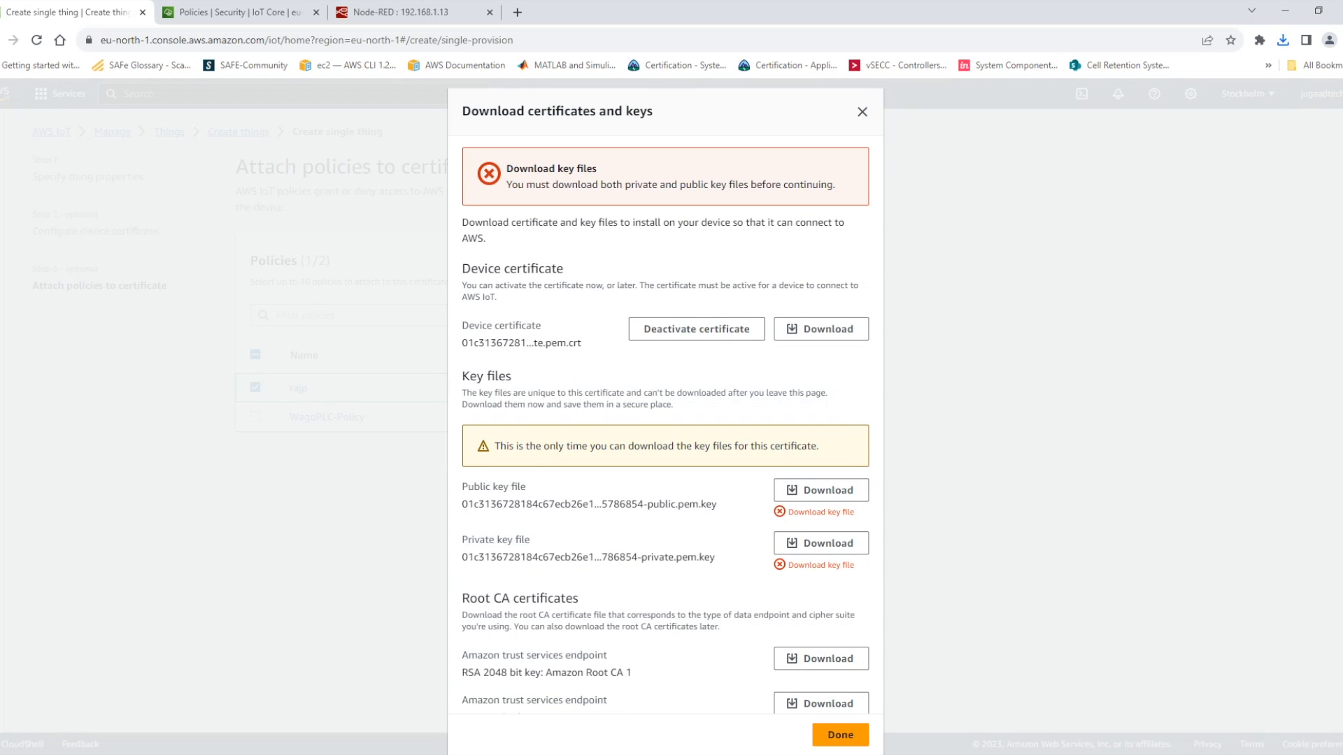
{"action": "scroll", "scroll_direction": "down", "scroll_amount": 3}
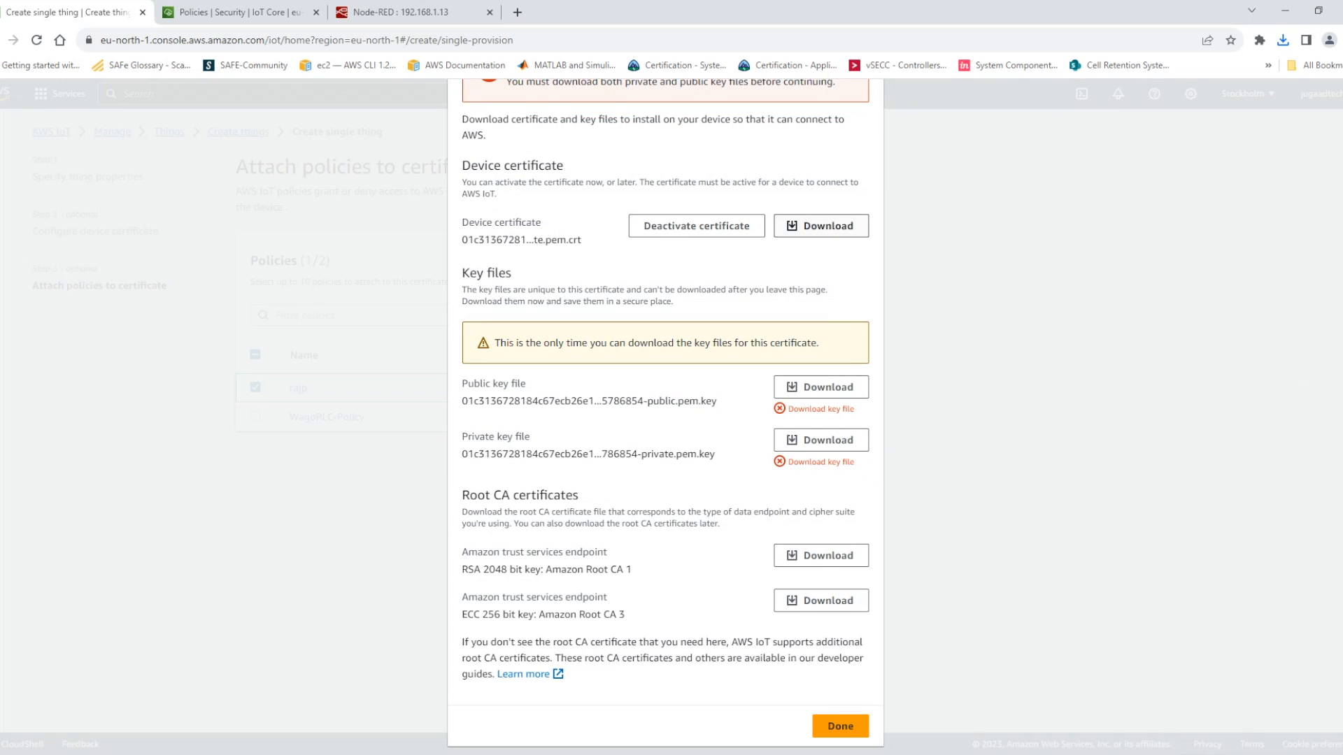
{"action": "left_click", "coordinate": [820, 439]}
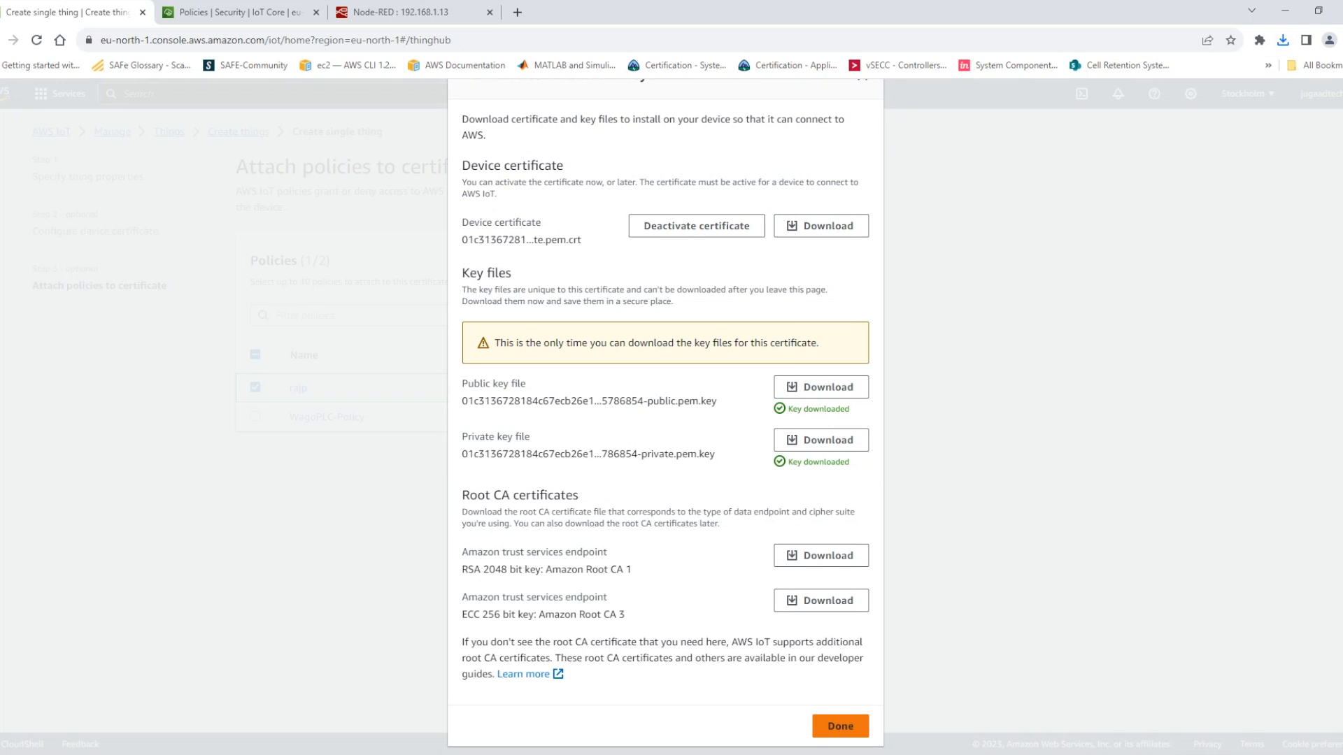
Step: Close the Download certificates and keys dialog with Done
{"action": "left_click", "coordinate": [839, 725]}
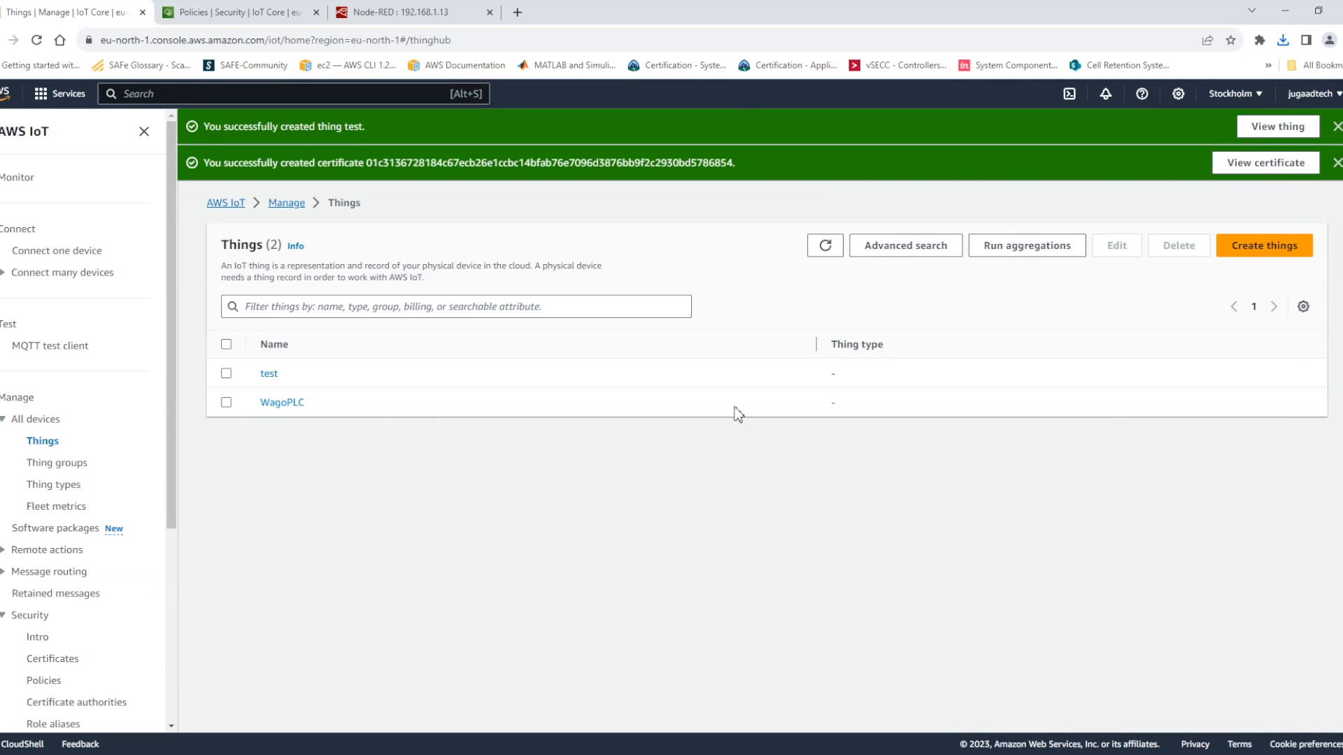
{"action": "mouse_move", "coordinate": [857, 31]}
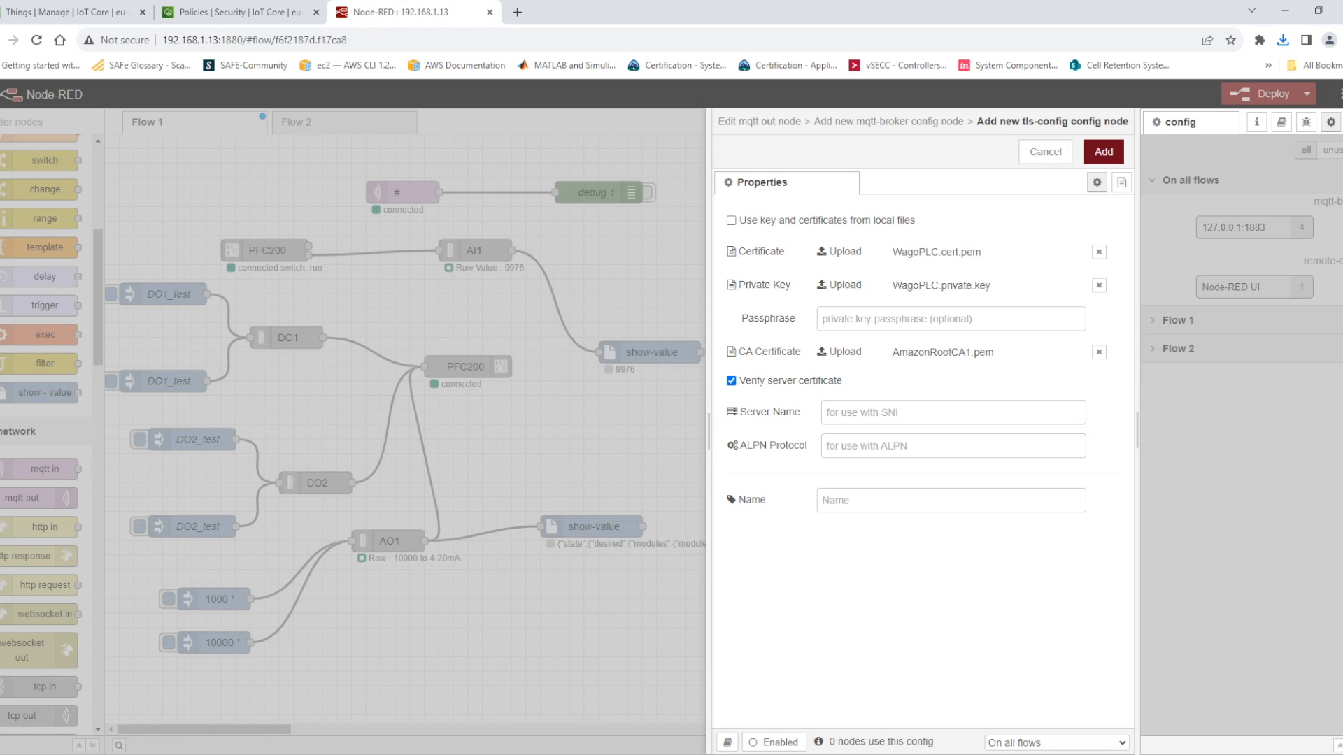
Step: Save the TLS config, AWS broker and mqtt out node, then return to the AWS console
{"action": "left_click", "coordinate": [1044, 152]}
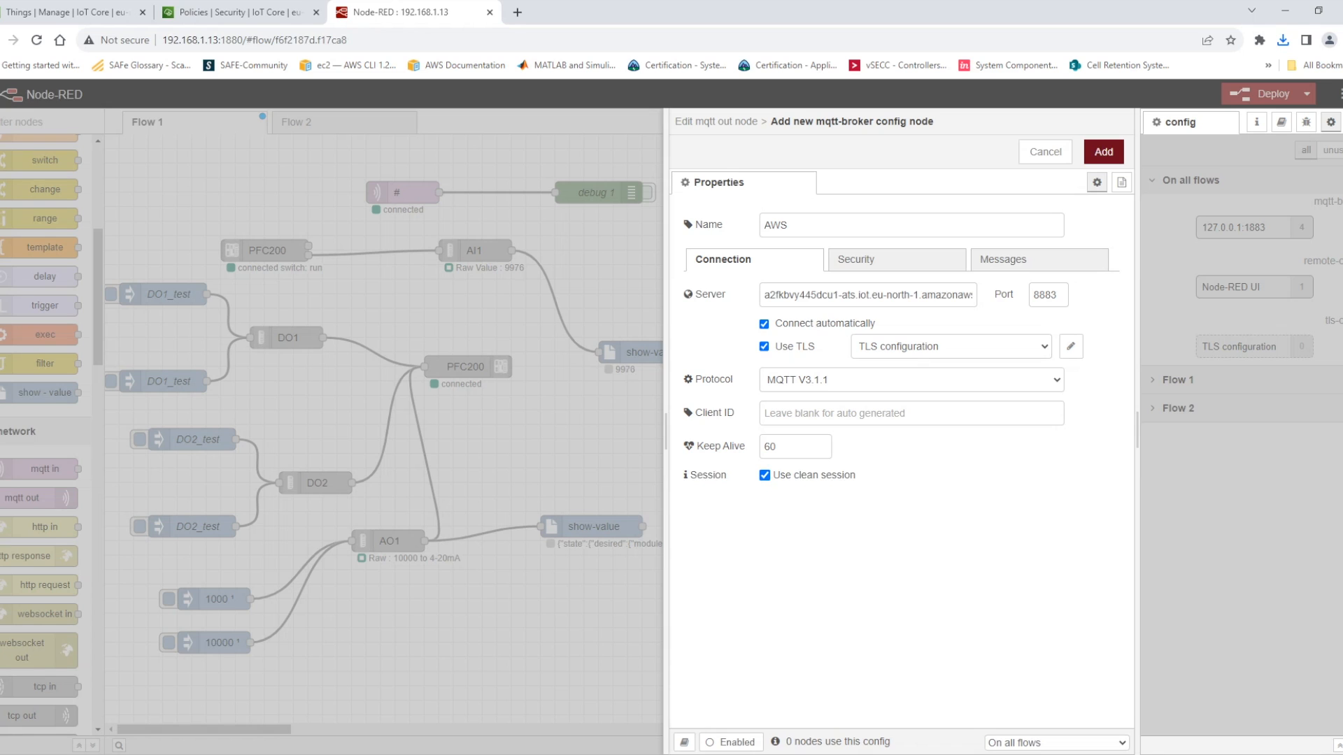
{"action": "left_click", "coordinate": [1102, 152]}
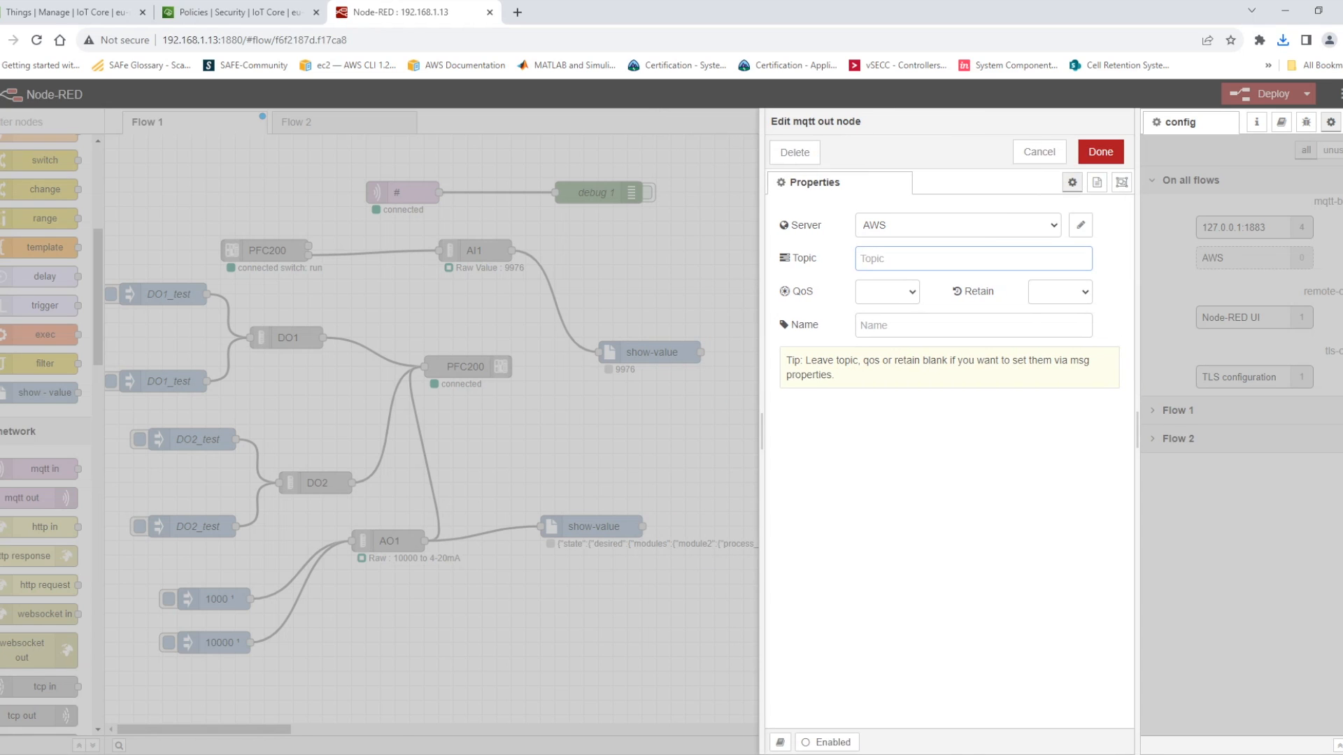
{"action": "left_click", "coordinate": [972, 258]}
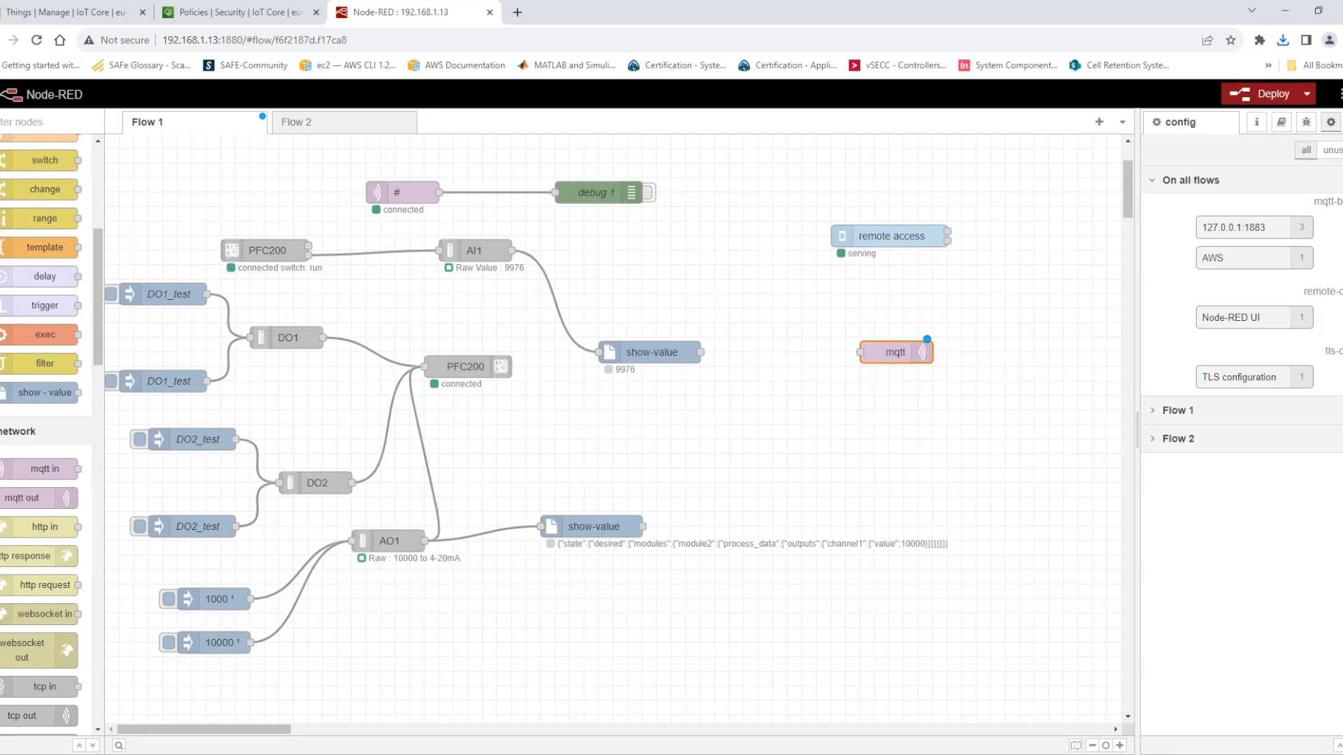
{"action": "left_click", "coordinate": [1268, 93]}
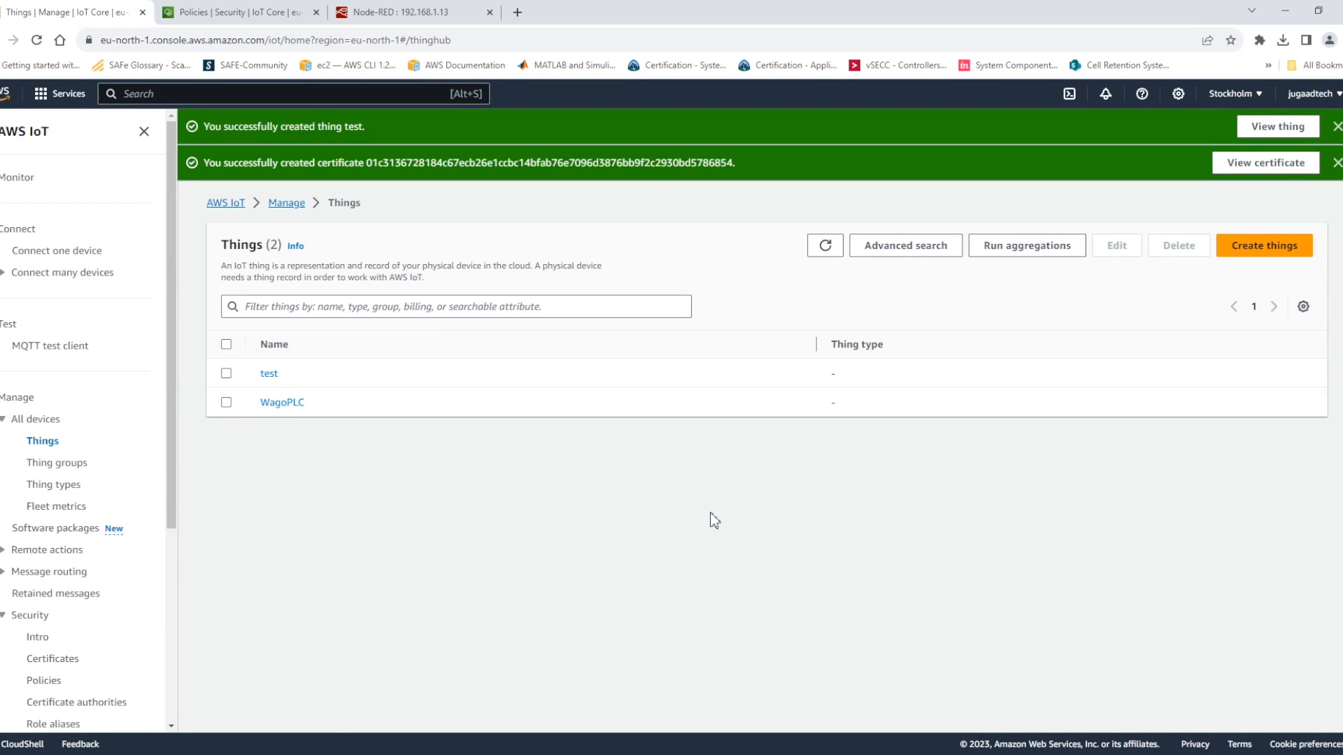
Step: View WagoPLC's thing attributes, then open WagoPLC-Policy and scroll through its statements
{"action": "left_click", "coordinate": [282, 402]}
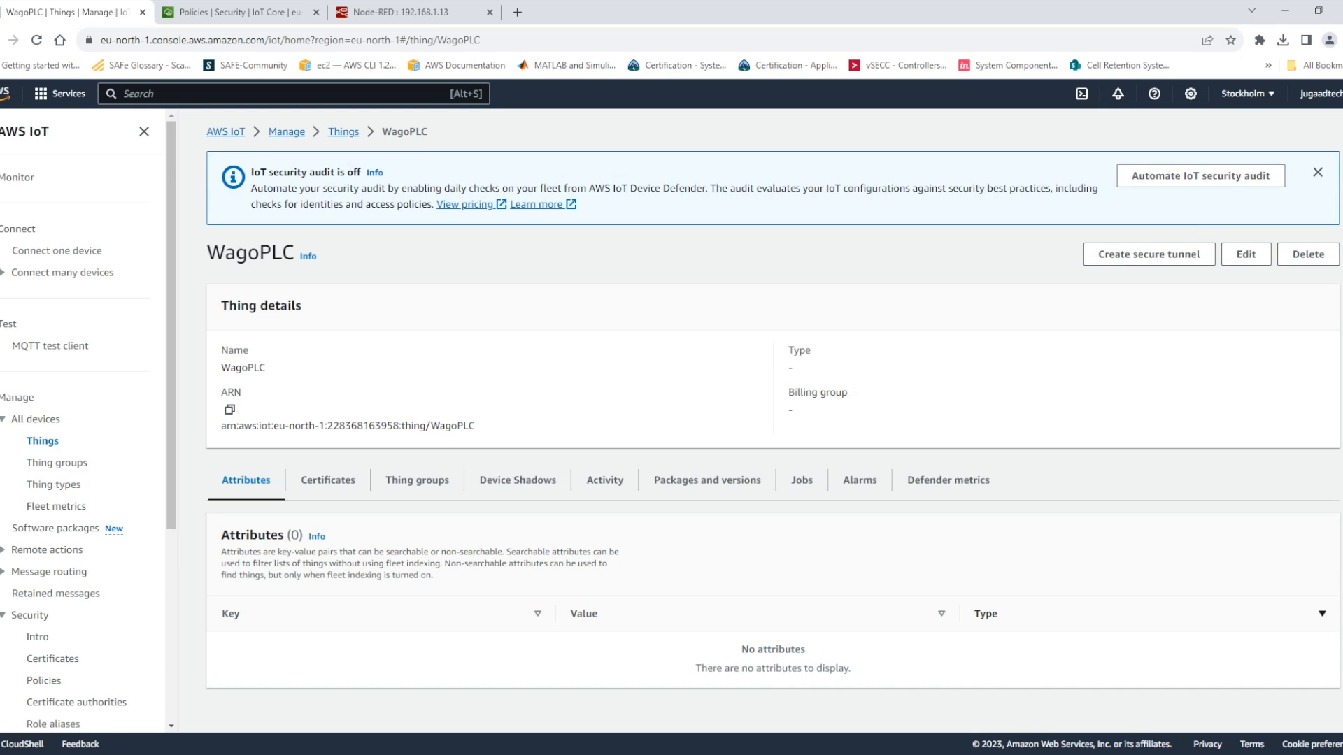
{"action": "left_click", "coordinate": [1244, 253]}
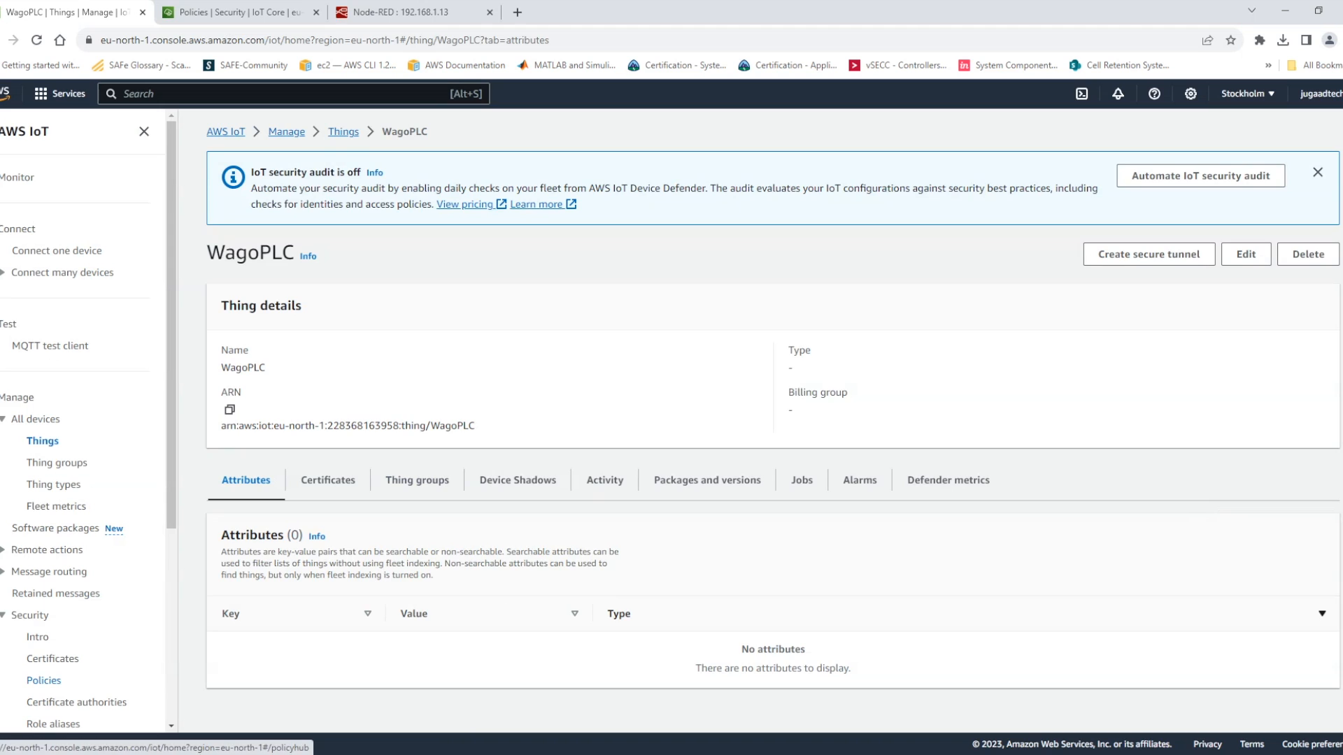
{"action": "left_click", "coordinate": [43, 679]}
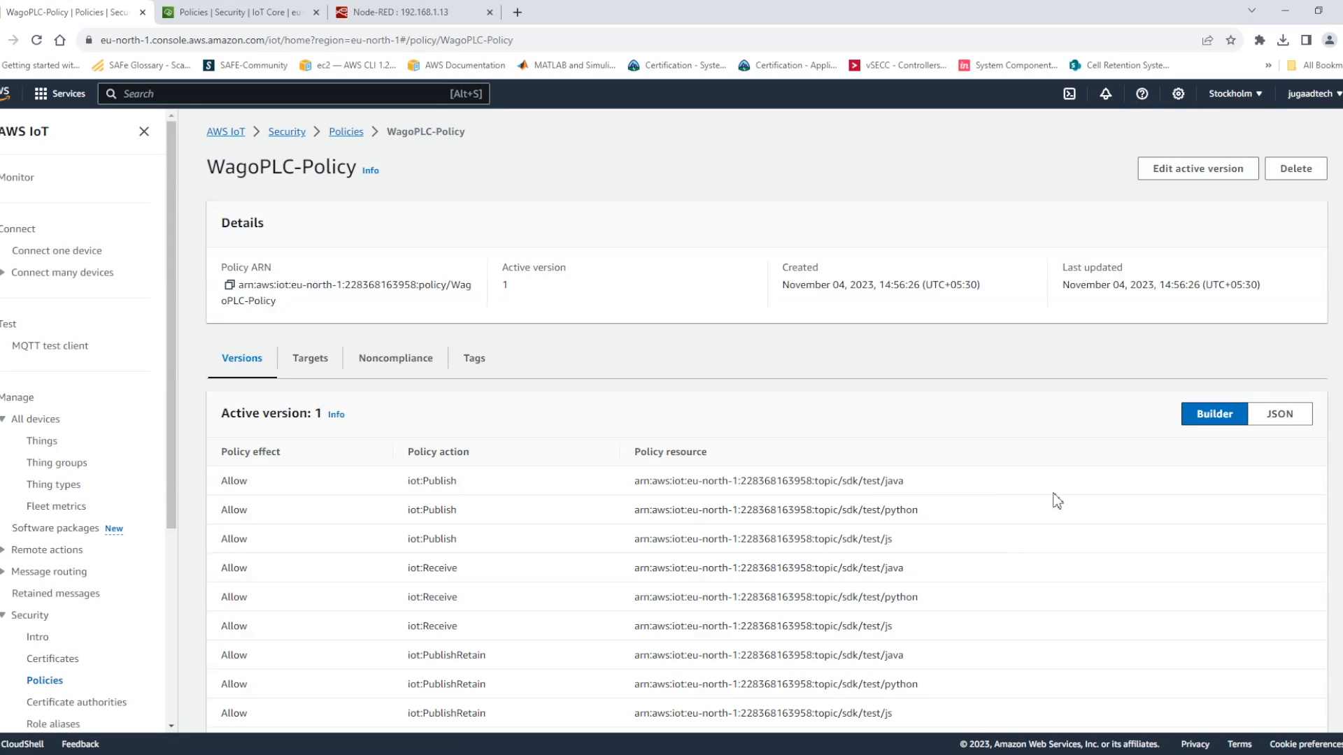
{"action": "mouse_move", "coordinate": [1048, 655]}
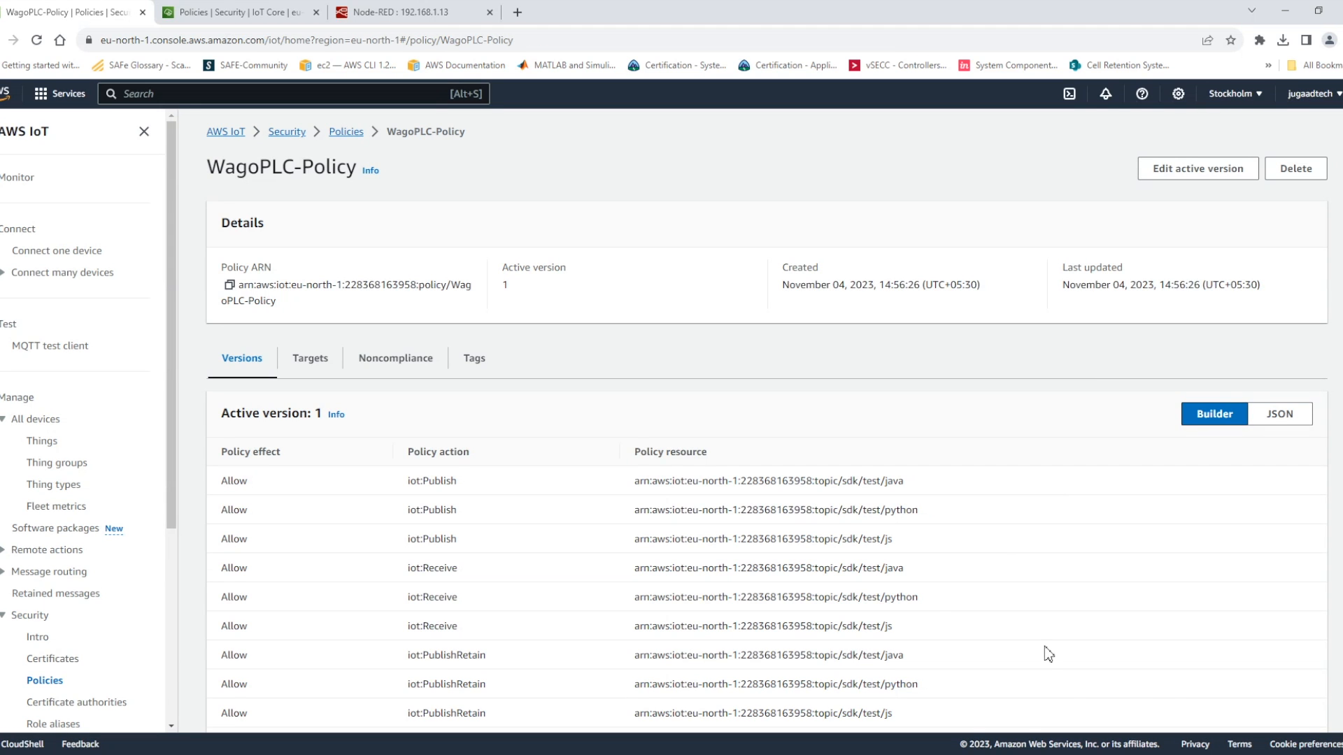
{"action": "scroll", "scroll_direction": "down", "scroll_amount": 3}
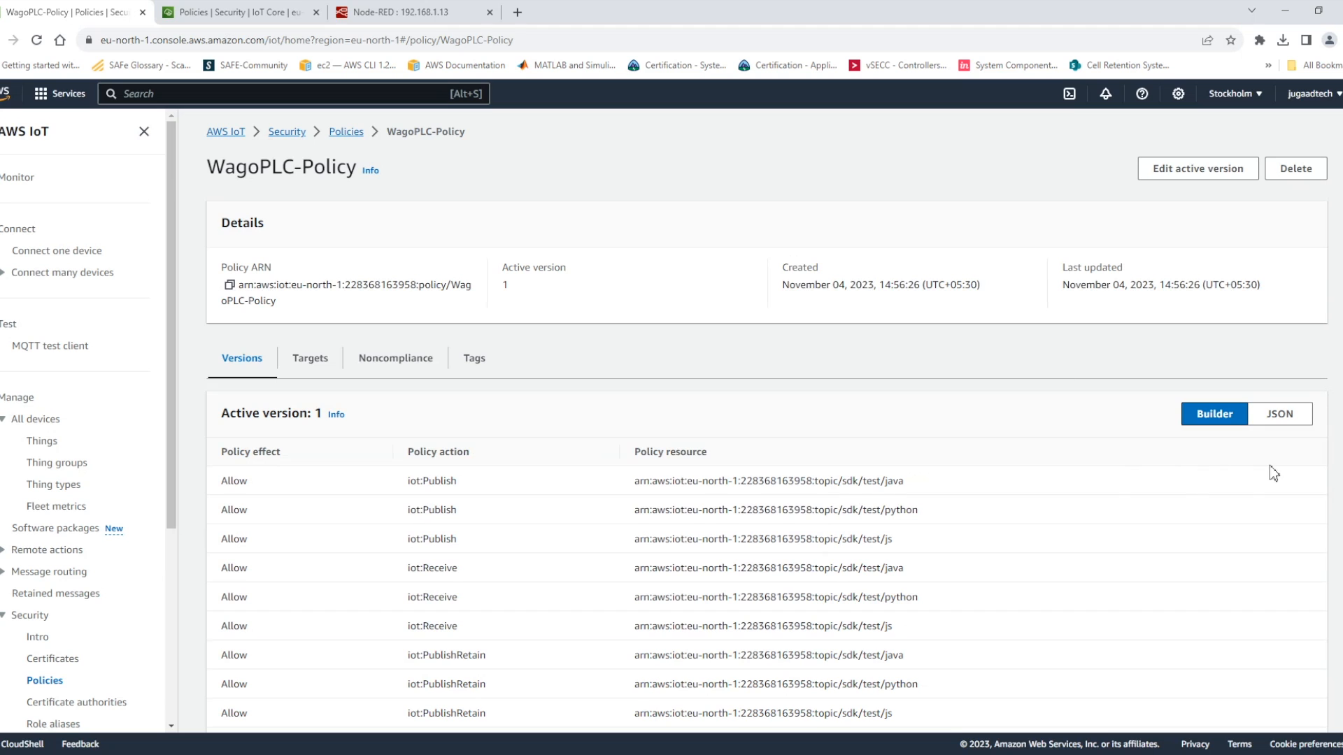
Step: Give the new WagoPLC-Policy statement resource * and save it as a new version
{"action": "left_click", "coordinate": [1197, 168]}
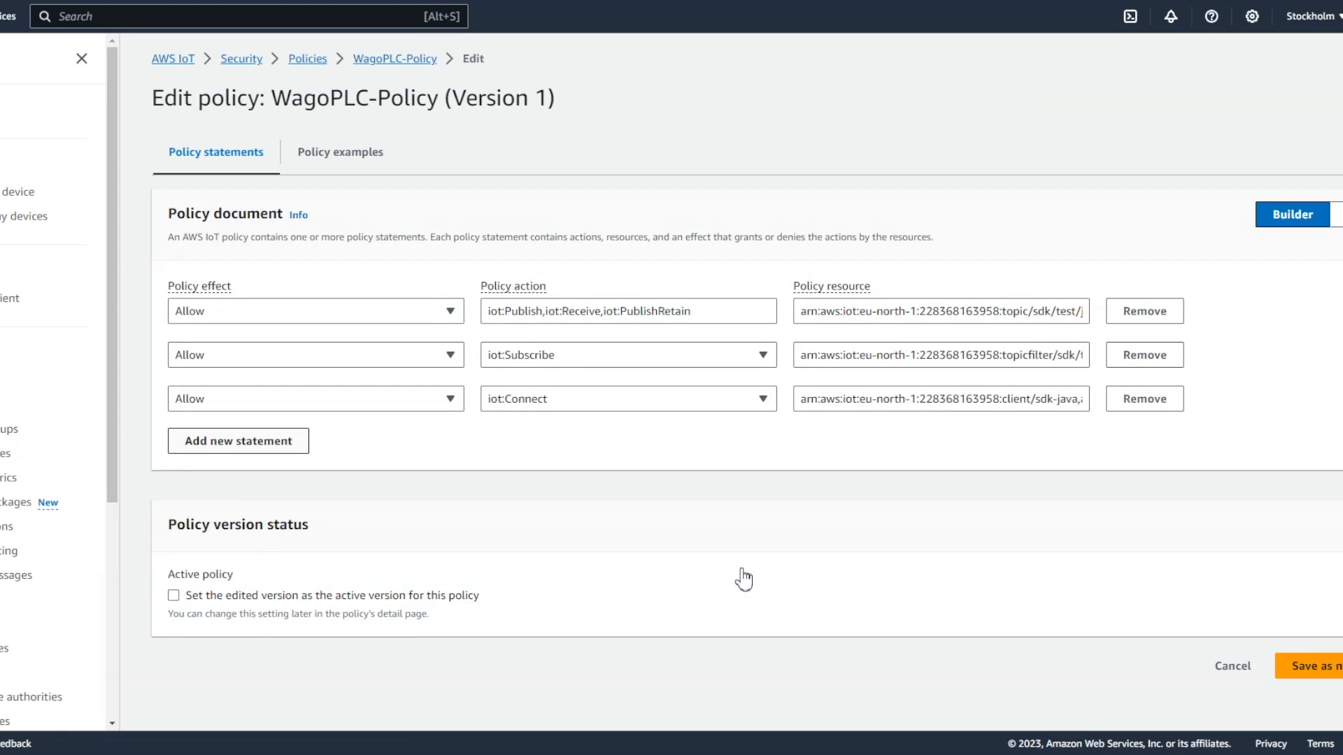
{"action": "left_click", "coordinate": [238, 440]}
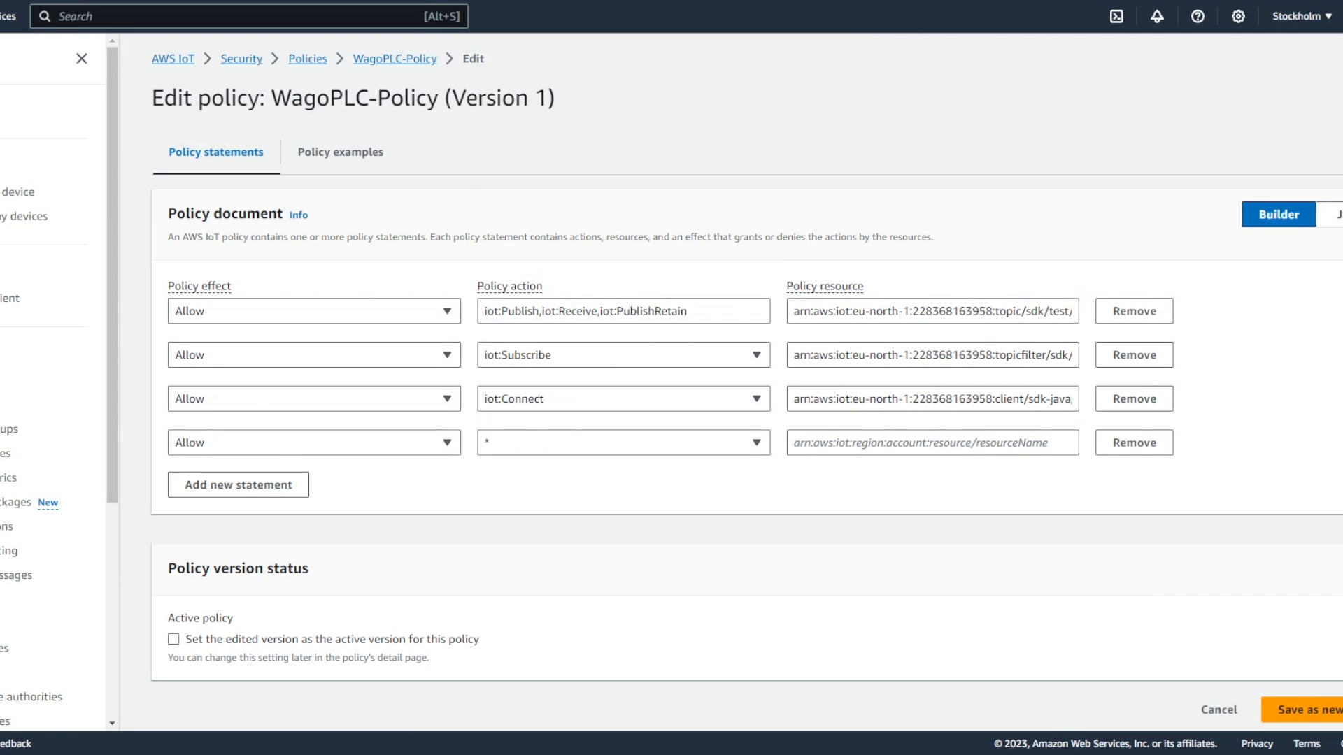
{"action": "type", "text": "*"}
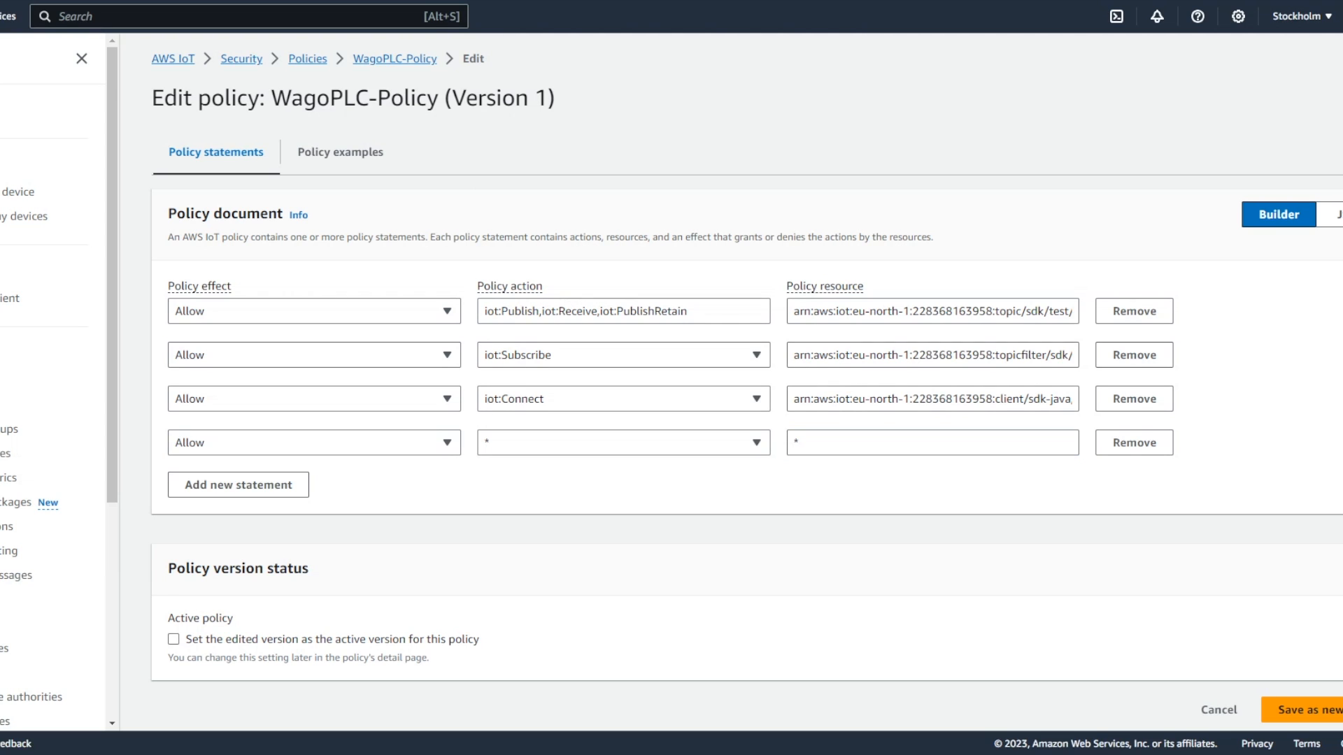
{"action": "left_click", "coordinate": [1302, 709]}
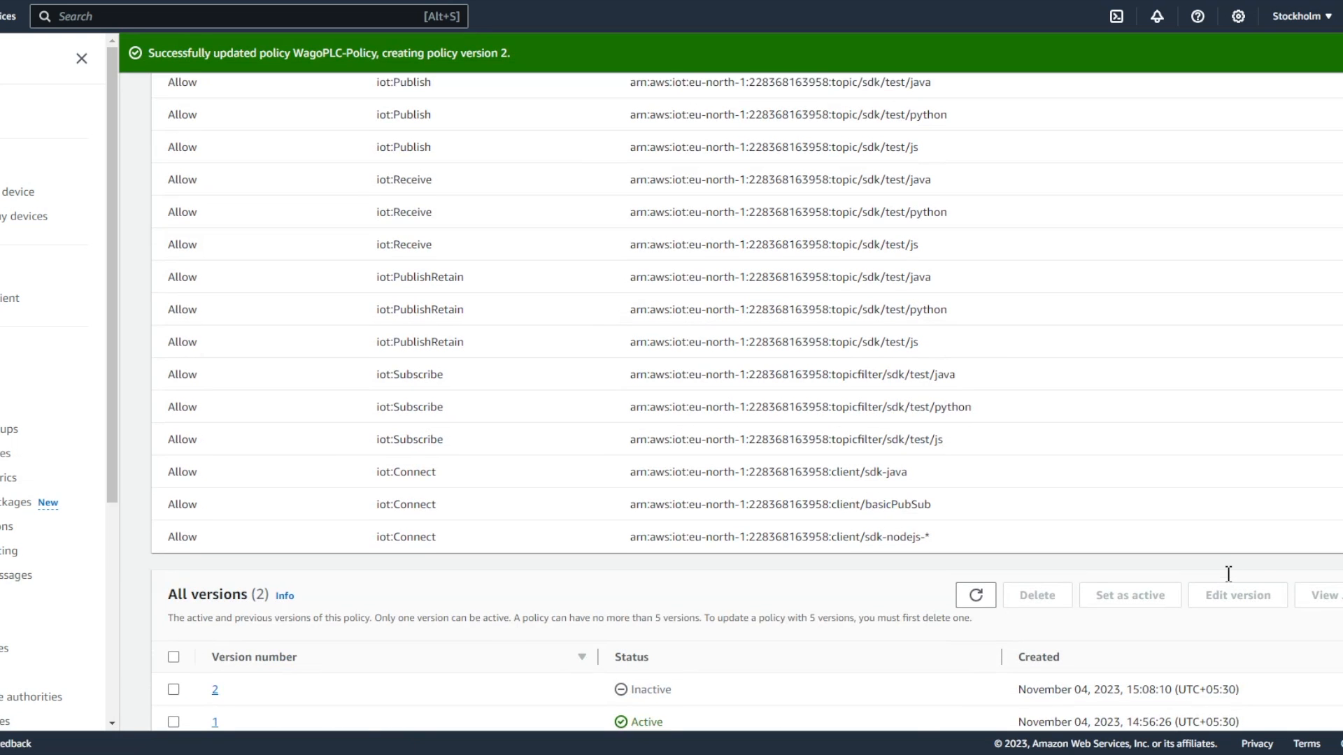
Step: Make WagoPLC-Policy version 2 the active version
{"action": "scroll", "scroll_direction": "down", "scroll_amount": 3}
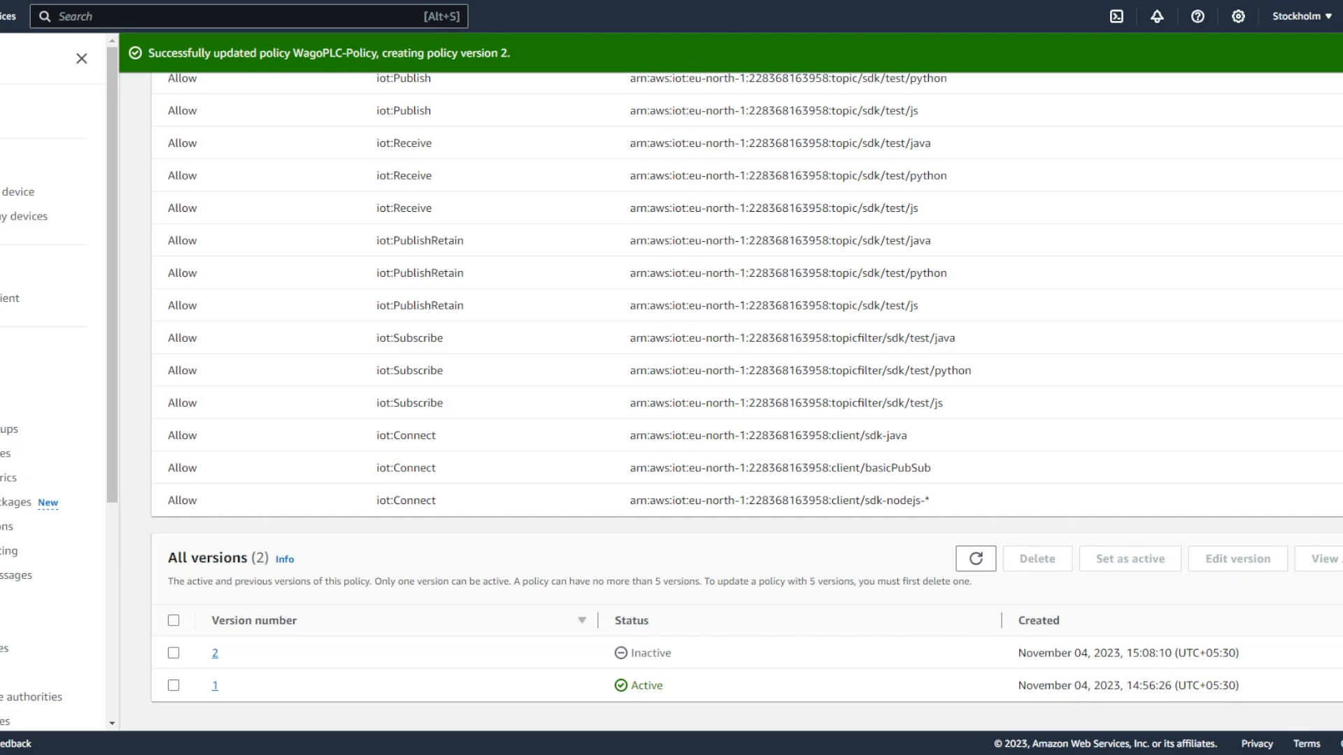
{"action": "left_click", "coordinate": [1323, 558]}
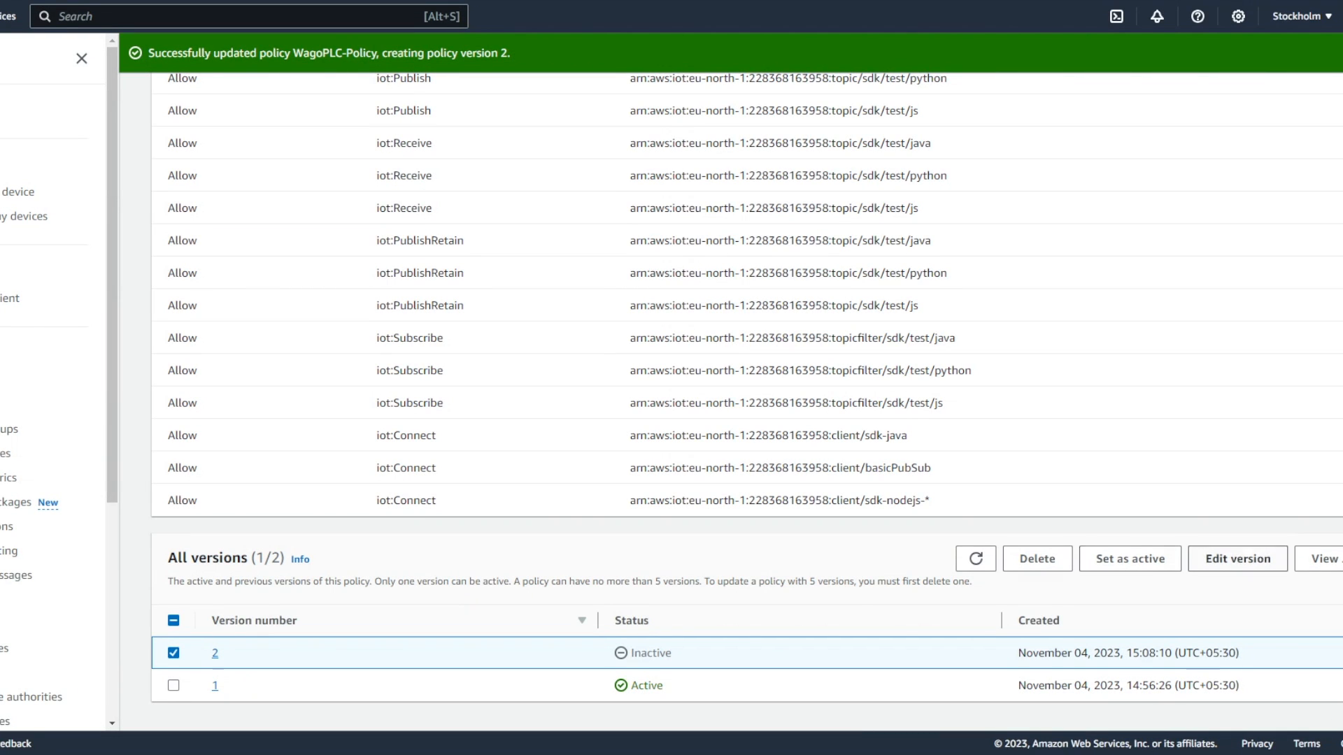
{"action": "left_click", "coordinate": [1129, 558]}
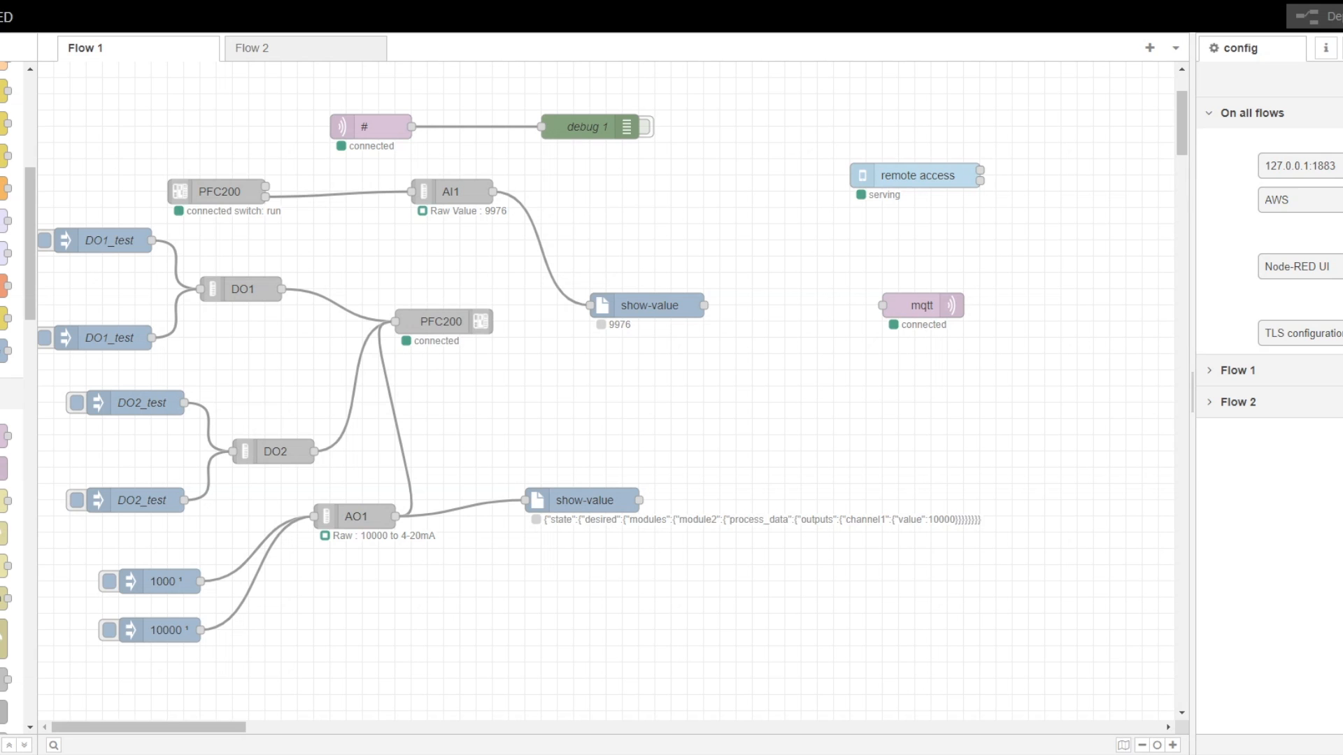
Step: Set the mqtt out node to topic wagoplc/ai at QoS 0 and wire show-value into it
{"action": "double_click", "coordinate": [922, 305]}
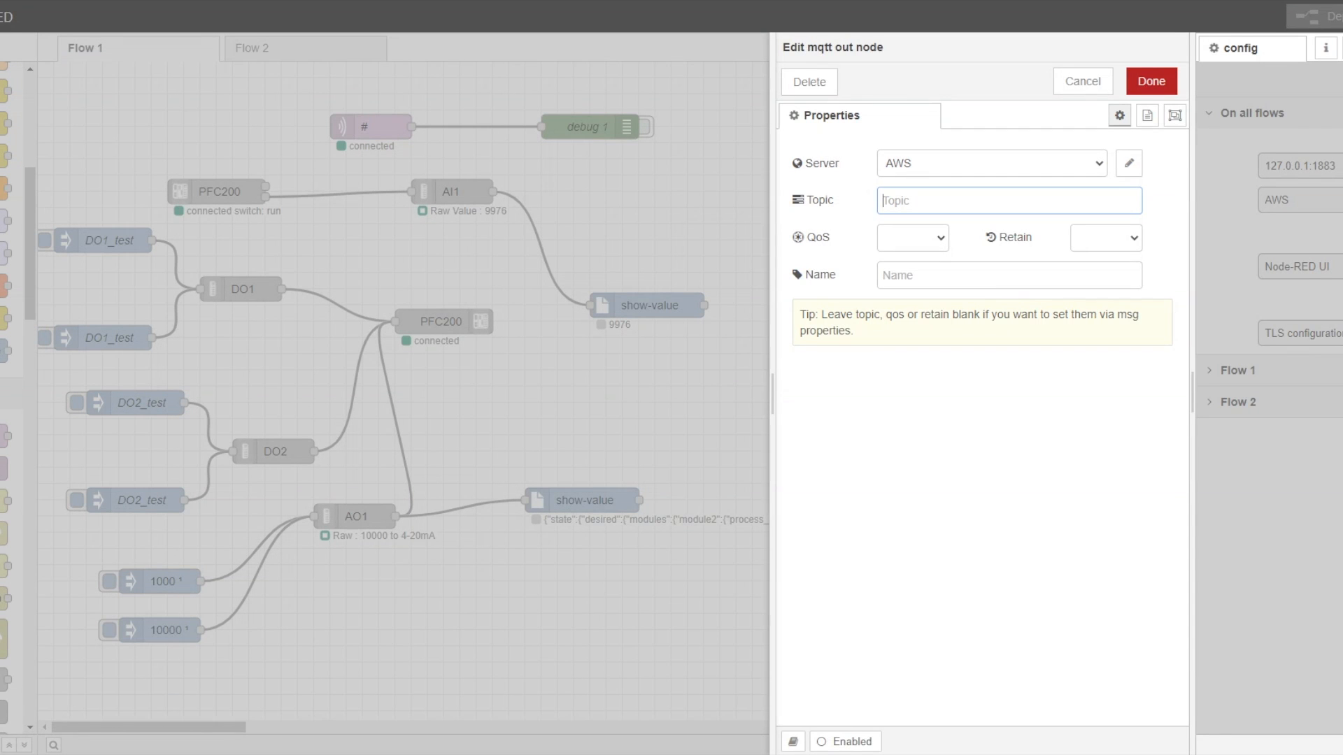
{"action": "type", "text": "wagoplc/ai"}
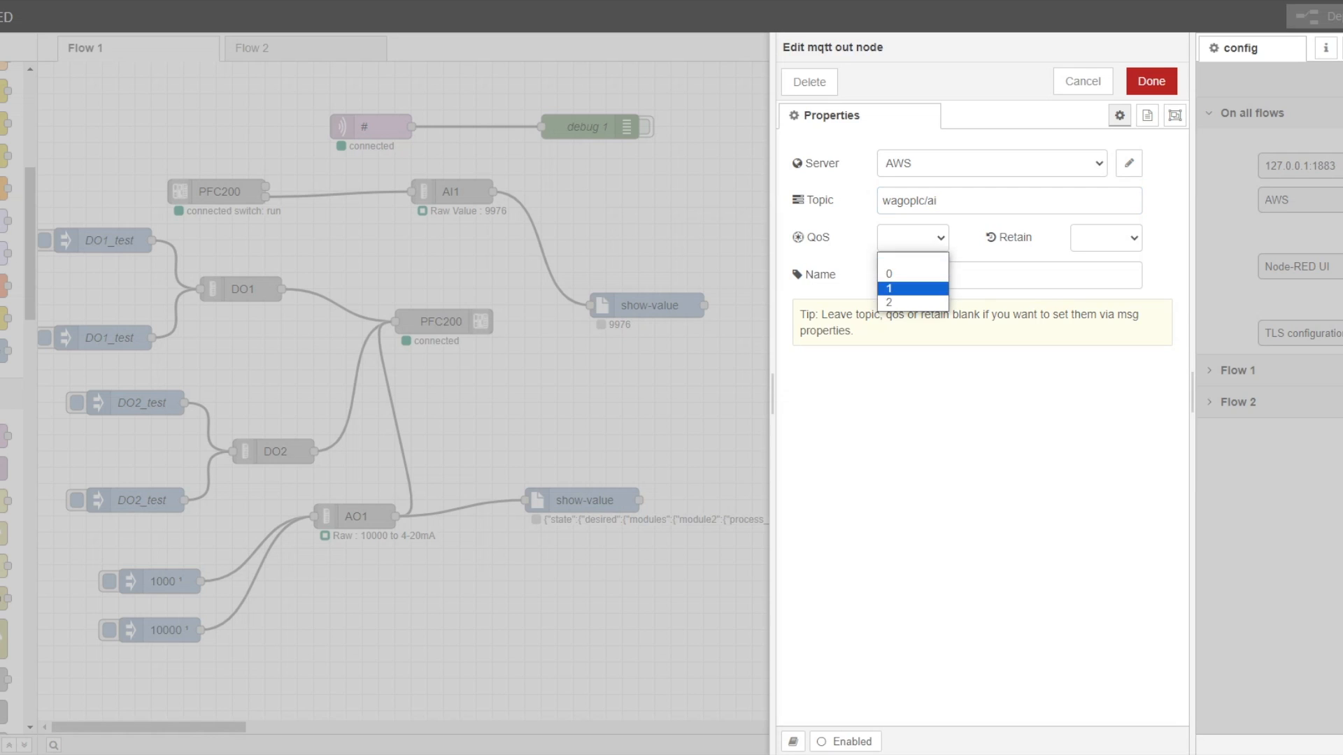
{"action": "left_click", "coordinate": [888, 273]}
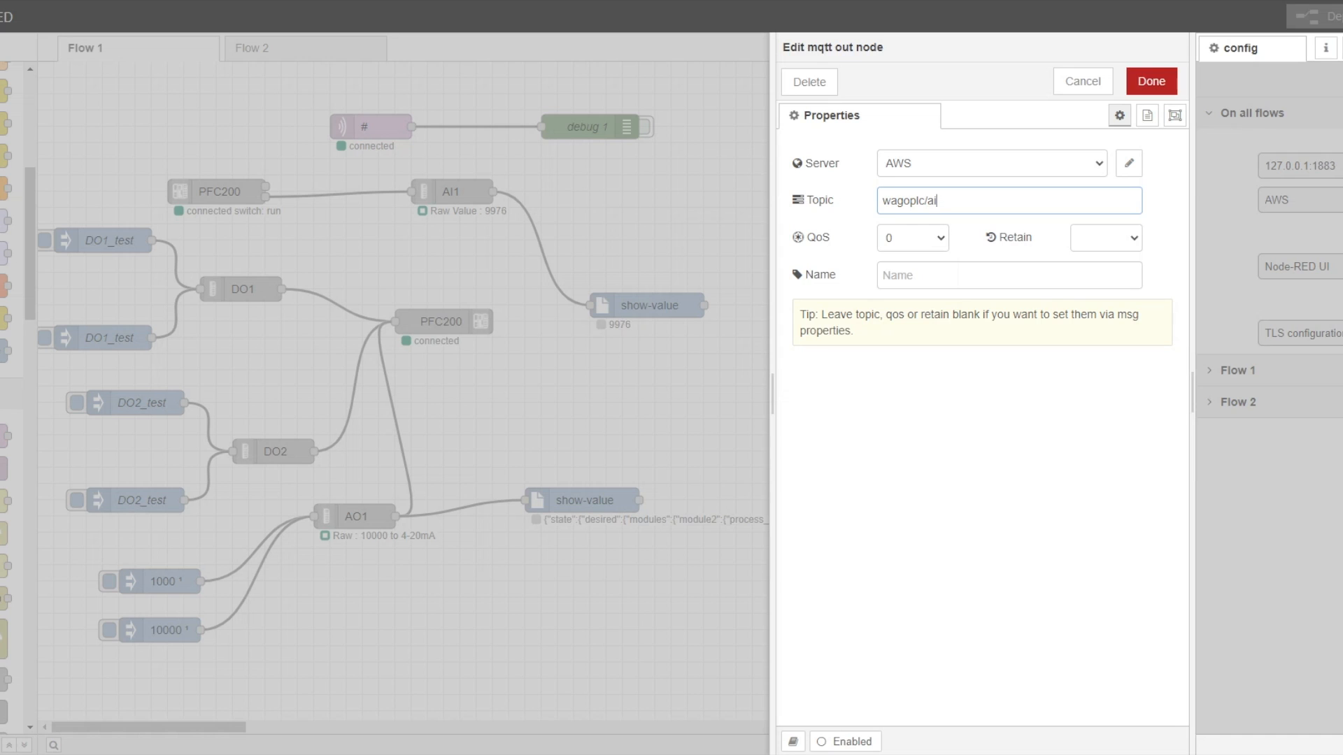
{"action": "left_click", "coordinate": [1150, 80]}
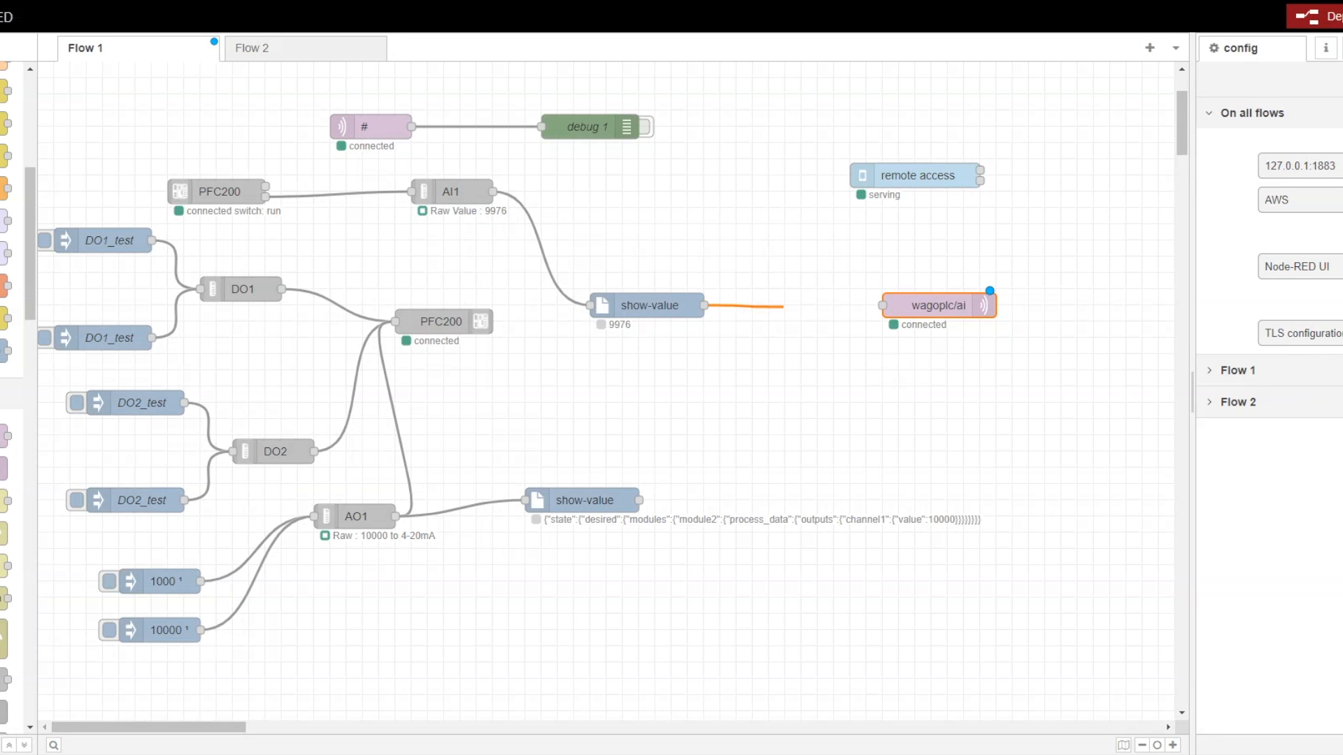
{"action": "left_click_drag", "start_coordinate": [697, 305], "coordinate": [885, 305]}
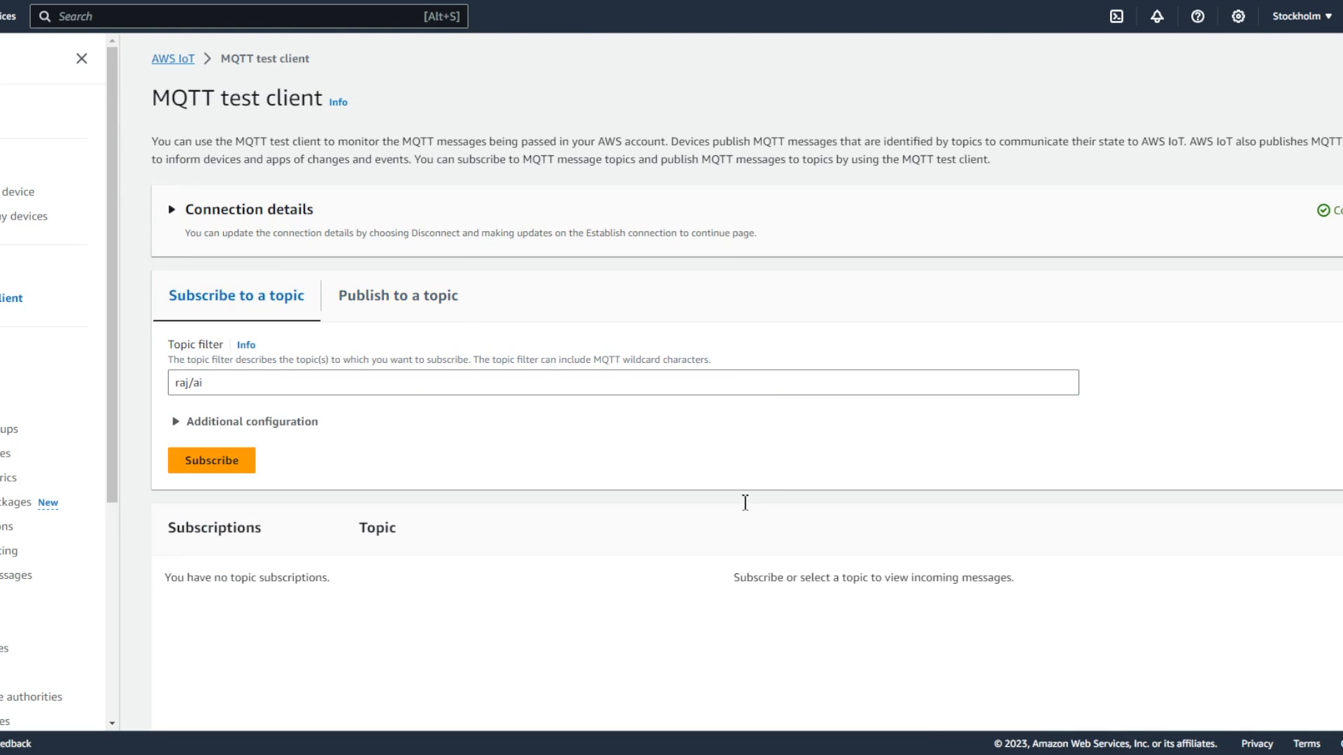
Step: Subscribe the MQTT test client to wagoplc/ai and scroll through the incoming 9976 and 9992 values
{"action": "type", "text": "wa"}
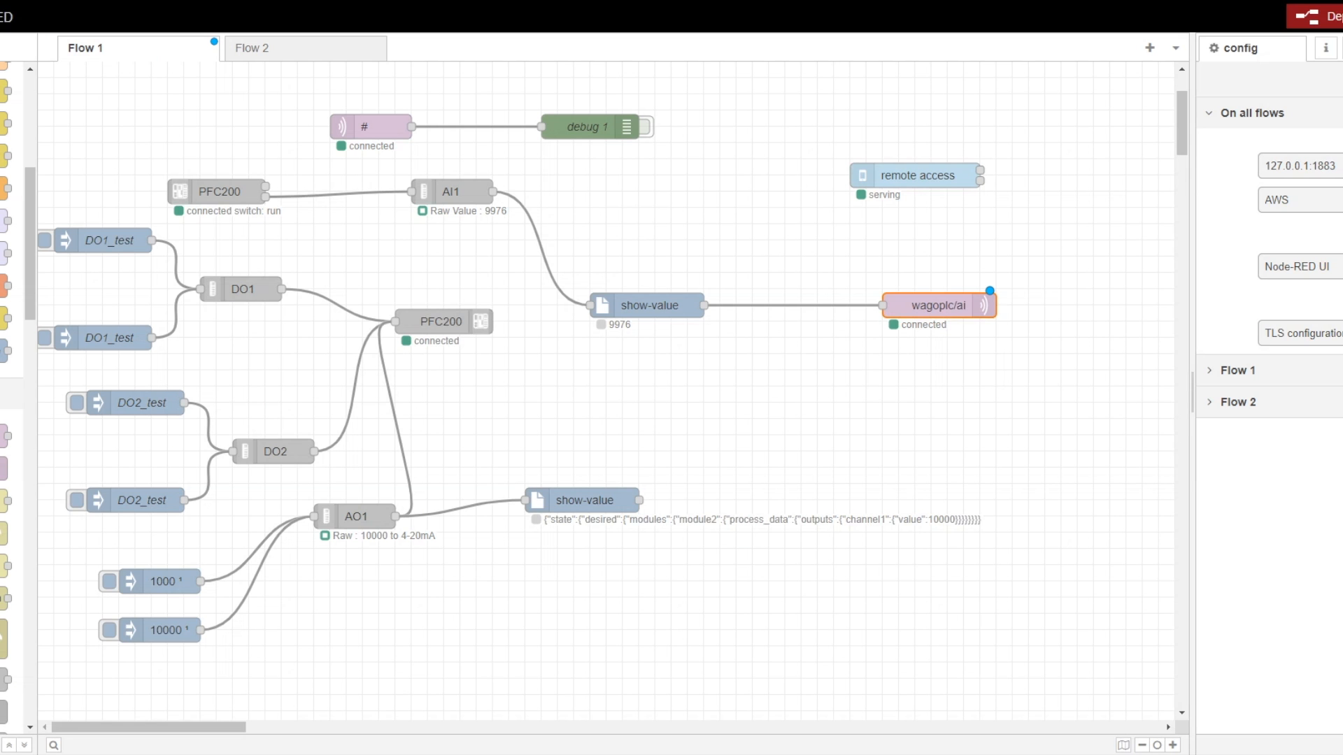
{"action": "double_click", "coordinate": [939, 305]}
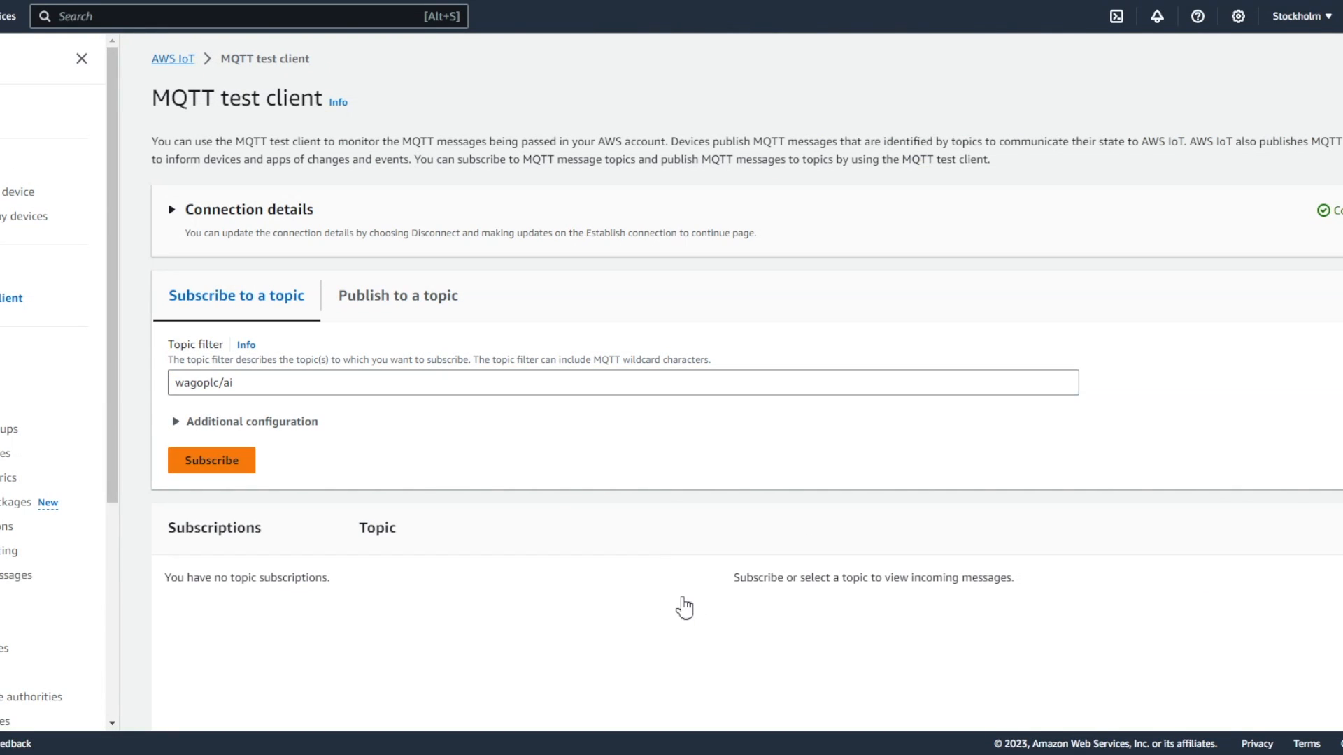
{"action": "left_click", "coordinate": [211, 460]}
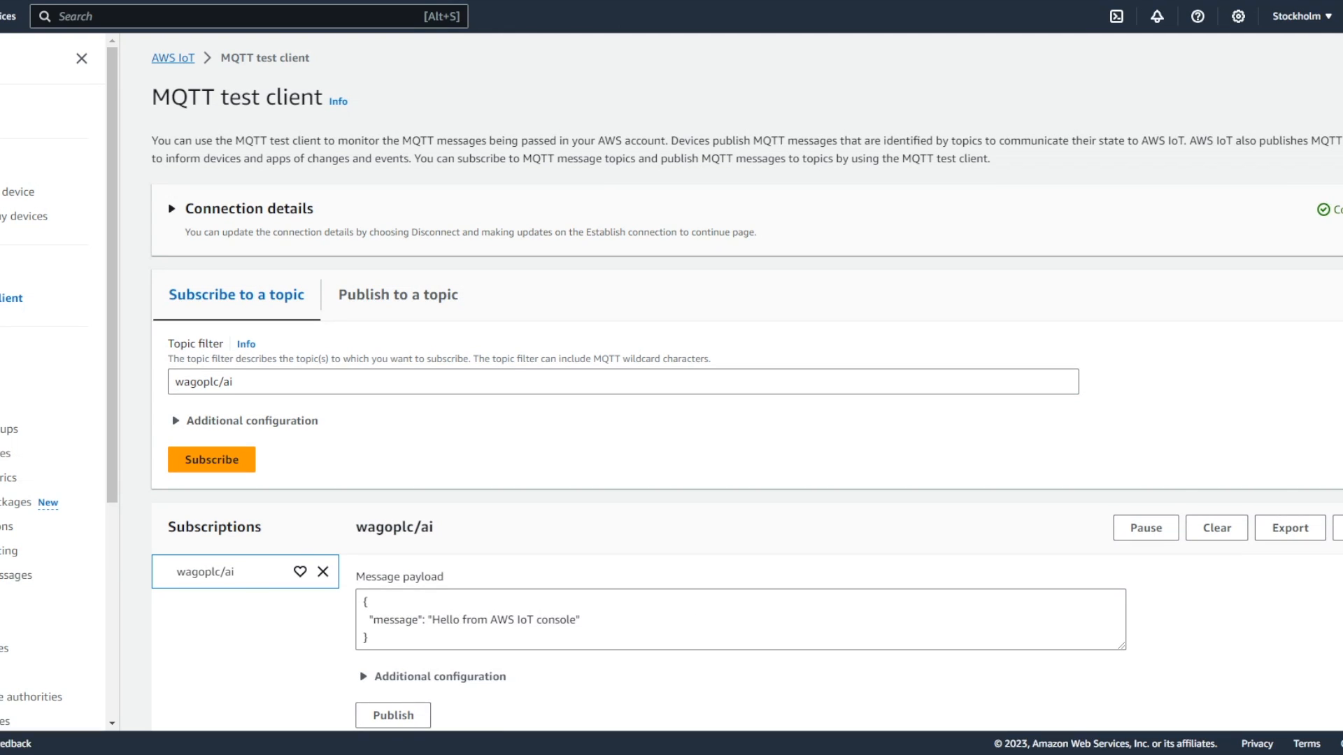
{"action": "scroll", "scroll_direction": "down", "scroll_amount": 3}
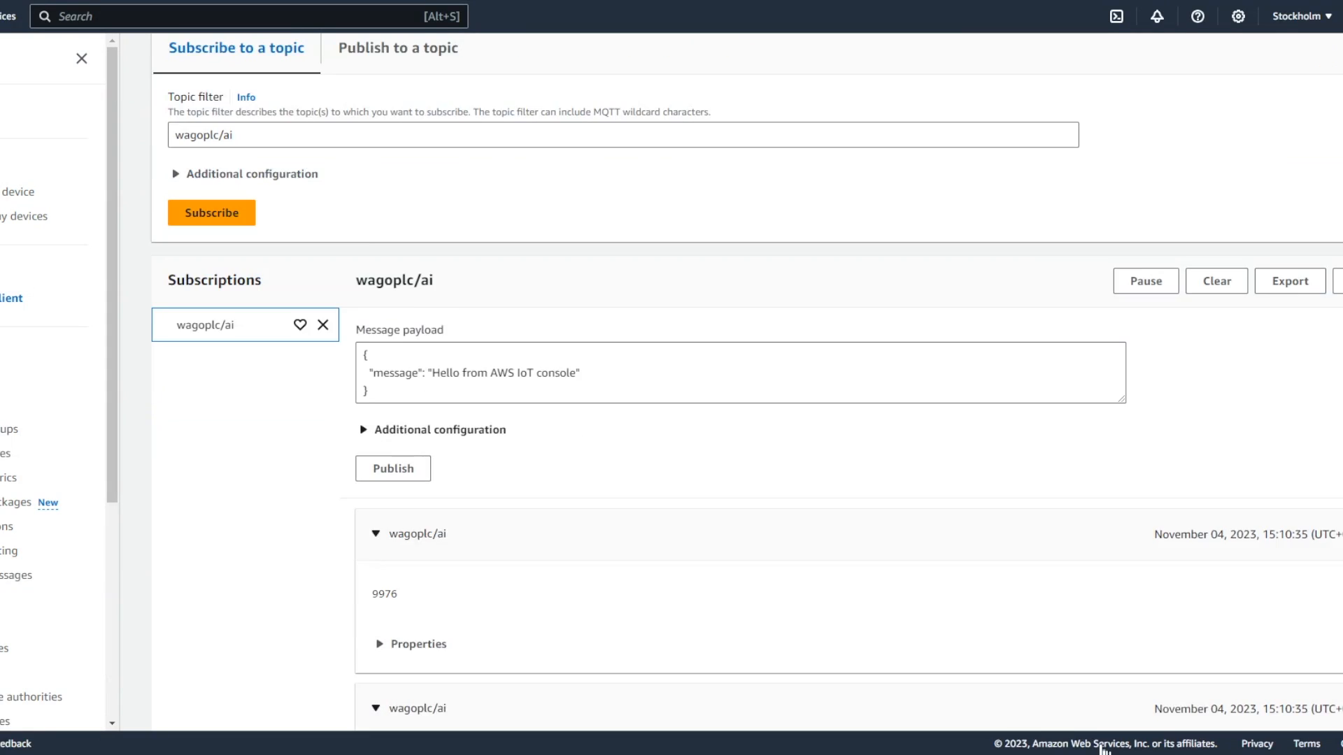
{"action": "scroll", "scroll_direction": "down", "scroll_amount": 3}
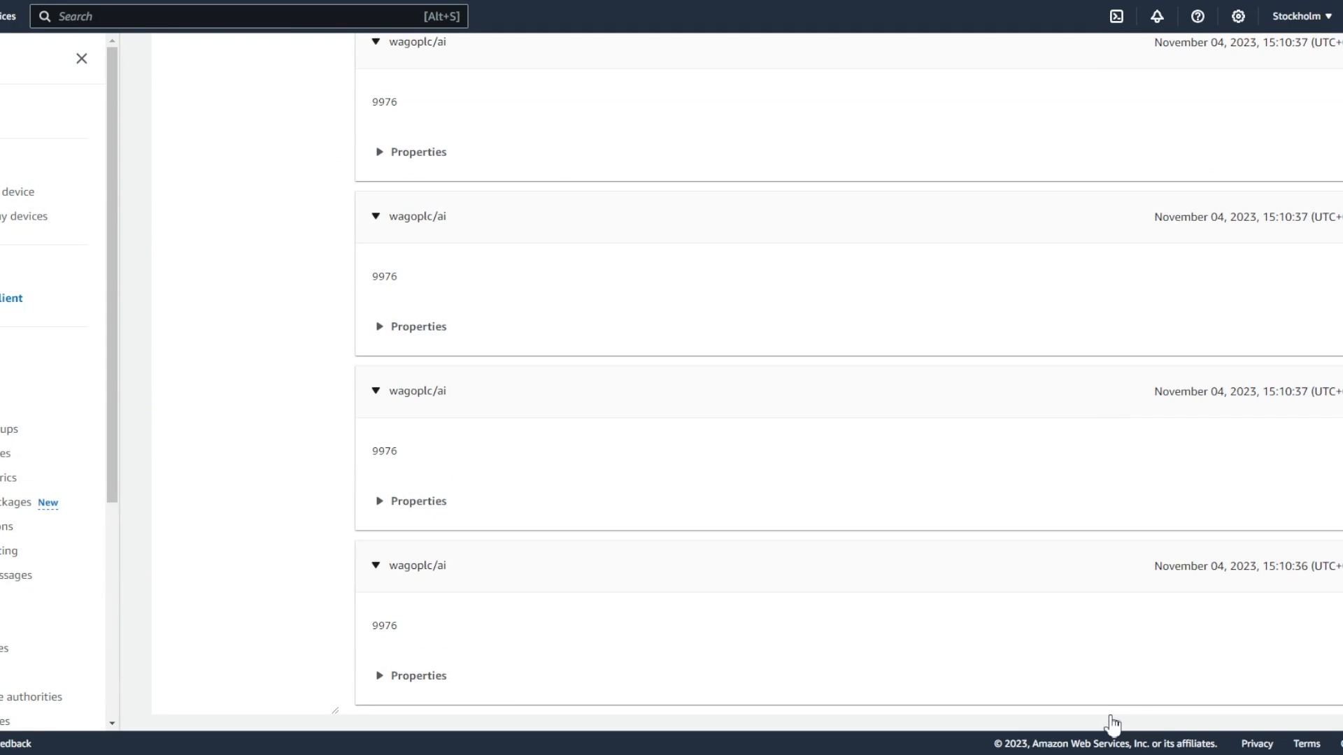
{"action": "scroll", "scroll_direction": "down", "scroll_amount": 3}
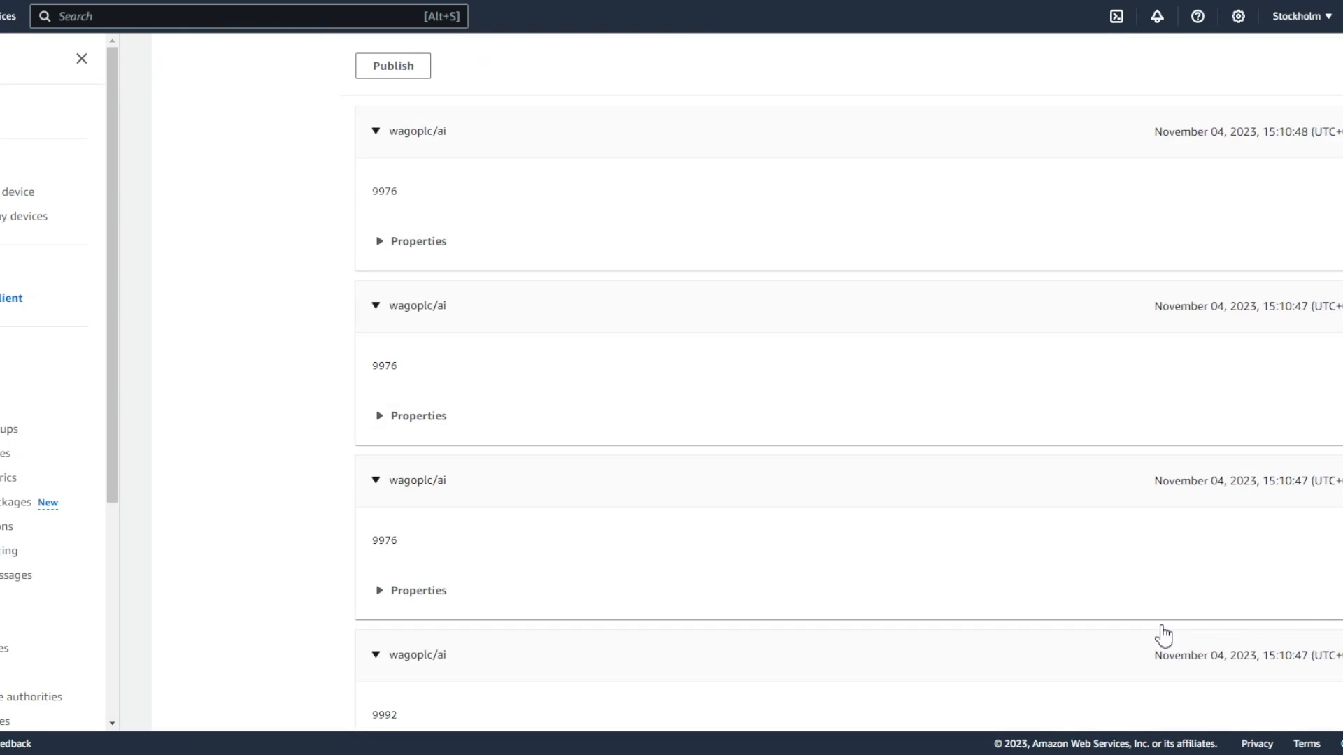
{"action": "scroll", "scroll_direction": "down", "scroll_amount": 3}
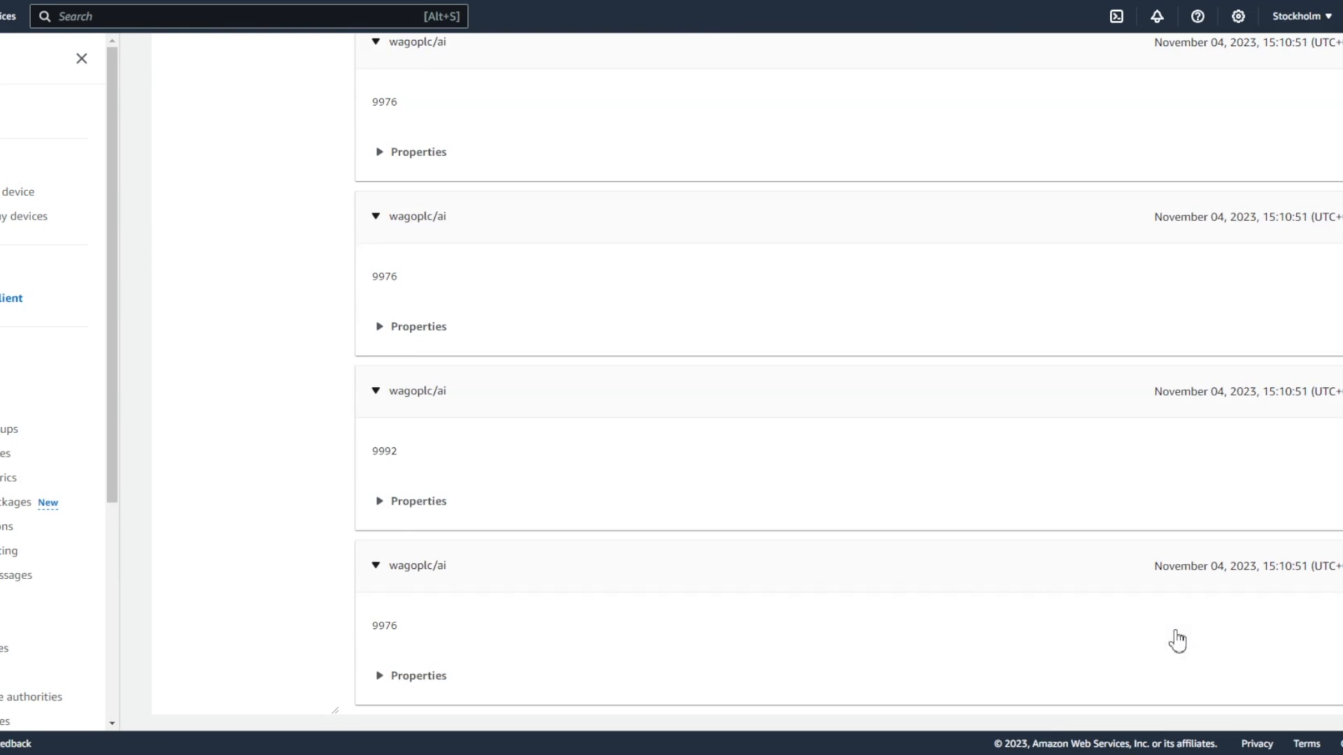
{"action": "scroll", "scroll_direction": "down", "scroll_amount": 3}
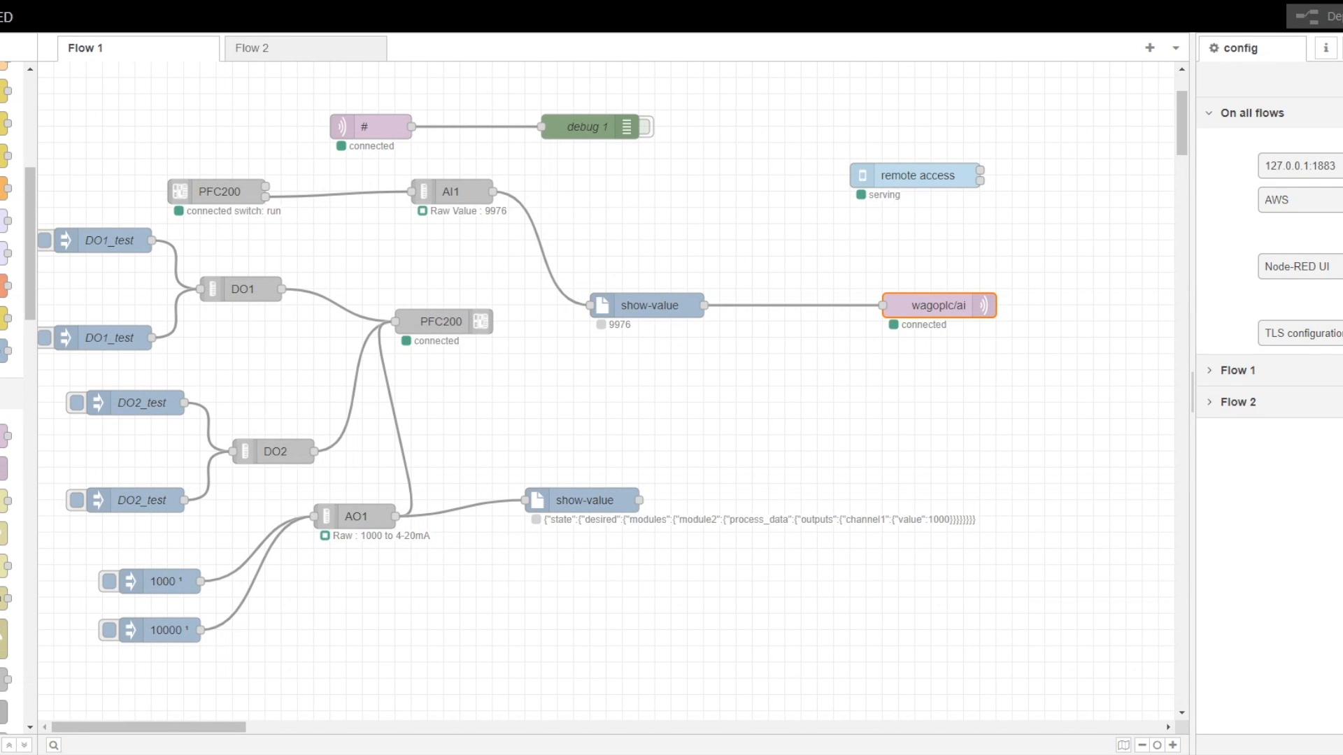
Step: Configure the mqtt in node with the AWS server, topic wagoplc/DI1 and QoS 1
{"action": "left_click", "coordinate": [110, 581]}
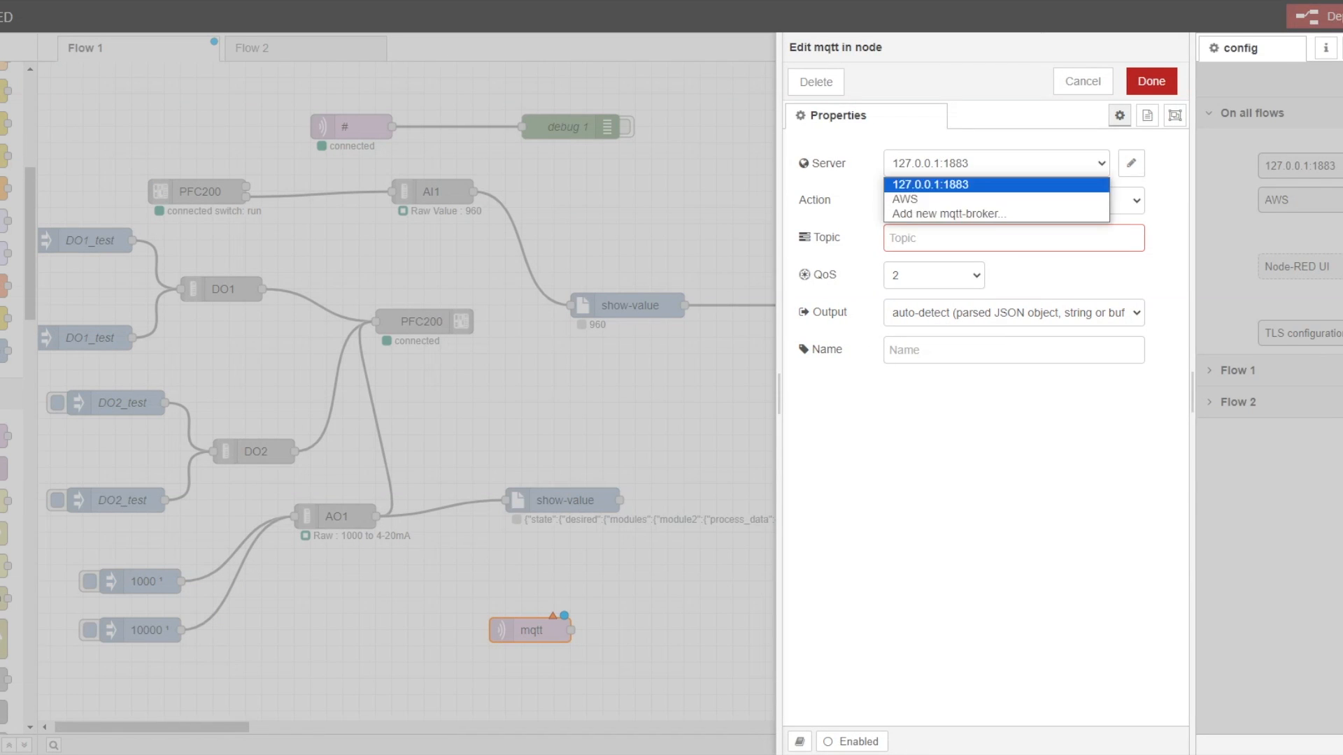
{"action": "left_click", "coordinate": [903, 198]}
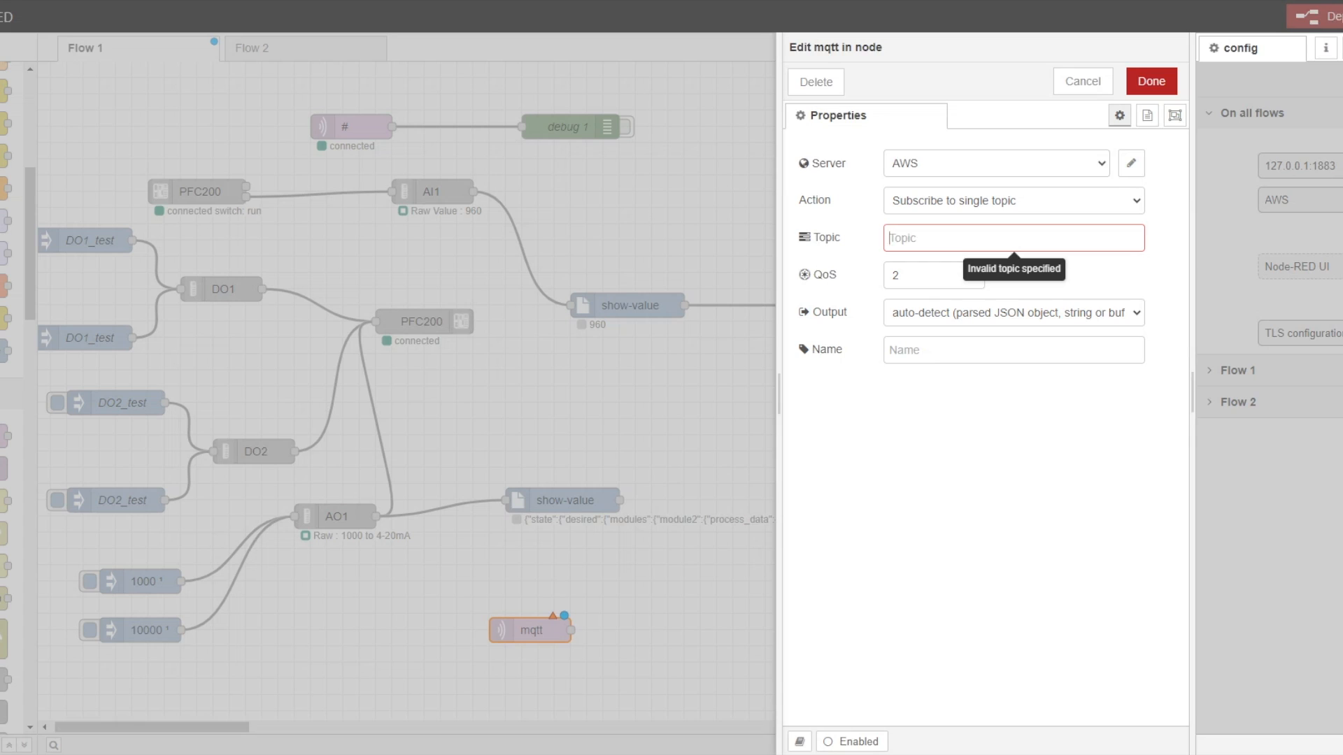
{"action": "type", "text": "wagoplc/DI1"}
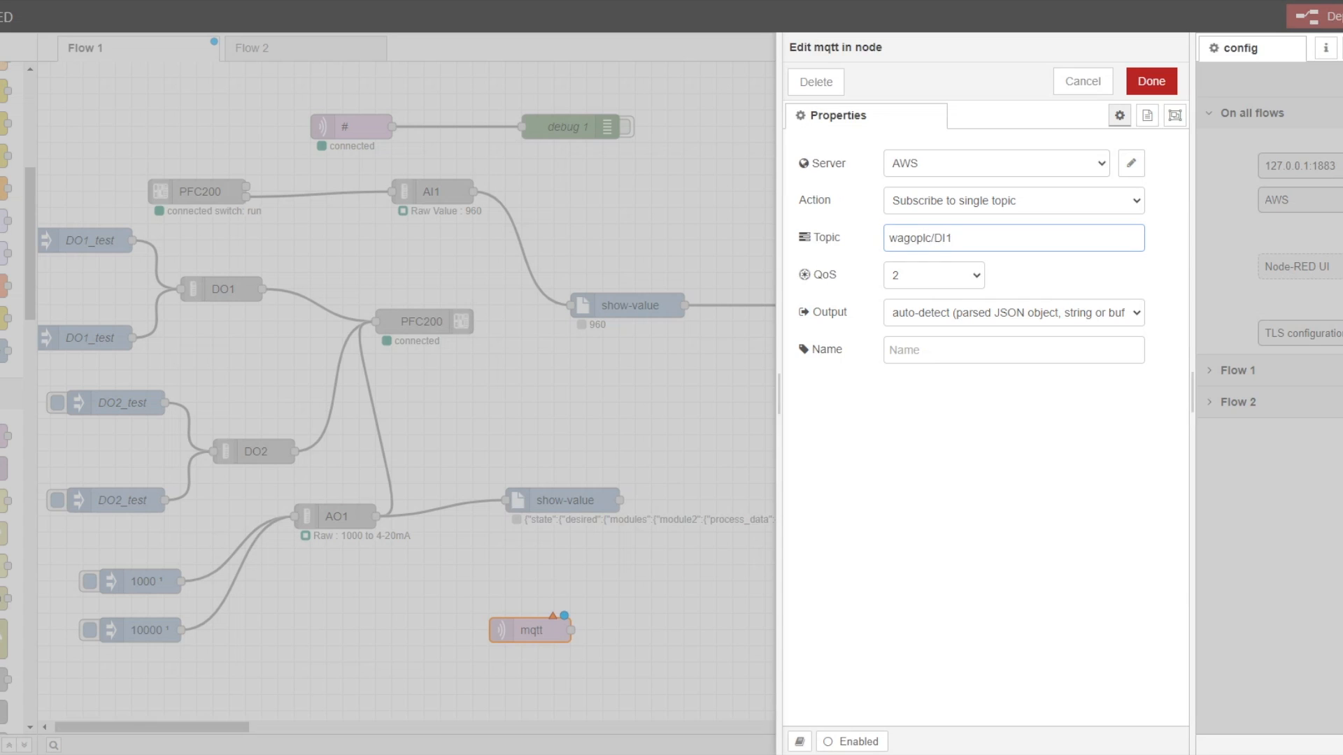
{"action": "left_click", "coordinate": [931, 274]}
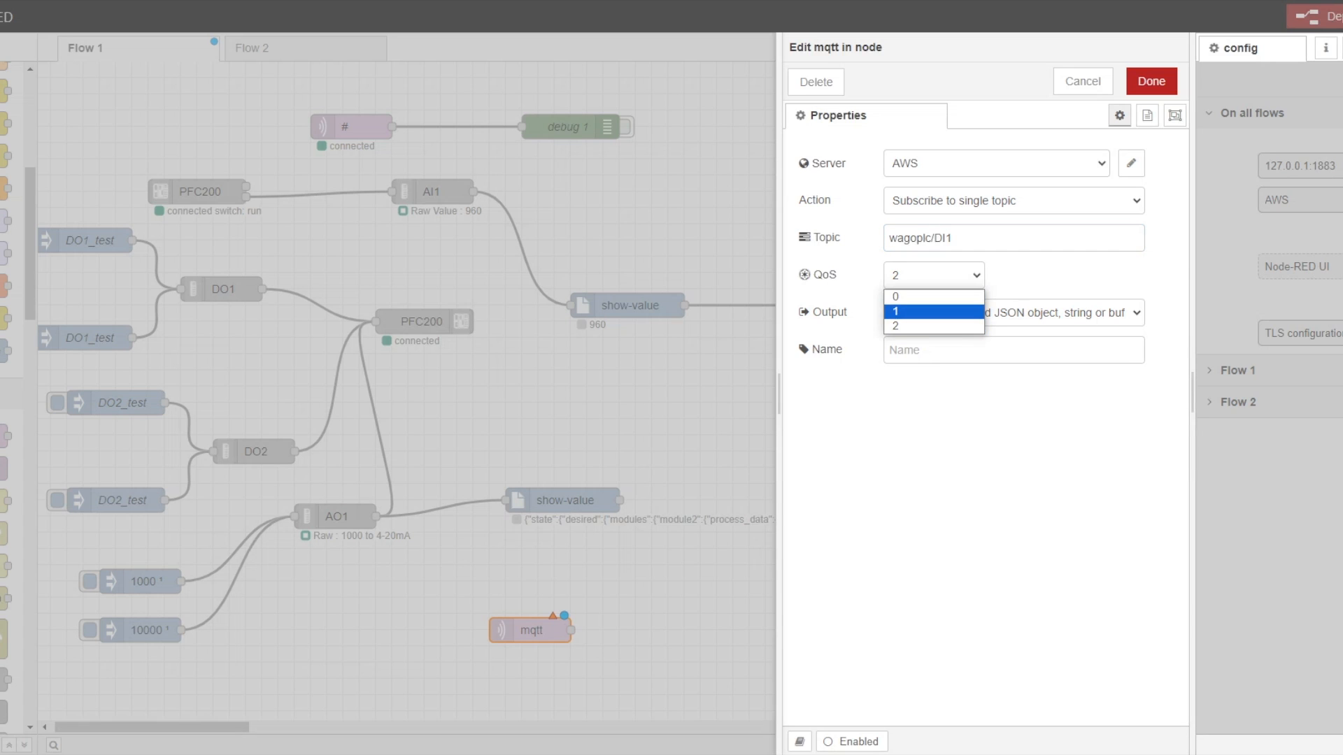
{"action": "left_click", "coordinate": [932, 310]}
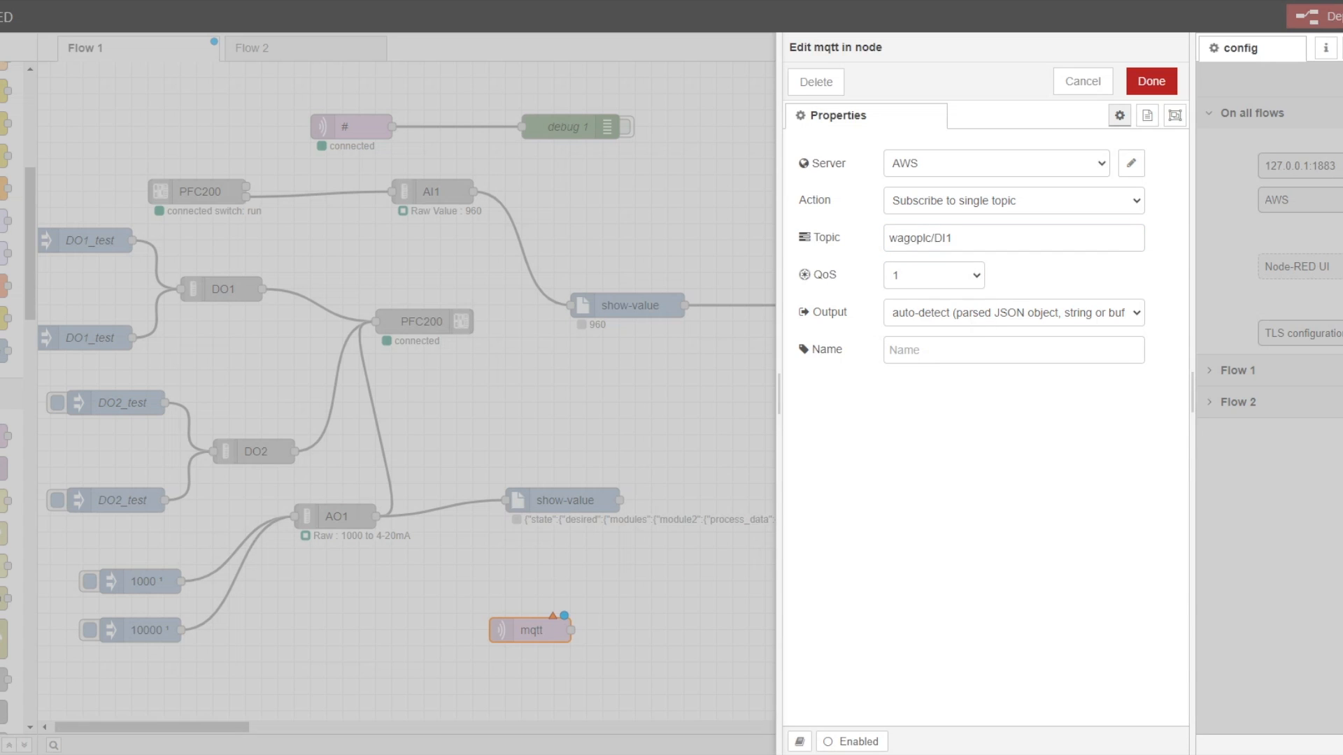
{"action": "left_click", "coordinate": [1151, 81]}
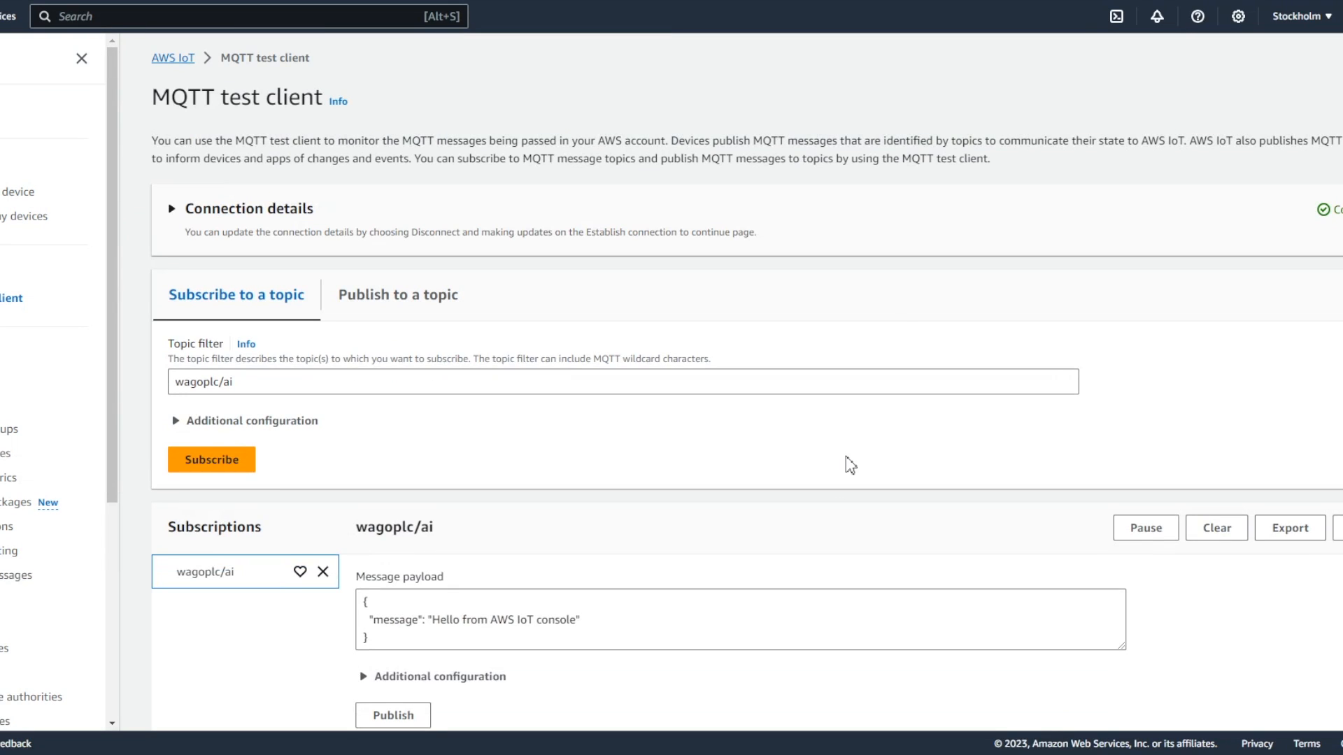
Step: Enter topic wagoplc/di in the test client's publish tab and dismiss the deployment notice
{"action": "left_click", "coordinate": [396, 295]}
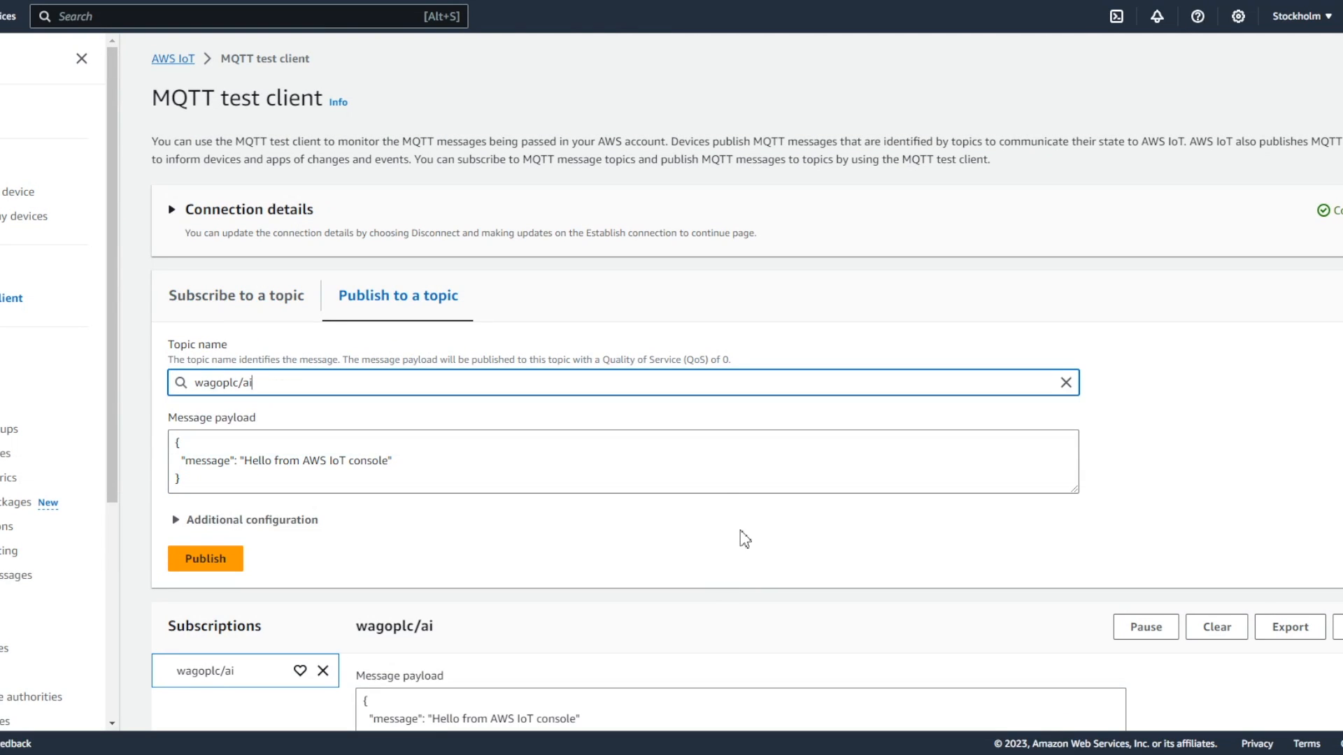
{"action": "type", "text": "wagoplc/di"}
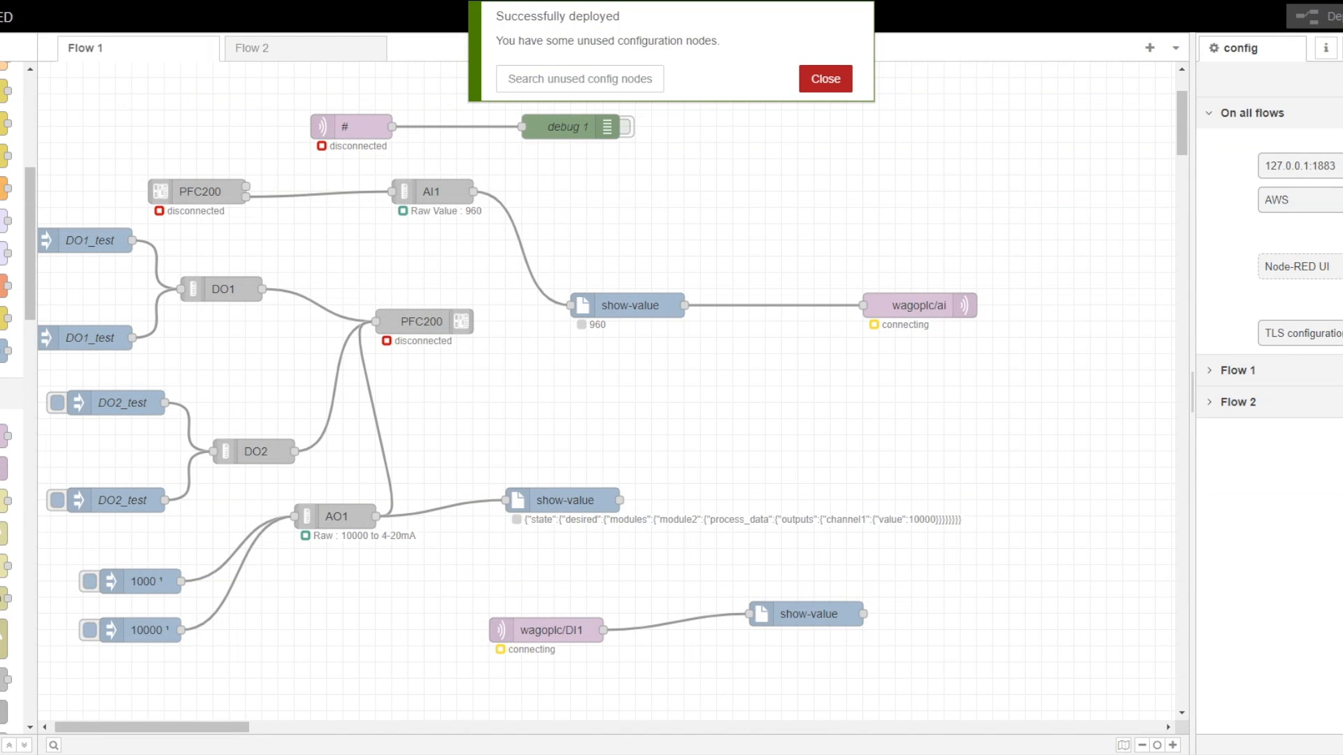
{"action": "left_click", "coordinate": [823, 79]}
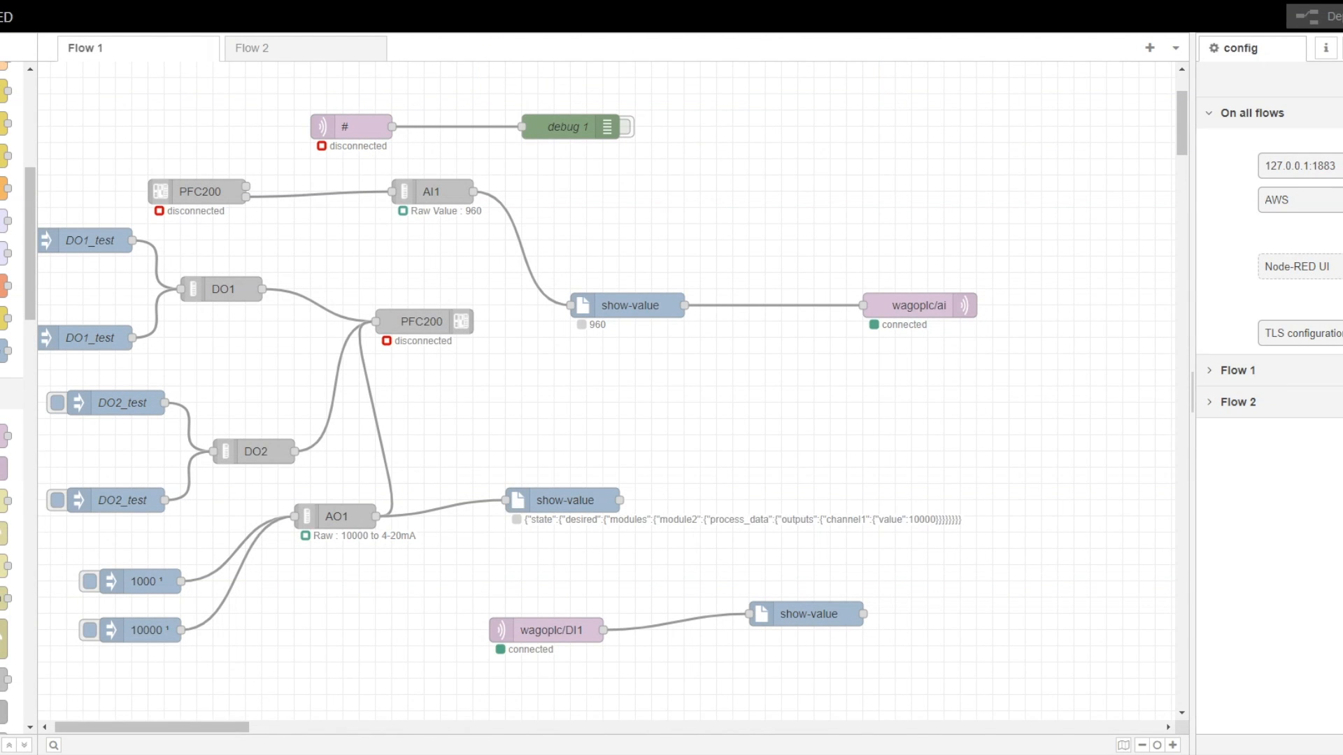